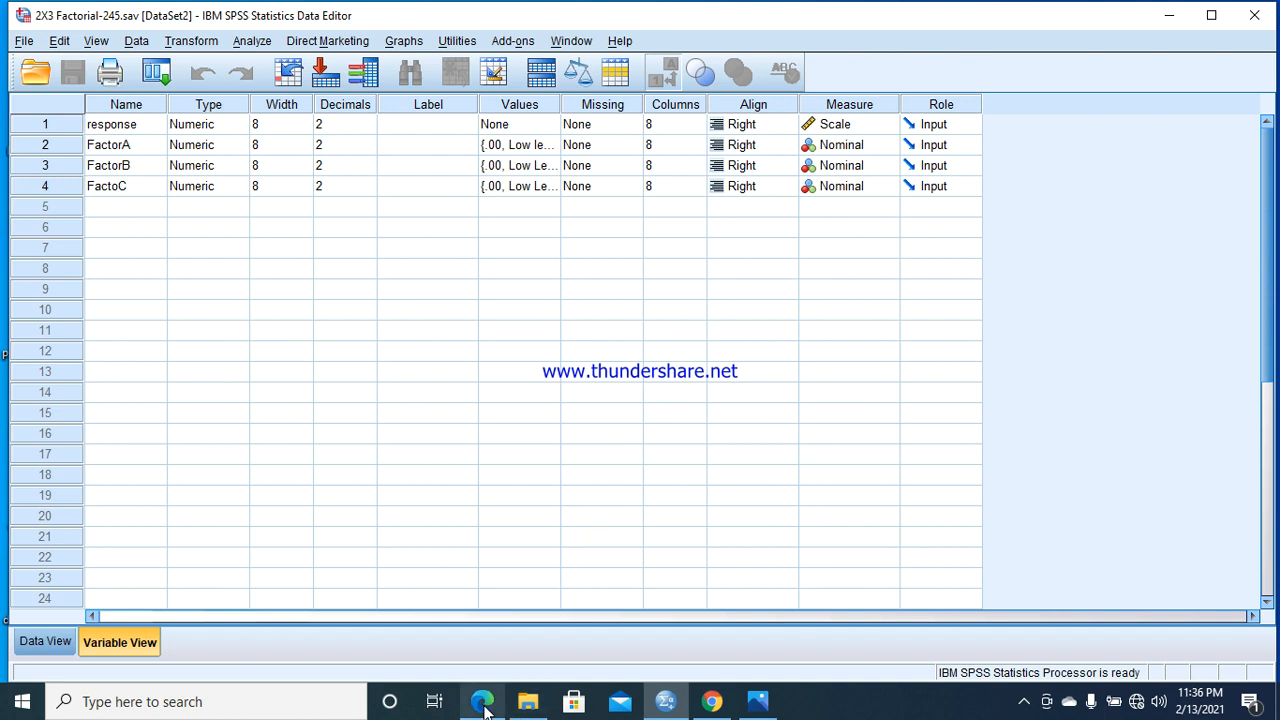
- Bring the Edge window with Montgomery's Example 6.1 plasma etch data to the front
{"action": "left_click", "coordinate": [482, 701]}
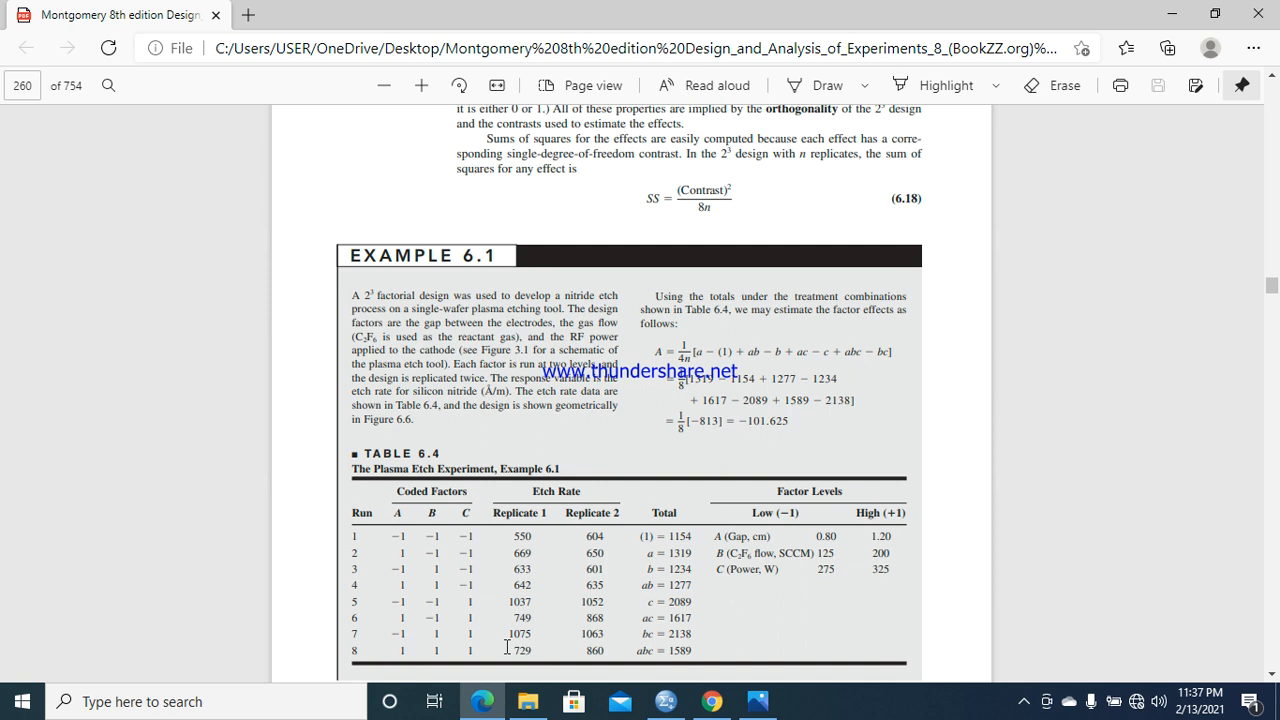
{"action": "mouse_move", "coordinate": [298, 643]}
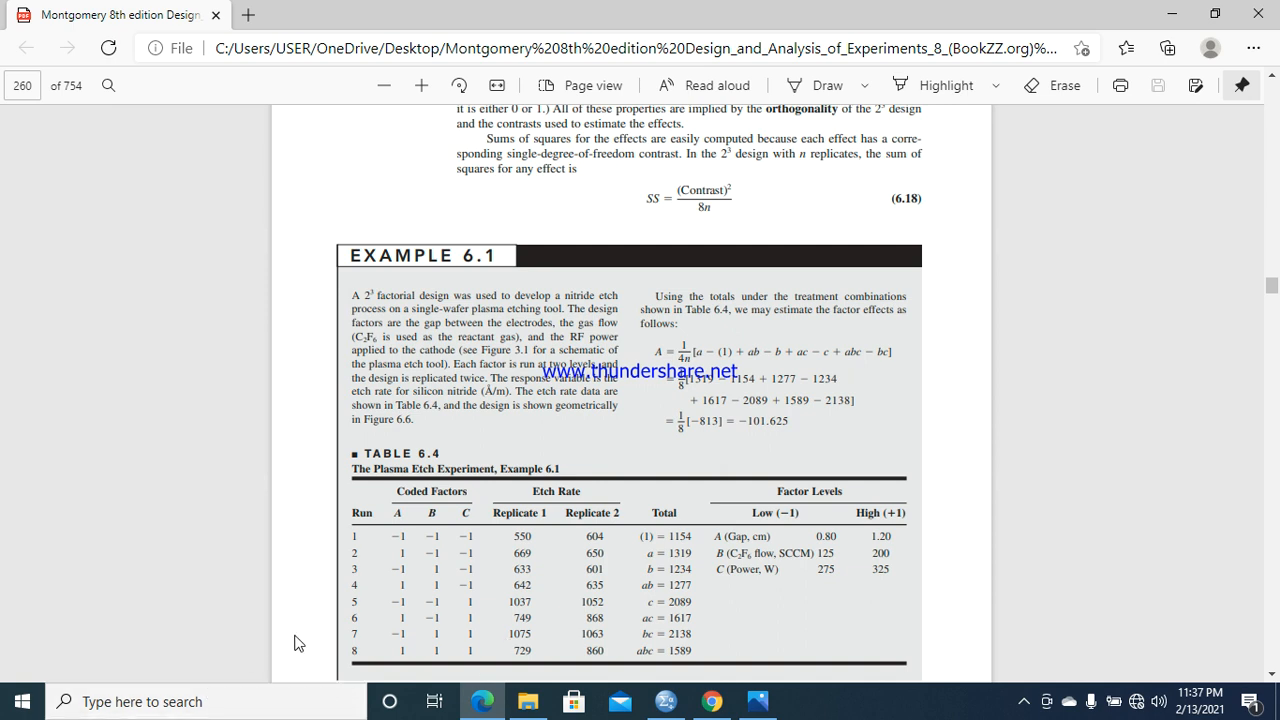
{"action": "mouse_move", "coordinate": [390, 502]}
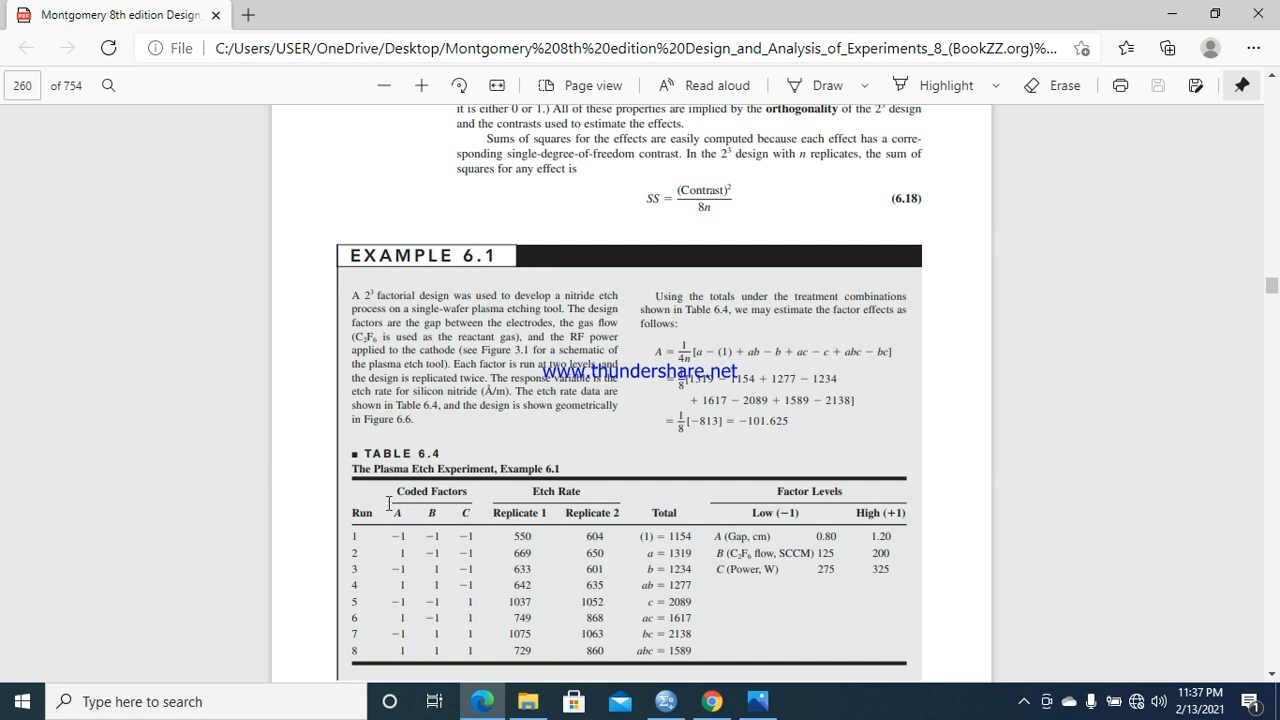
{"action": "mouse_move", "coordinate": [436, 527]}
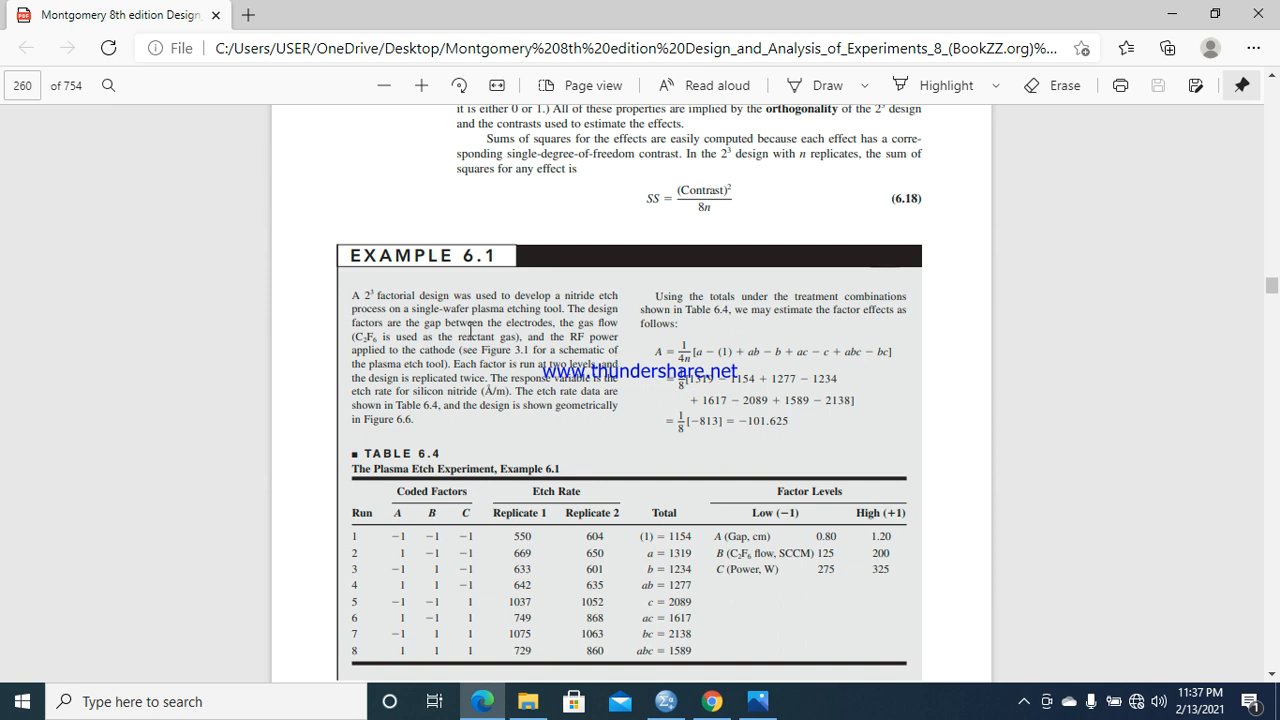
{"action": "mouse_move", "coordinate": [562, 450]}
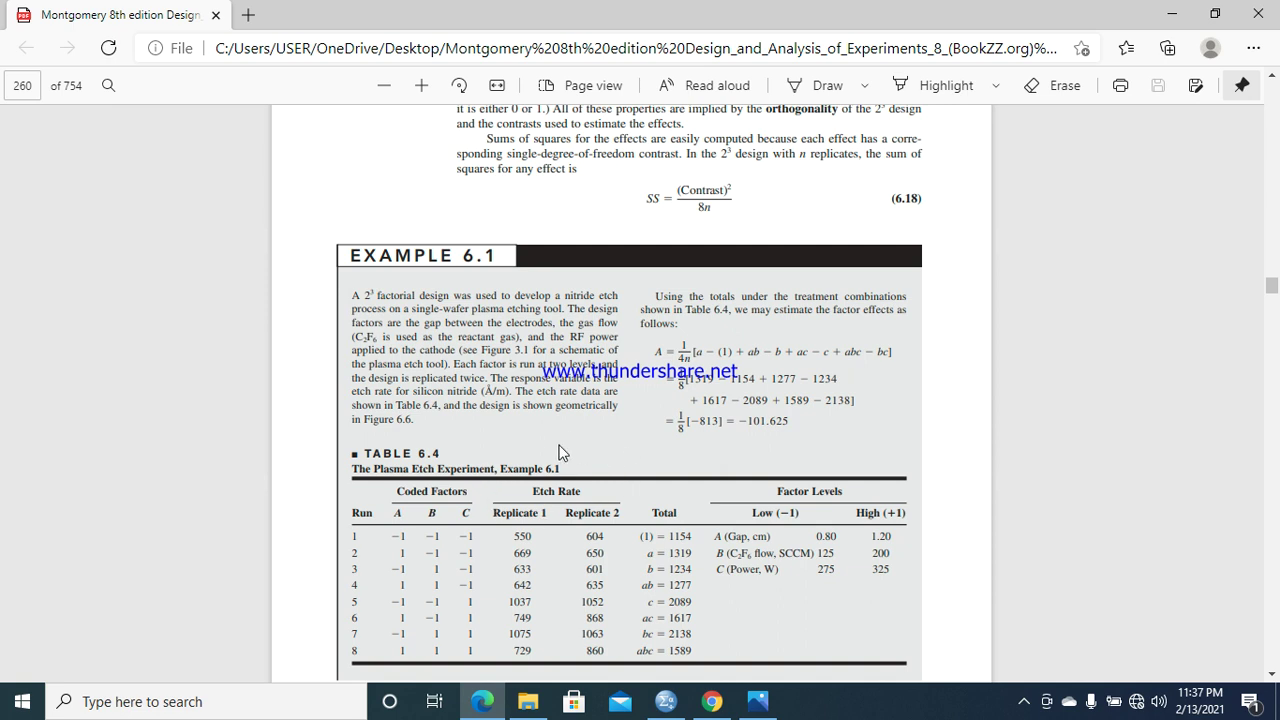
{"action": "mouse_move", "coordinate": [506, 553]}
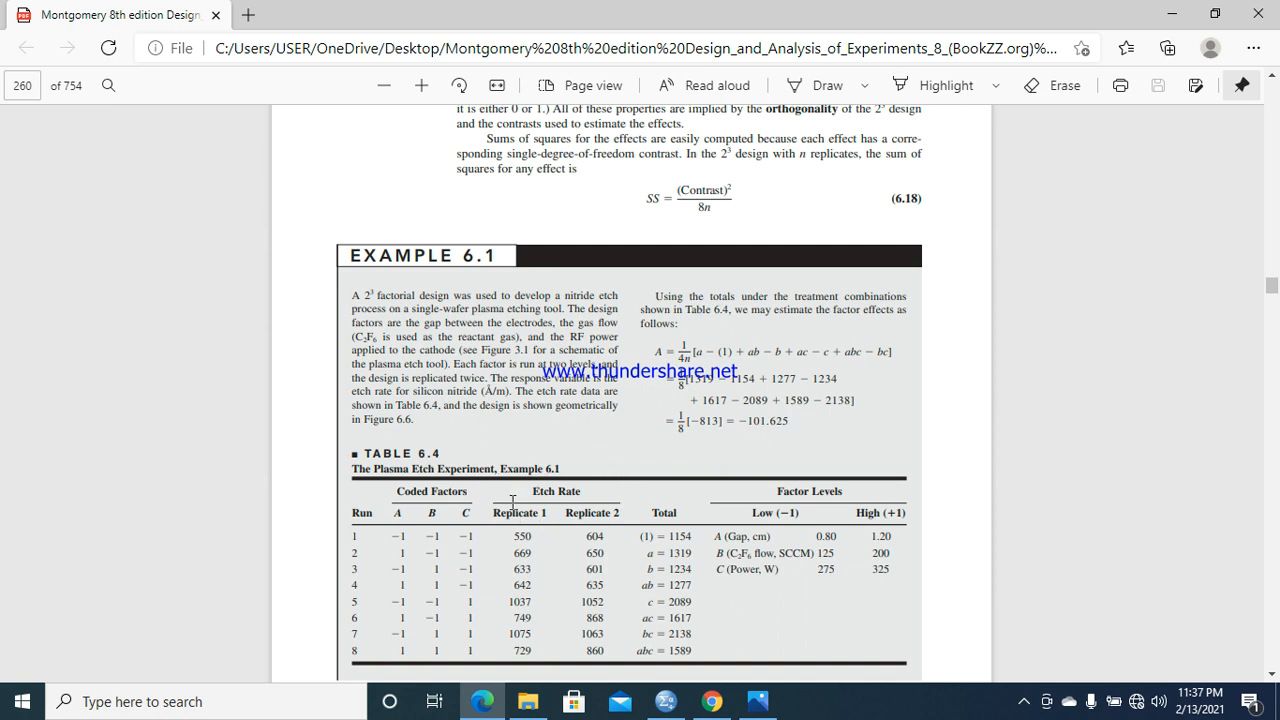
{"action": "mouse_move", "coordinate": [576, 480]}
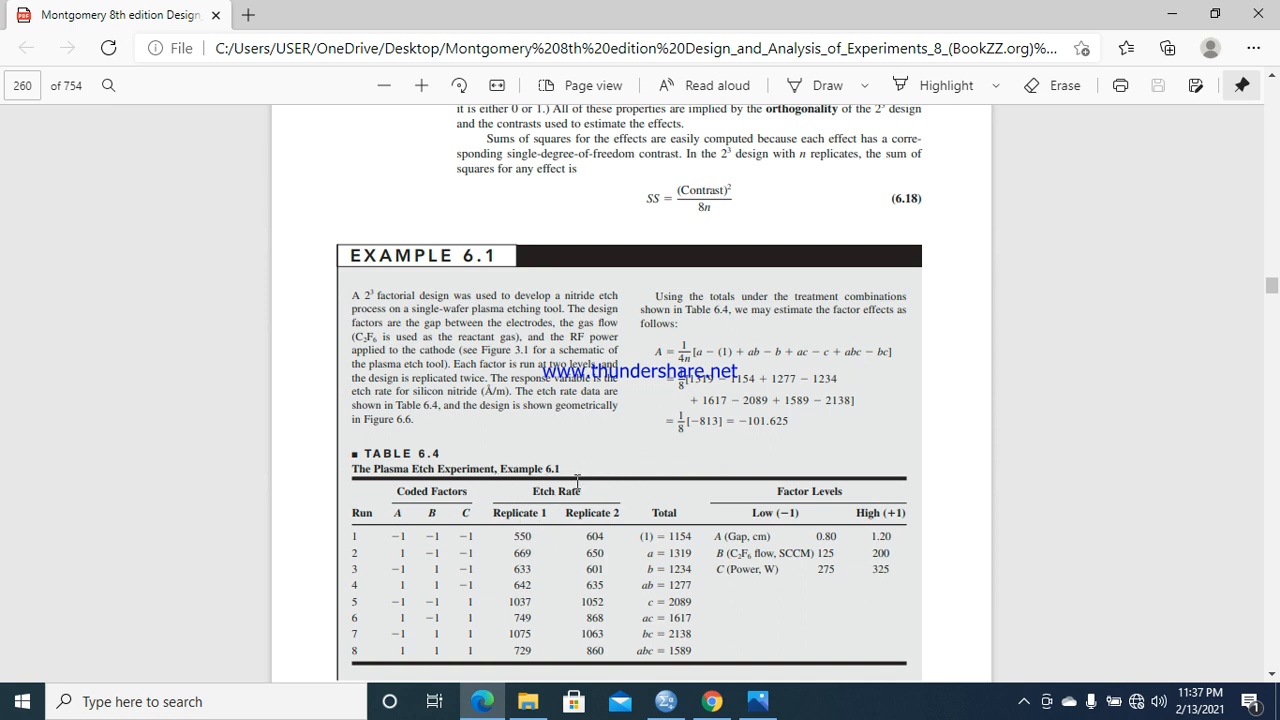
{"action": "mouse_move", "coordinate": [627, 493]}
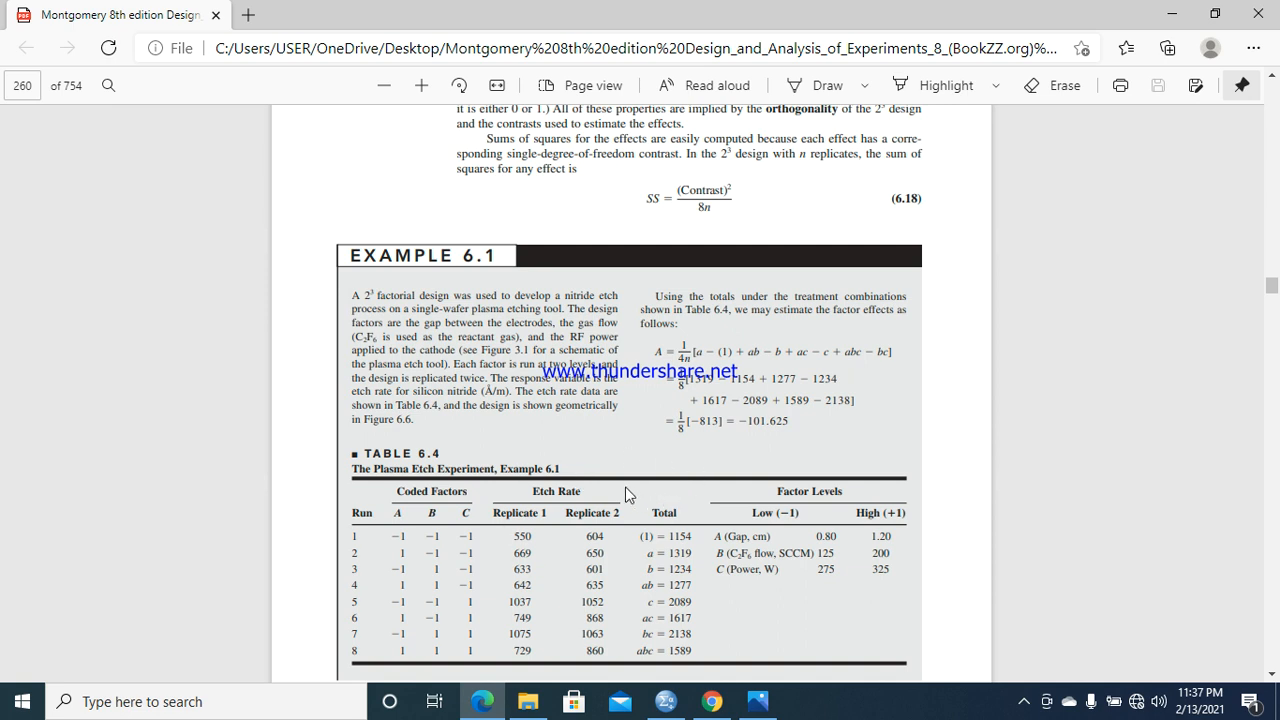
{"action": "mouse_move", "coordinate": [1223, 652]}
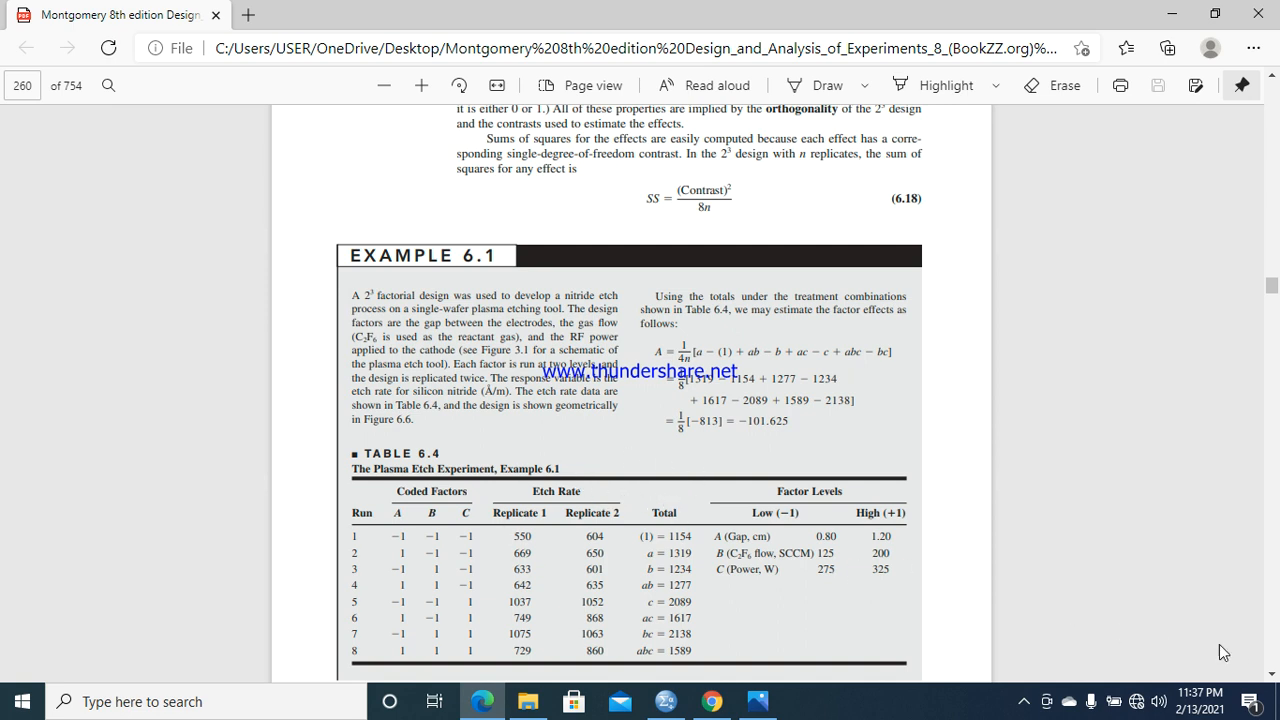
{"action": "scroll", "scroll_direction": "down", "scroll_amount": 3}
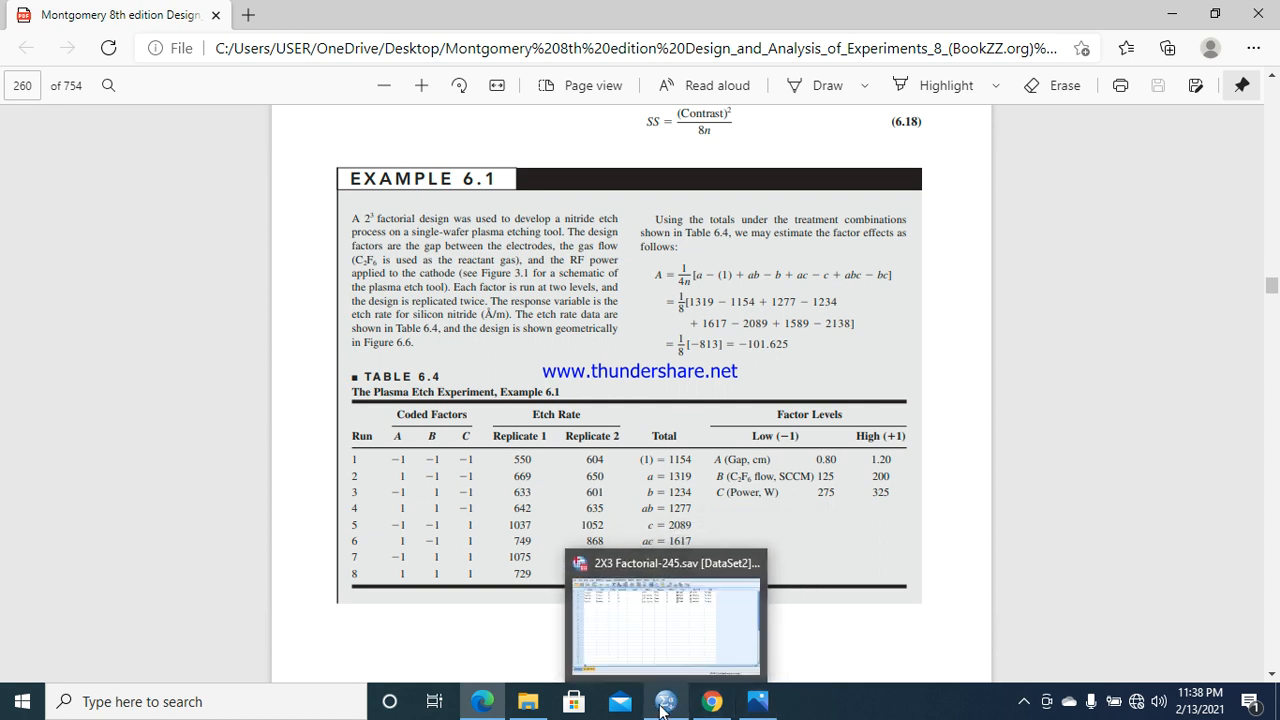
- Back in SPSS, check that FactorA and FactoC value labels are 0 = Low Level, 1 = High Level
{"action": "left_click", "coordinate": [666, 701]}
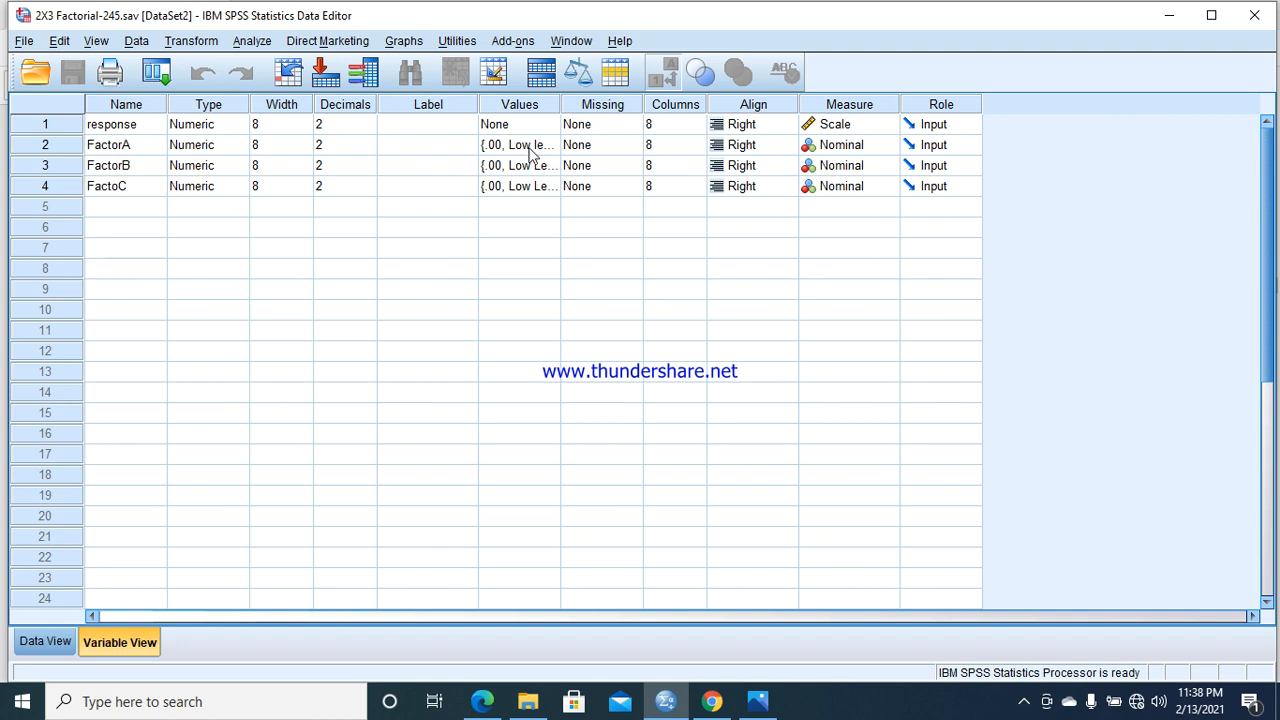
{"action": "left_click", "coordinate": [518, 144]}
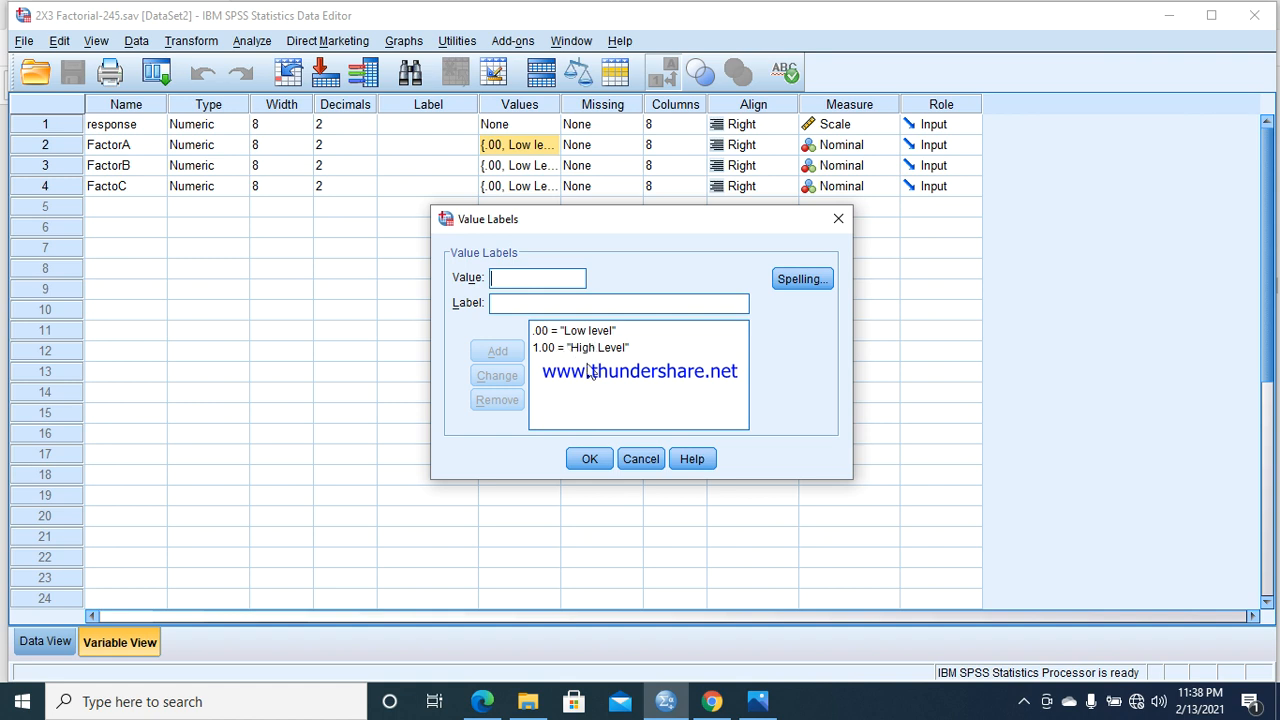
{"action": "left_click", "coordinate": [589, 459]}
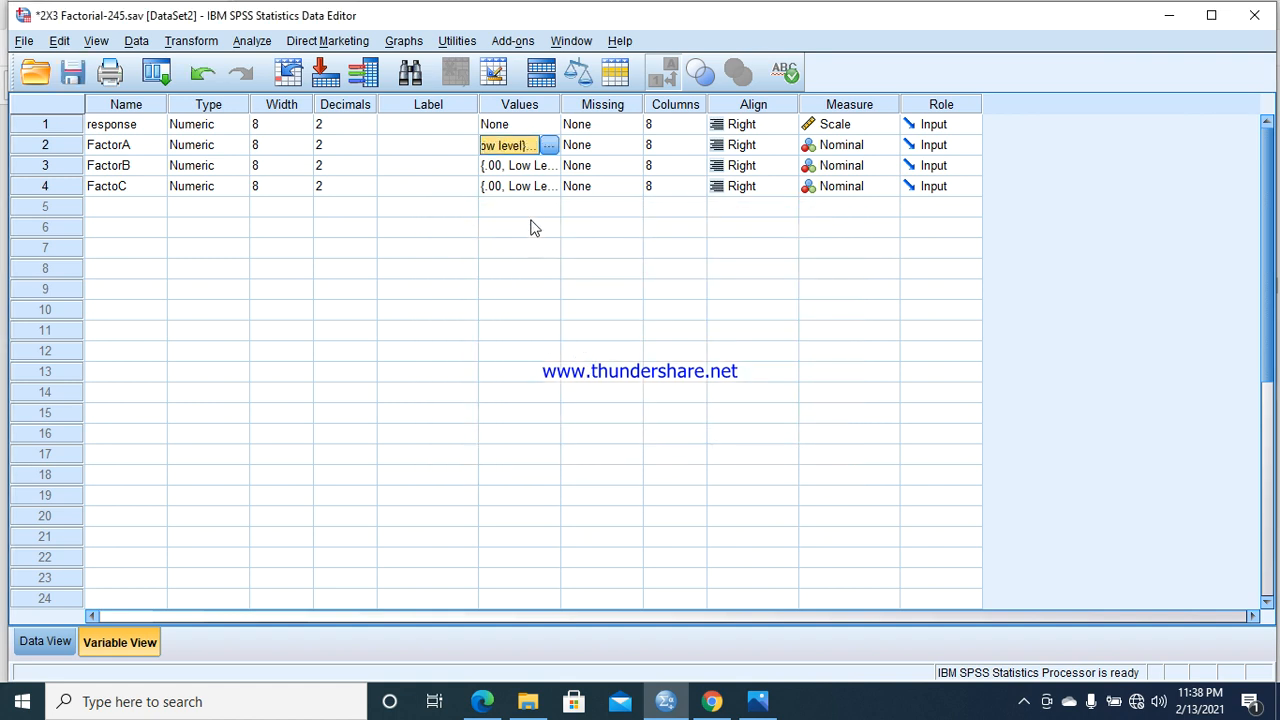
{"action": "left_click", "coordinate": [514, 186]}
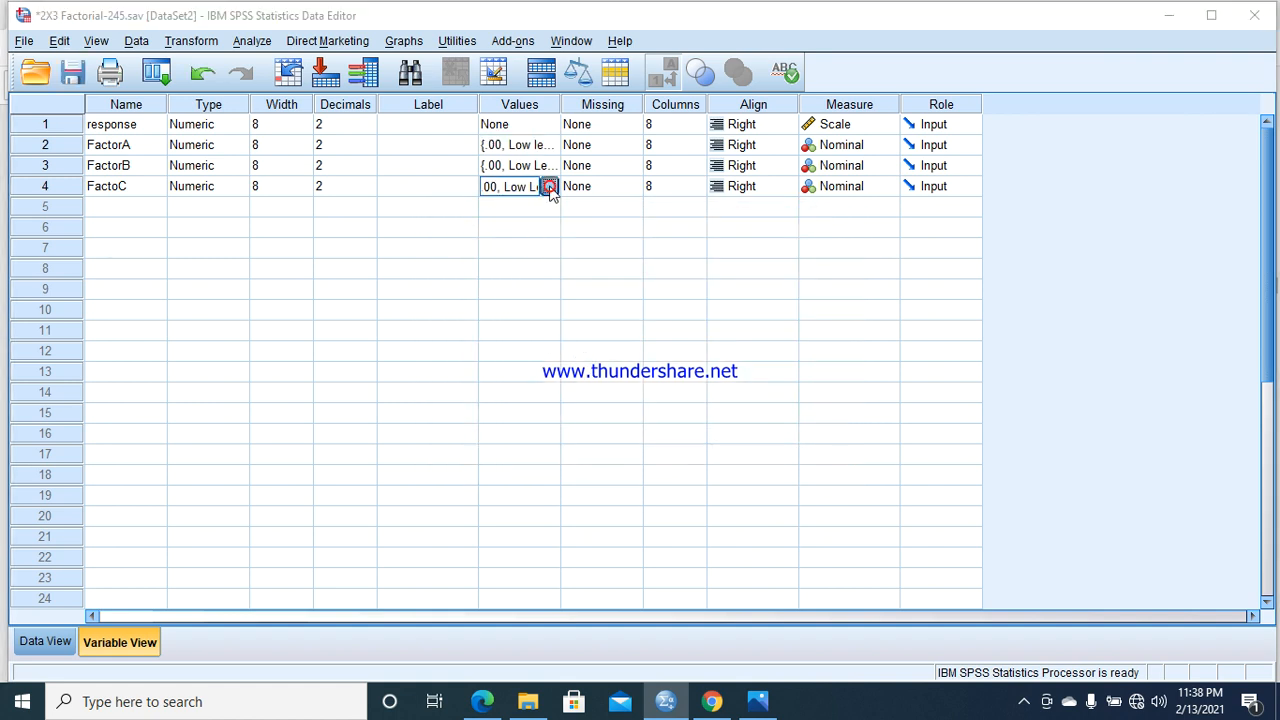
{"action": "left_click", "coordinate": [549, 186]}
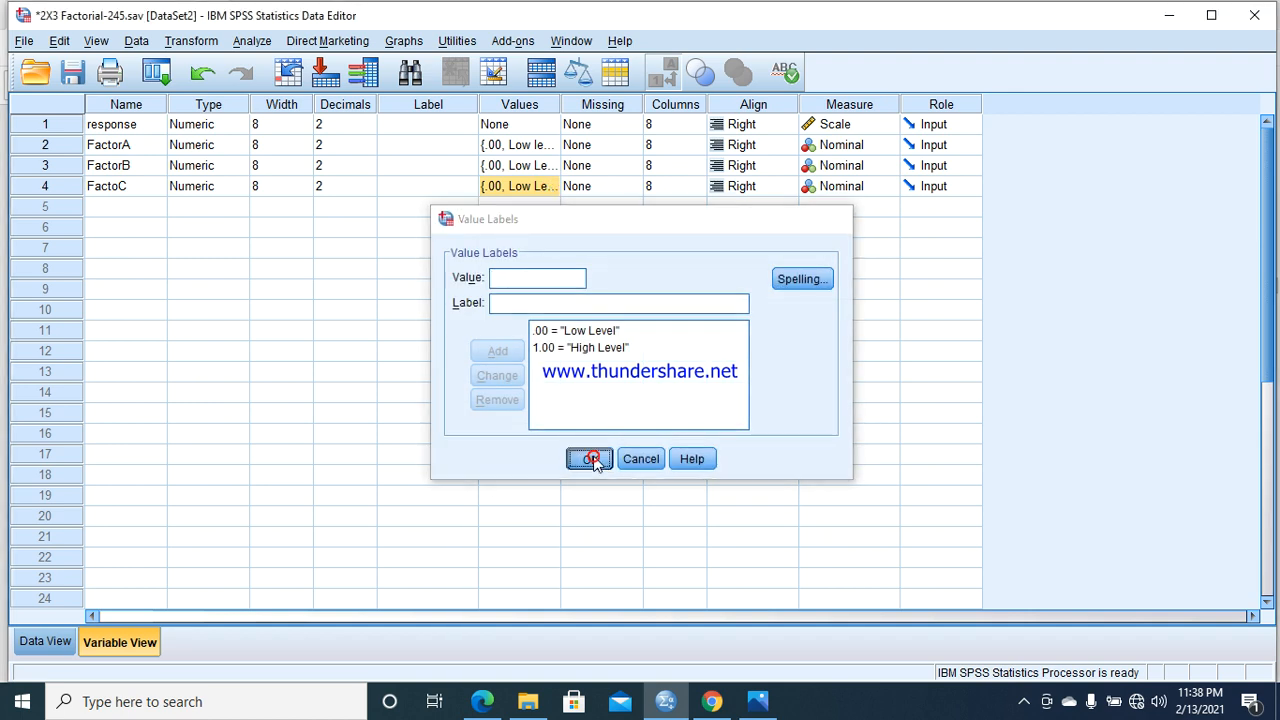
{"action": "left_click", "coordinate": [589, 459]}
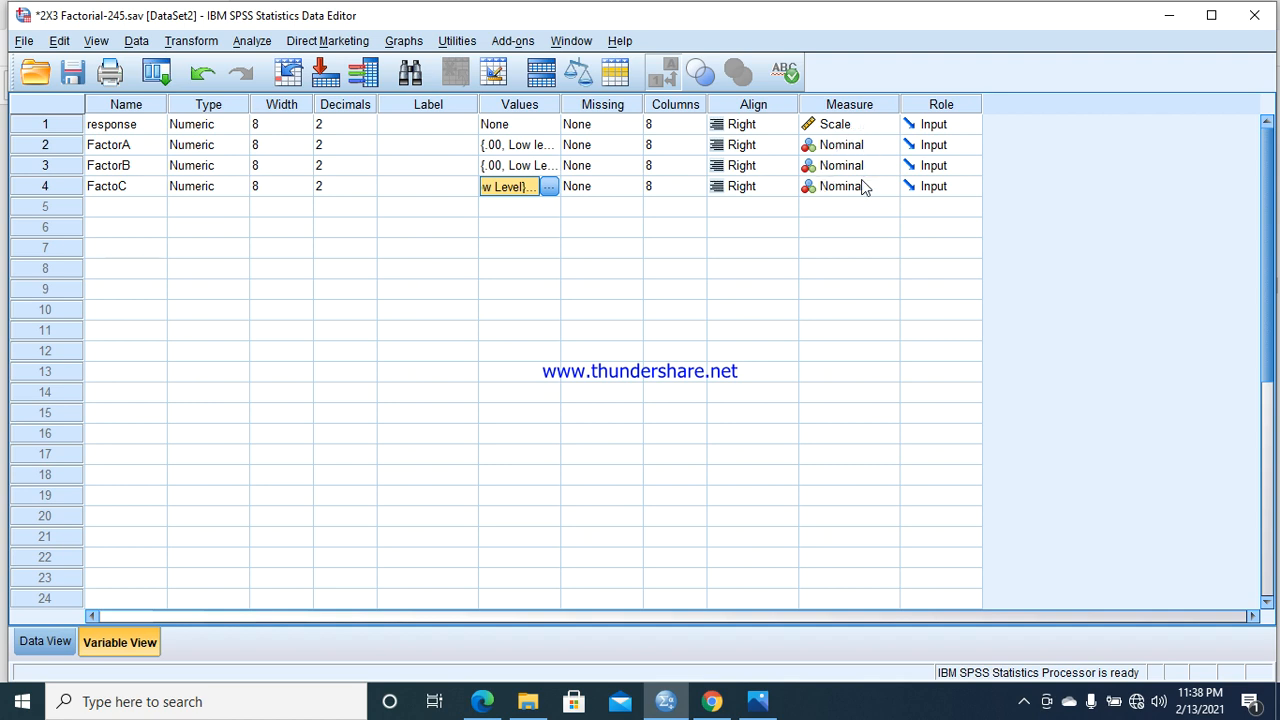
- Switch to Data View to see the 16 runs with Low/High Level factor labels
{"action": "left_click", "coordinate": [44, 641]}
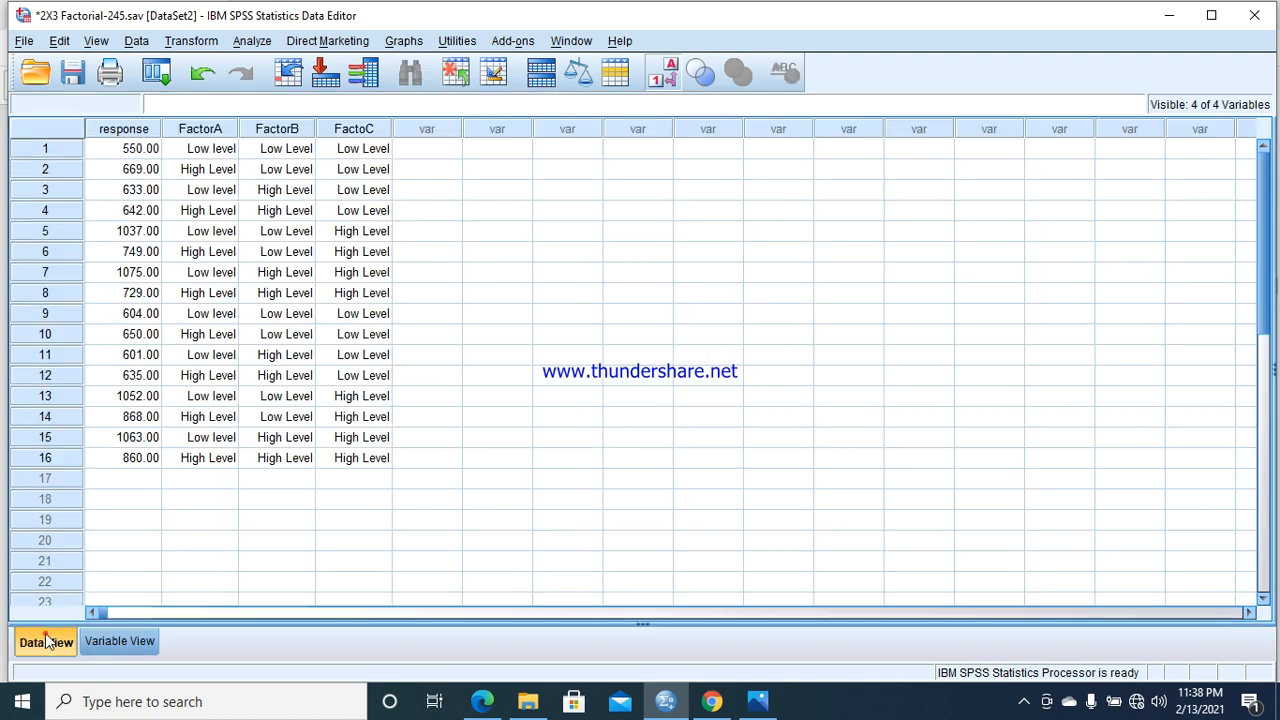
{"action": "mouse_move", "coordinate": [141, 189]}
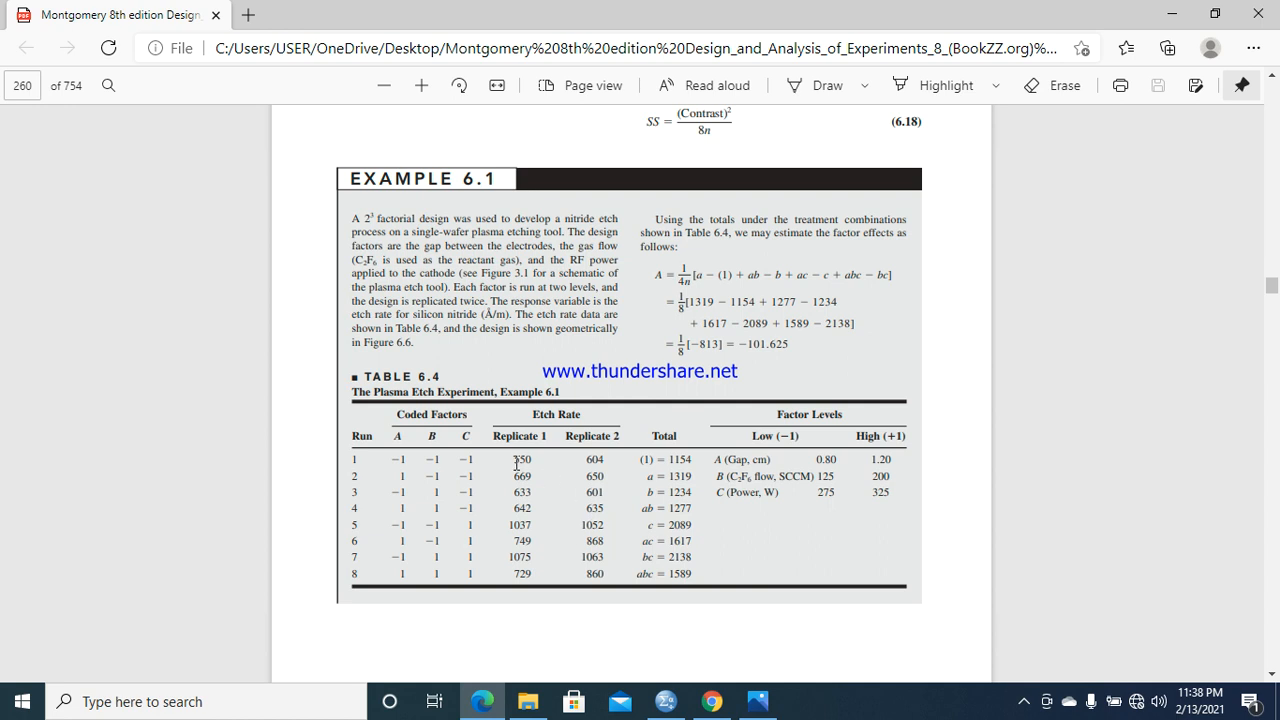
{"action": "mouse_move", "coordinate": [568, 544]}
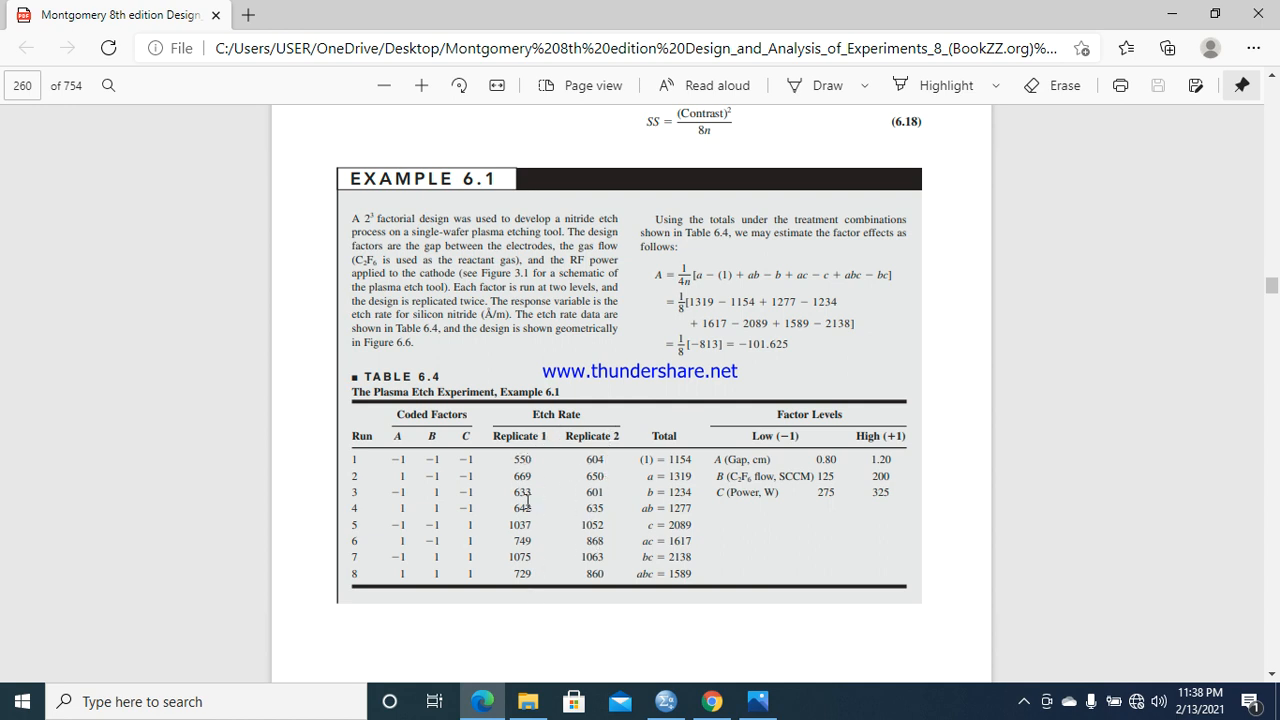
{"action": "mouse_move", "coordinate": [538, 460]}
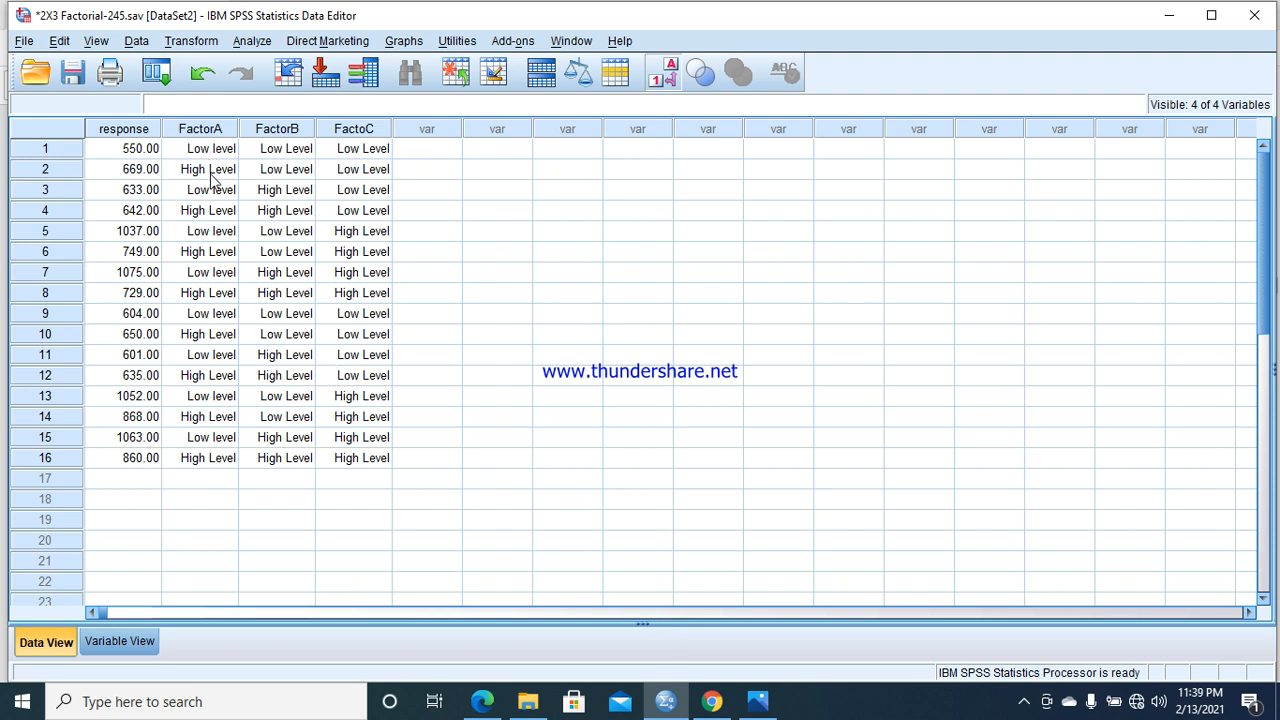
{"action": "mouse_move", "coordinate": [255, 175]}
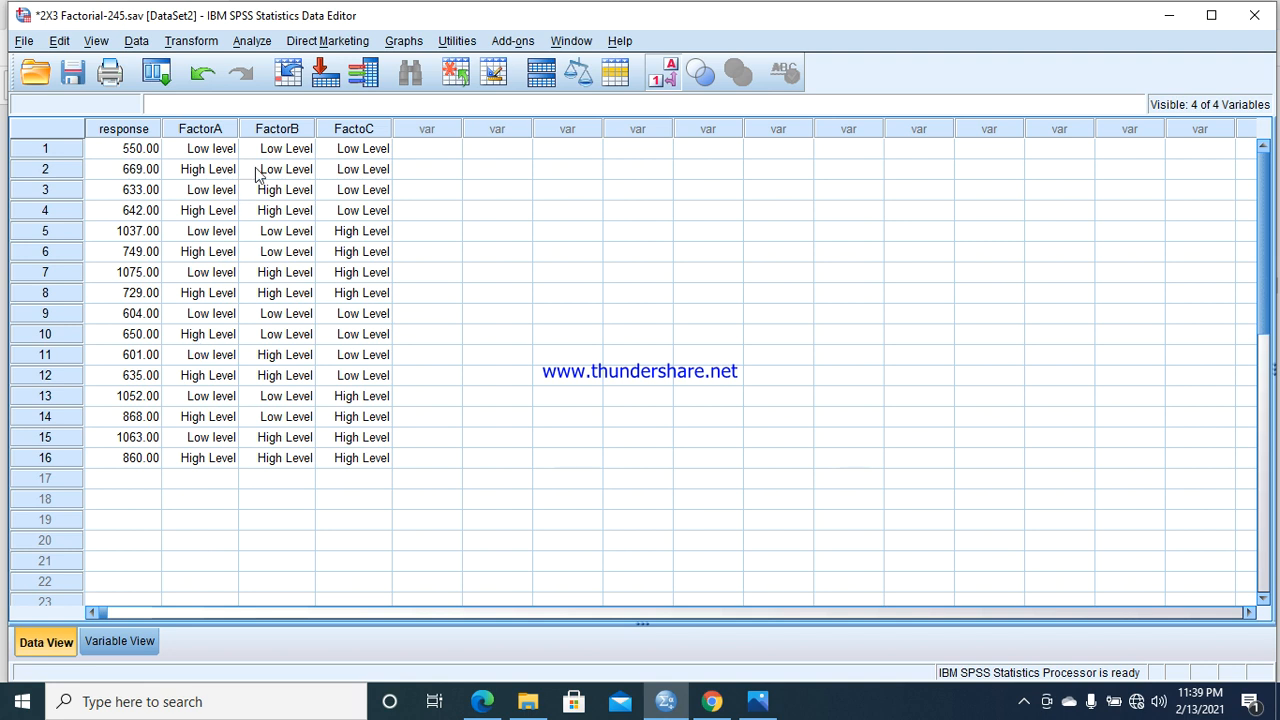
{"action": "mouse_move", "coordinate": [225, 180]}
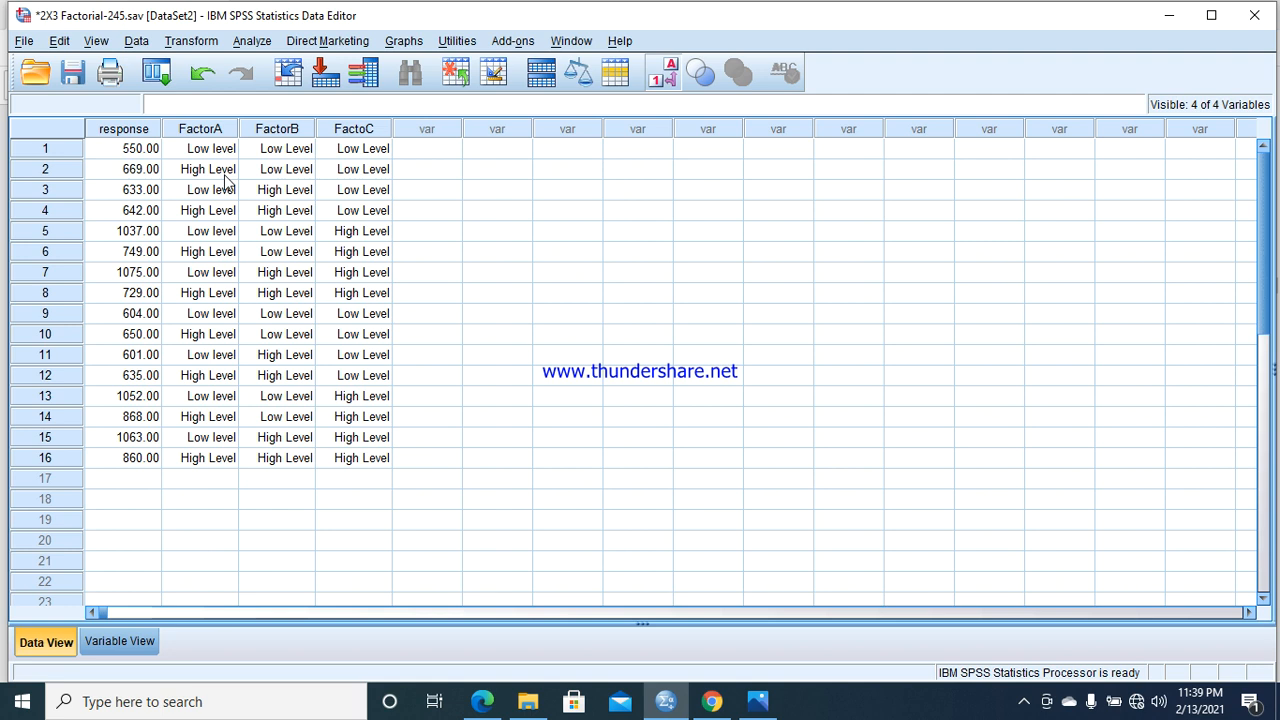
{"action": "mouse_move", "coordinate": [485, 702]}
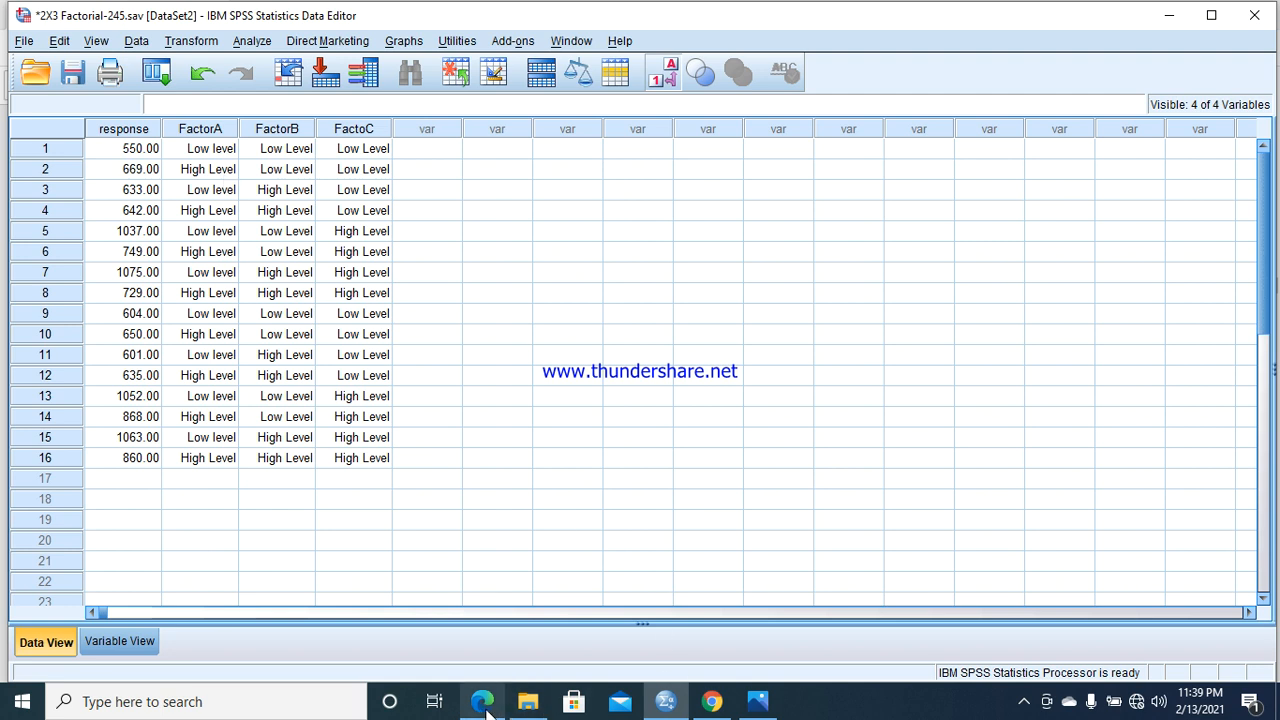
- Return to the Edge textbook showing the 2³ sums-of-squares discussion
{"action": "left_click", "coordinate": [484, 702]}
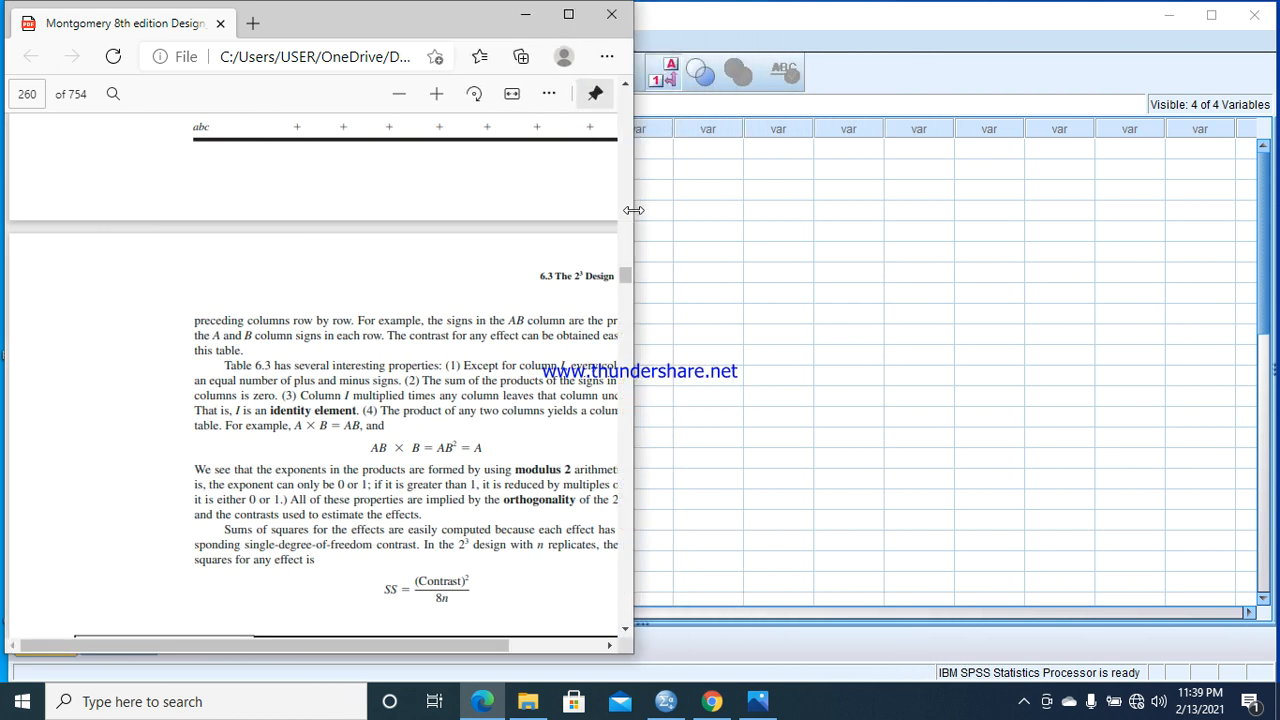
- Scroll the textbook PDF down toward Example 6.1's Table 6.4
{"action": "scroll", "scroll_direction": "down", "scroll_amount": 3}
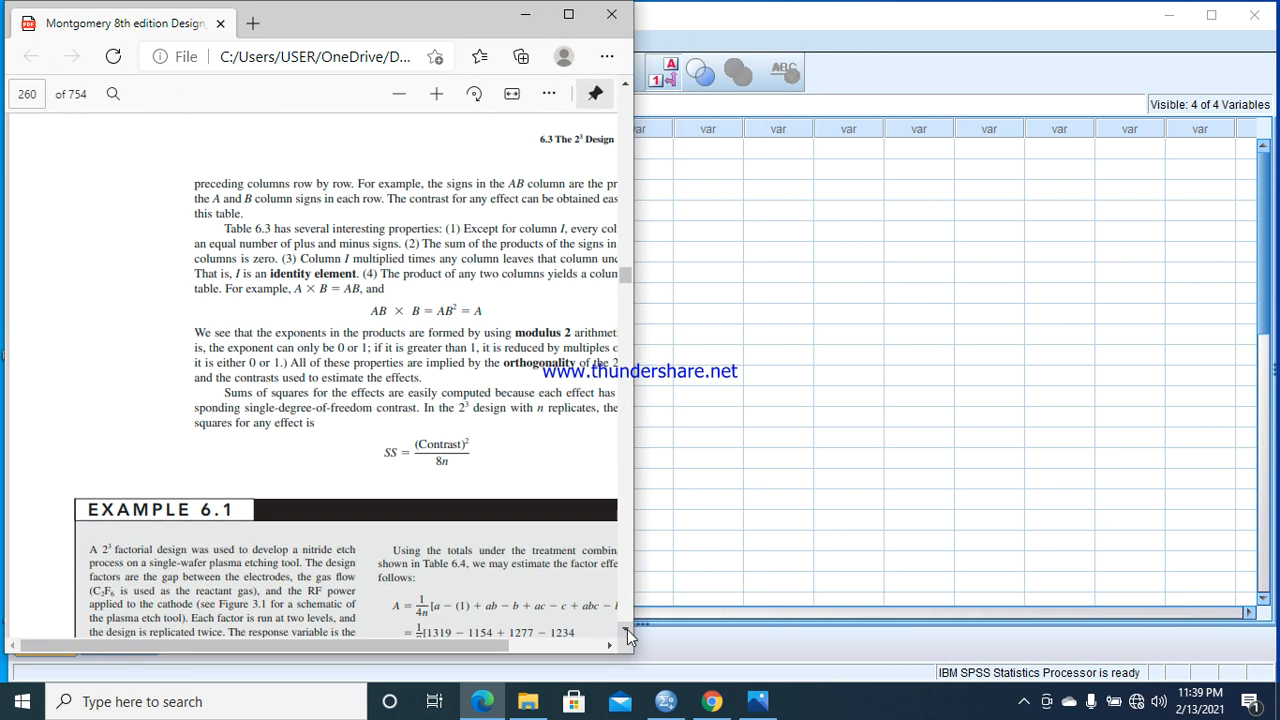
{"action": "scroll", "scroll_direction": "down", "scroll_amount": 3}
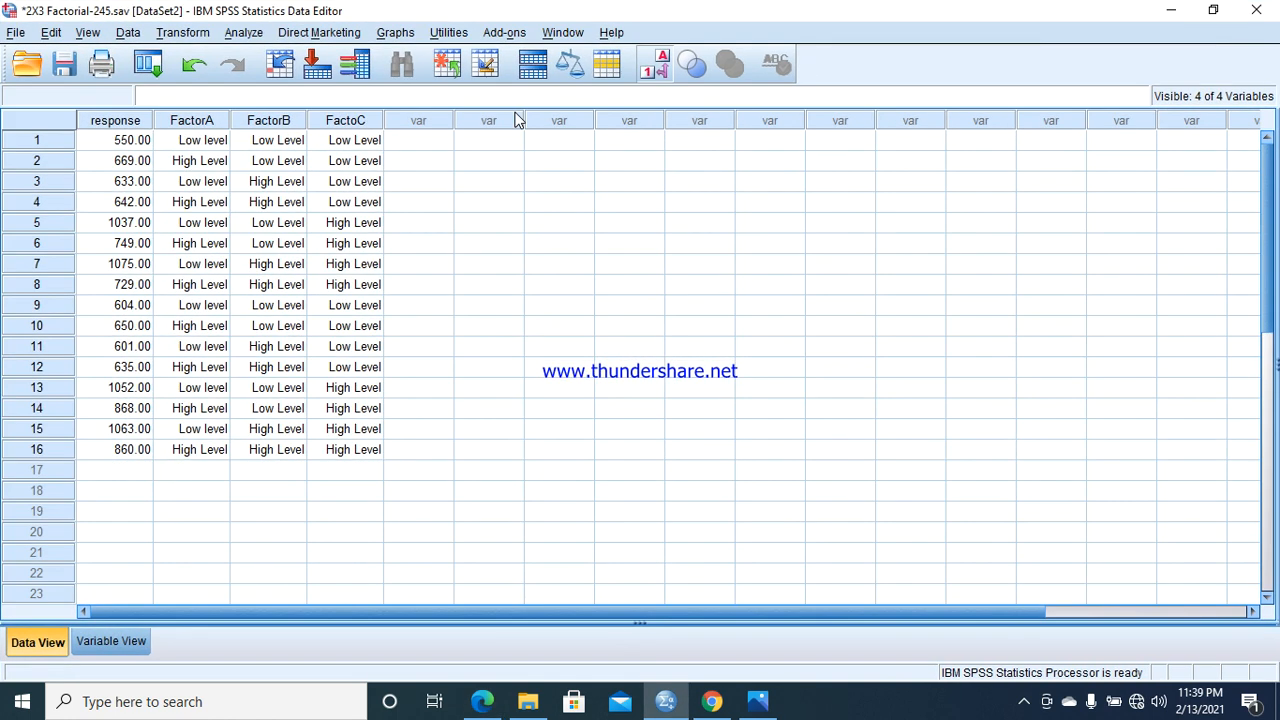
{"action": "mouse_move", "coordinate": [8, 105]}
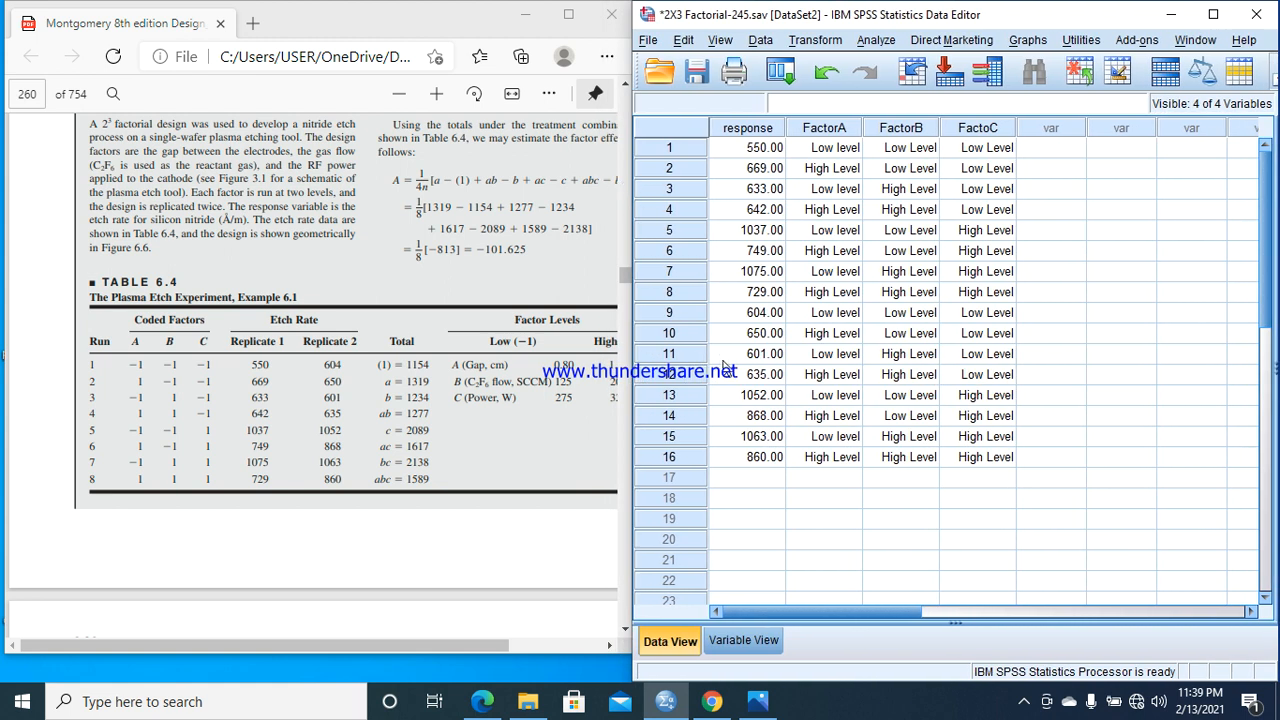
{"action": "left_click", "coordinate": [747, 477]}
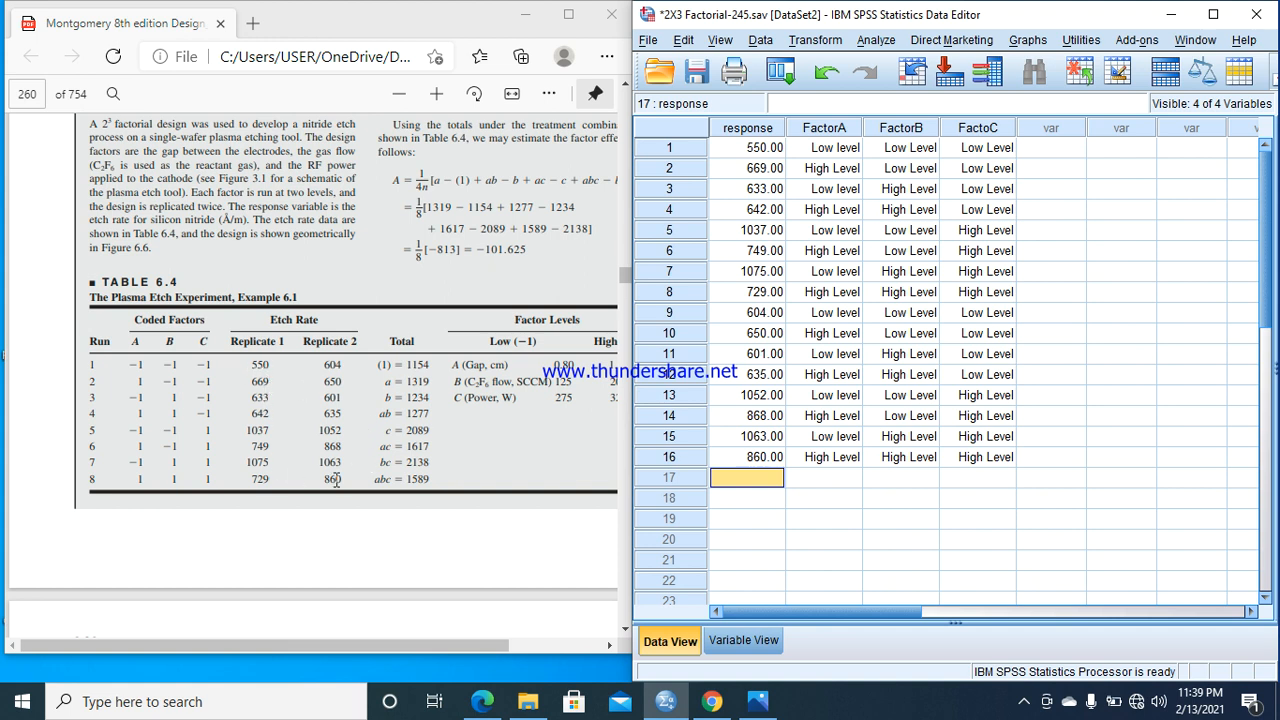
{"action": "mouse_move", "coordinate": [781, 390]}
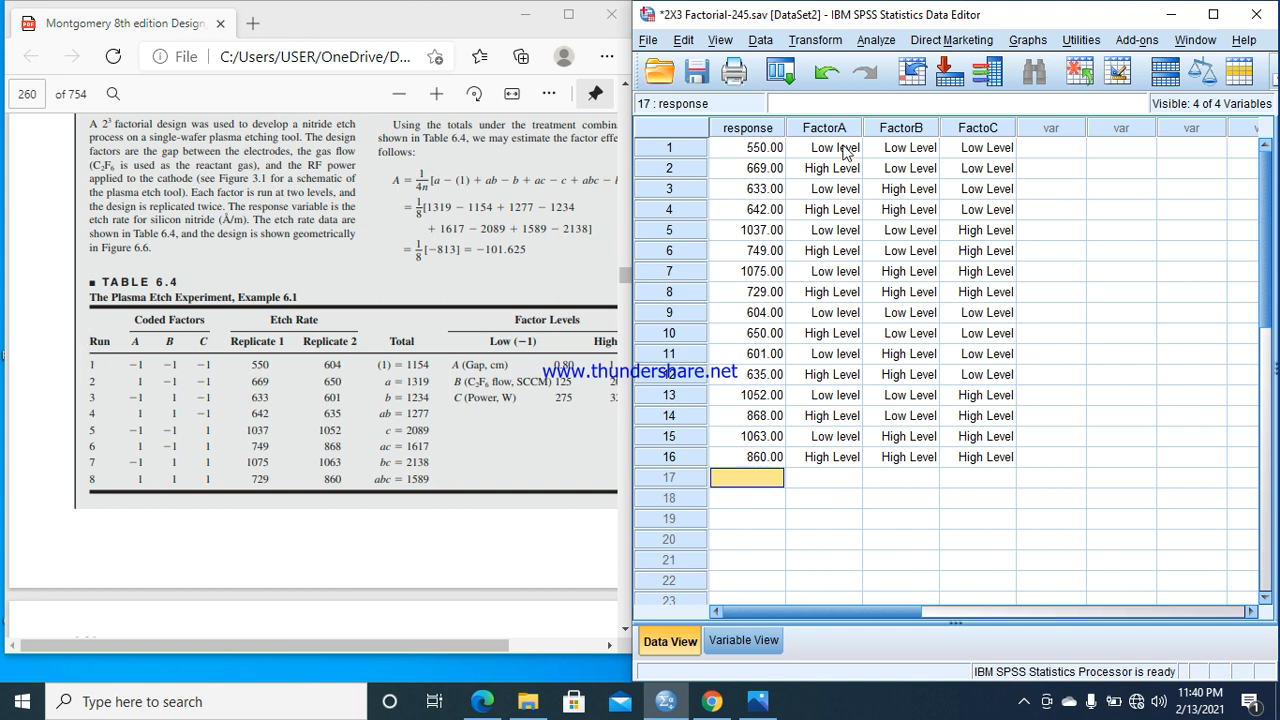
{"action": "mouse_move", "coordinate": [1013, 140]}
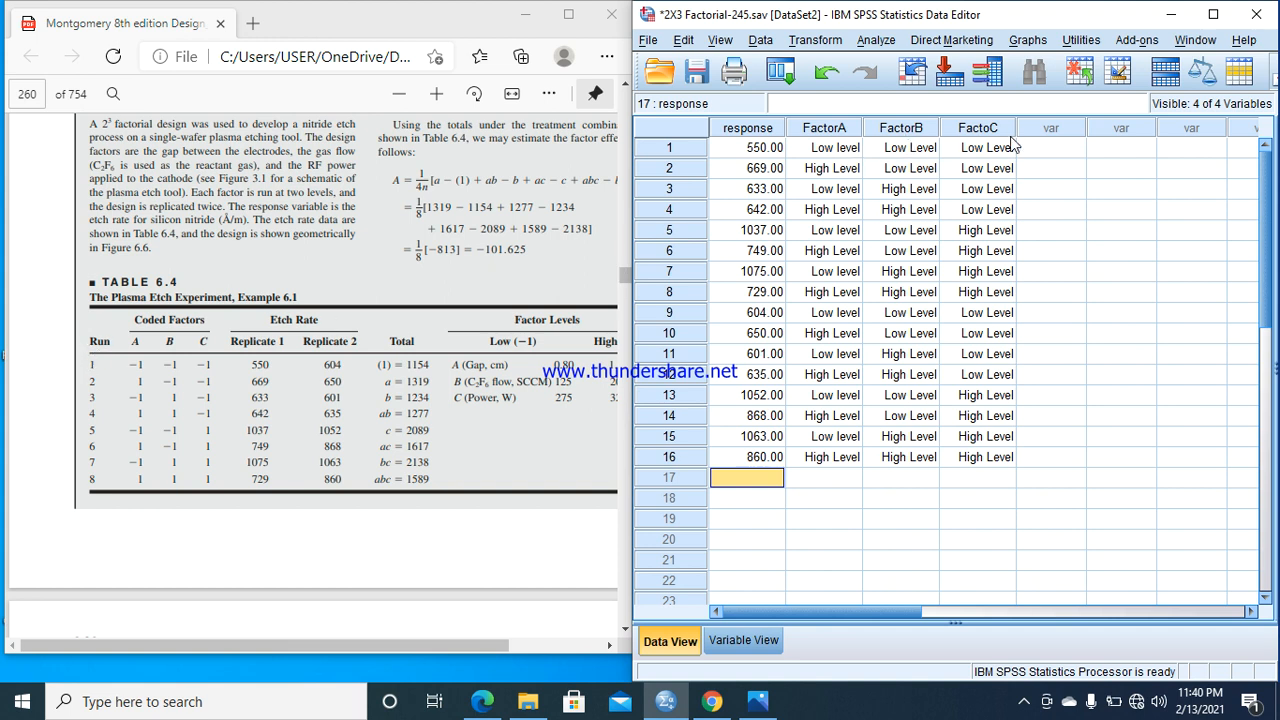
{"action": "mouse_move", "coordinate": [933, 151]}
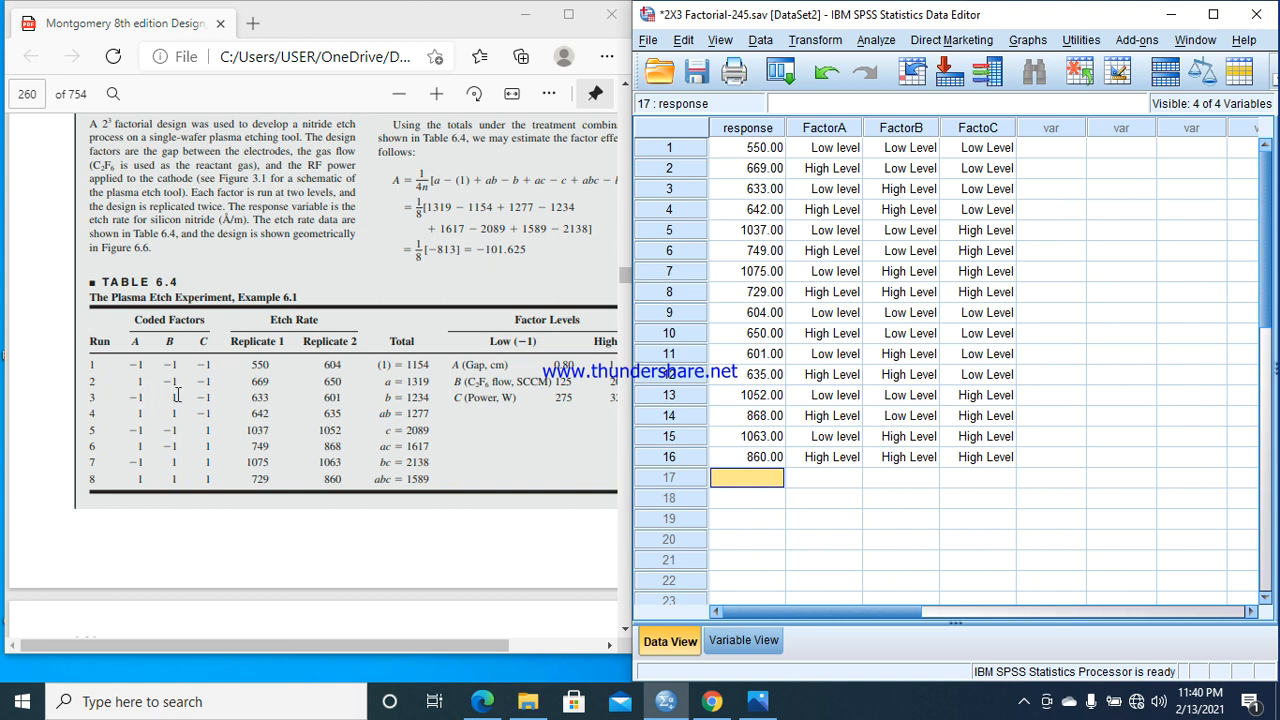
{"action": "mouse_move", "coordinate": [184, 396]}
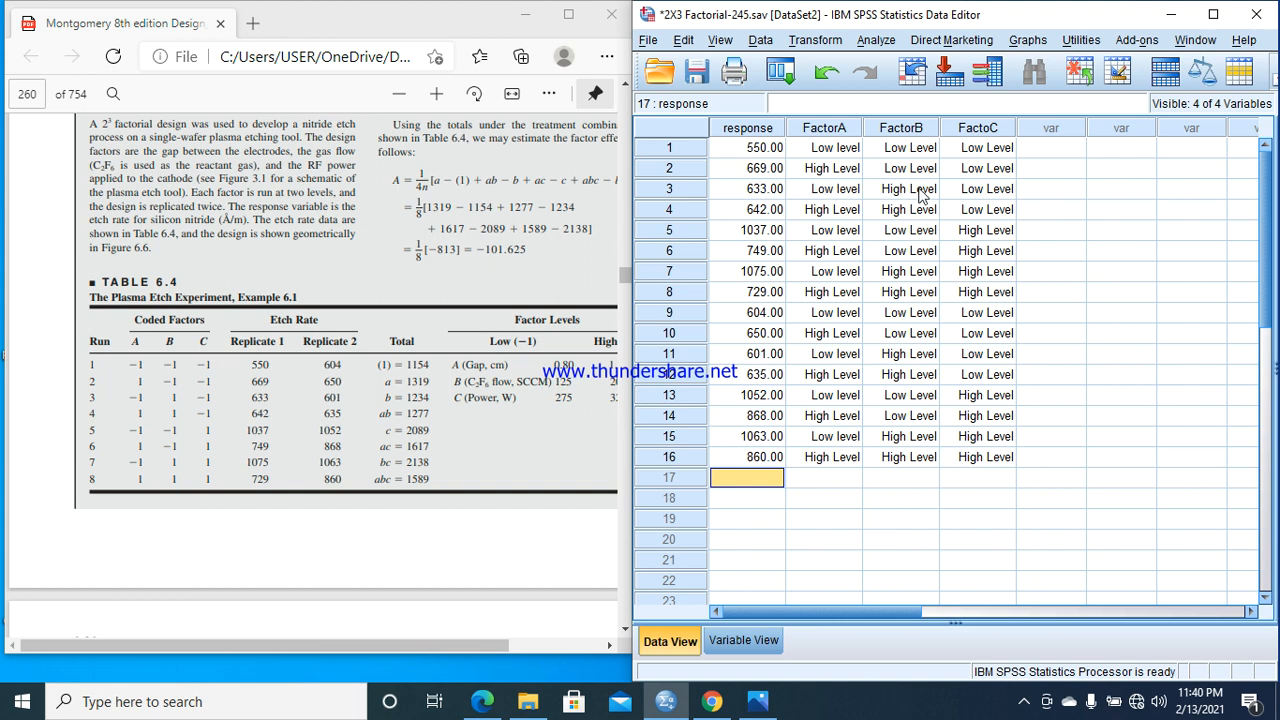
{"action": "mouse_move", "coordinate": [152, 346]}
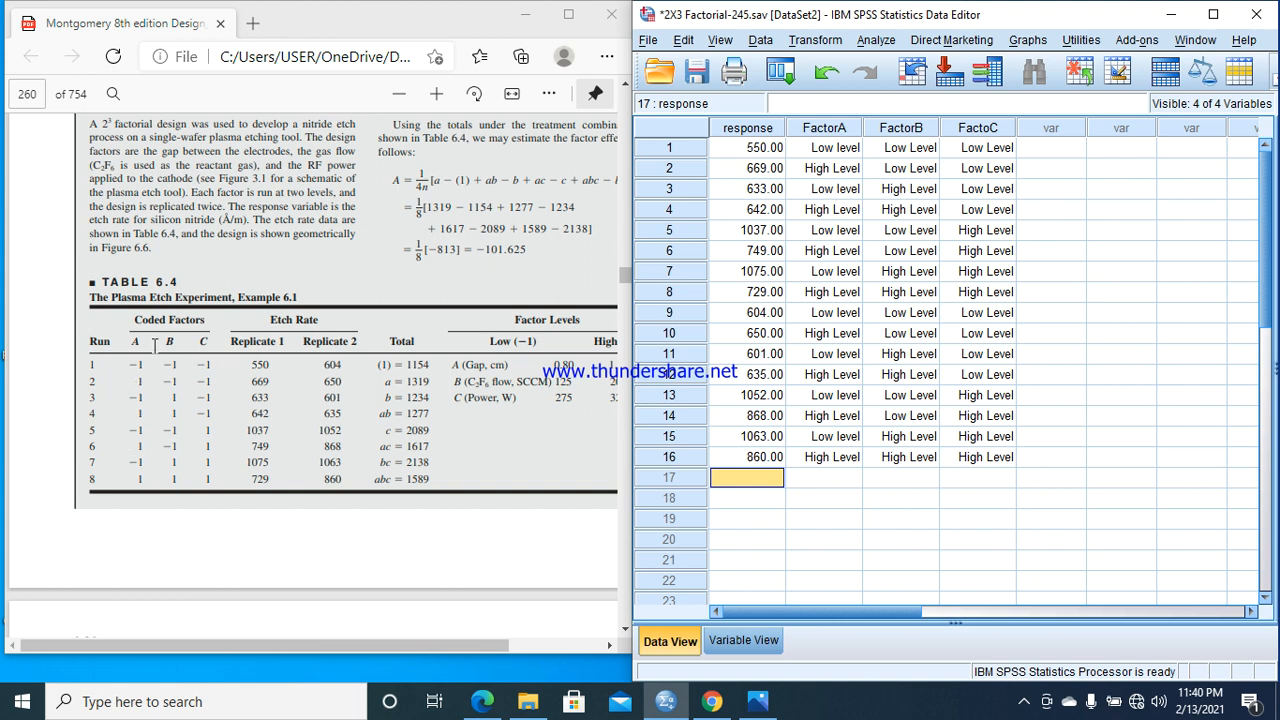
{"action": "mouse_move", "coordinate": [146, 391]}
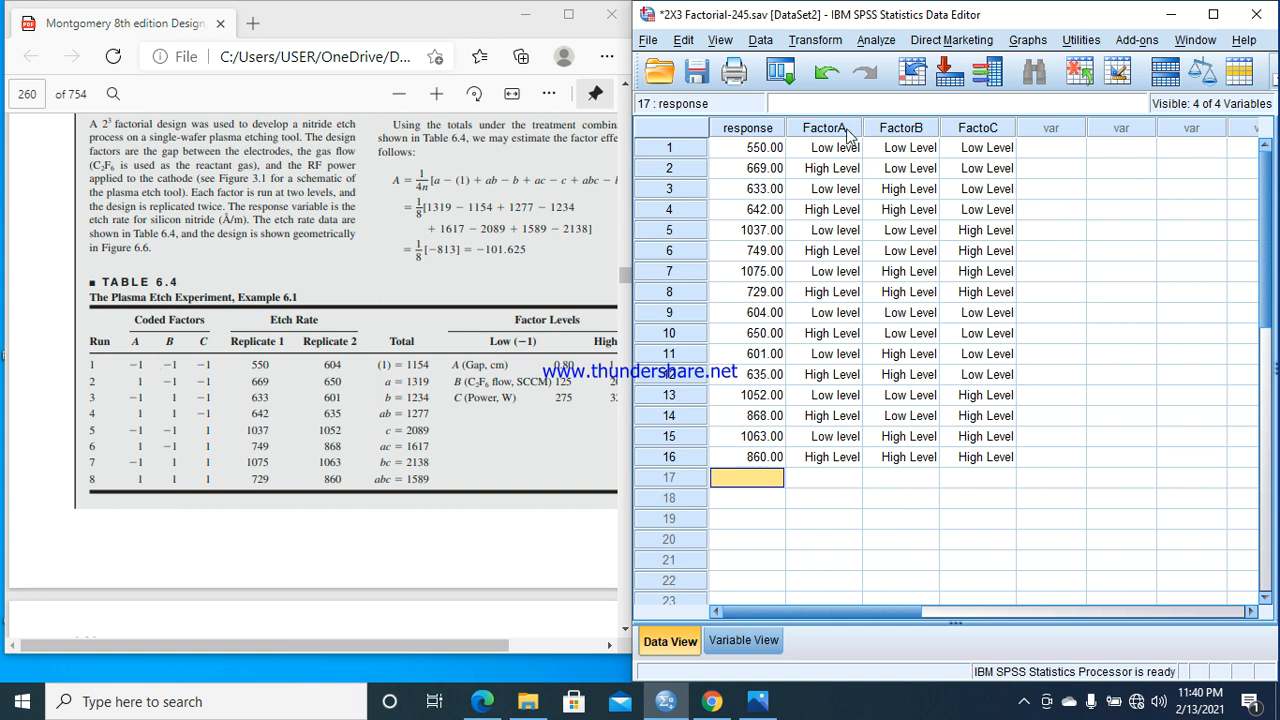
{"action": "mouse_move", "coordinate": [152, 384]}
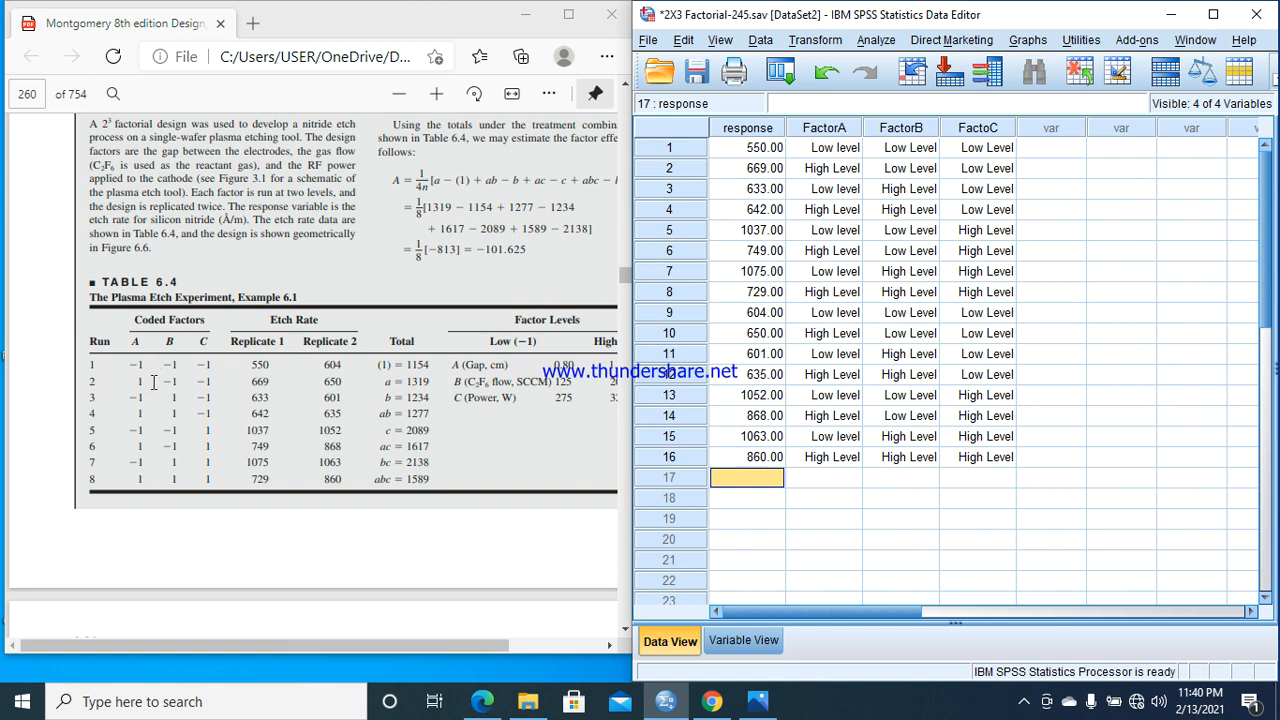
{"action": "mouse_move", "coordinate": [829, 204]}
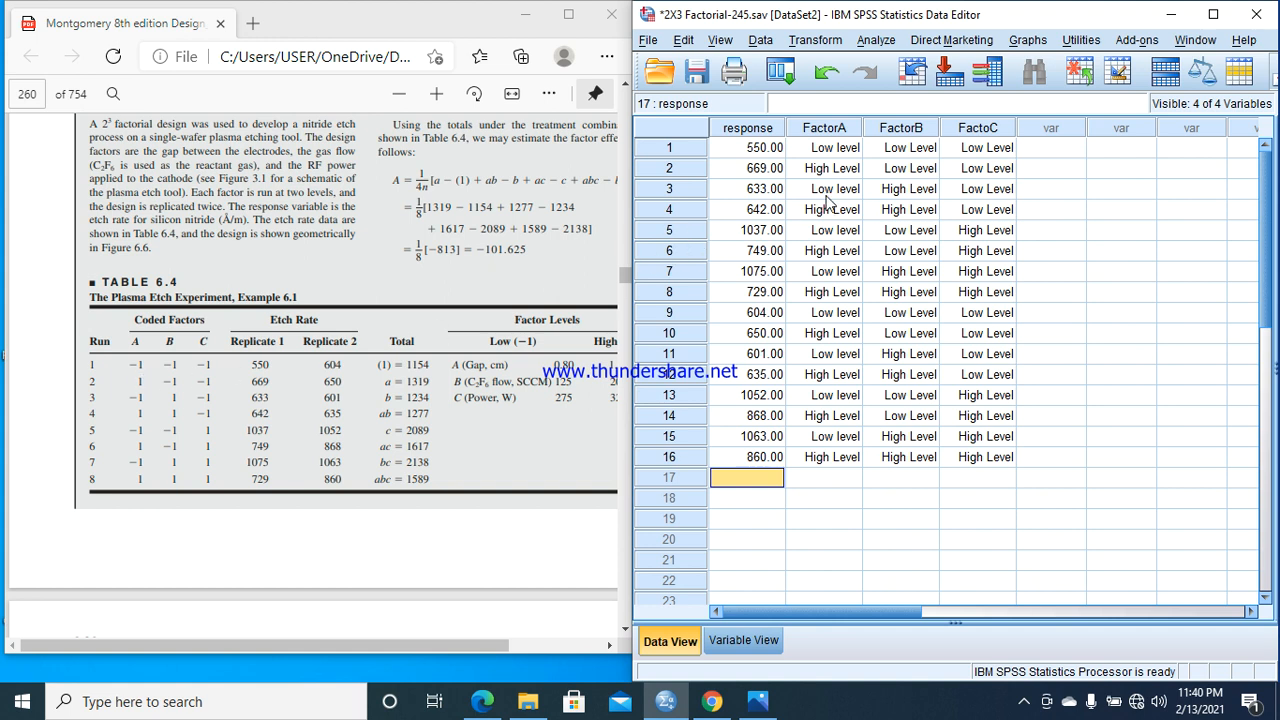
{"action": "mouse_move", "coordinate": [847, 181]}
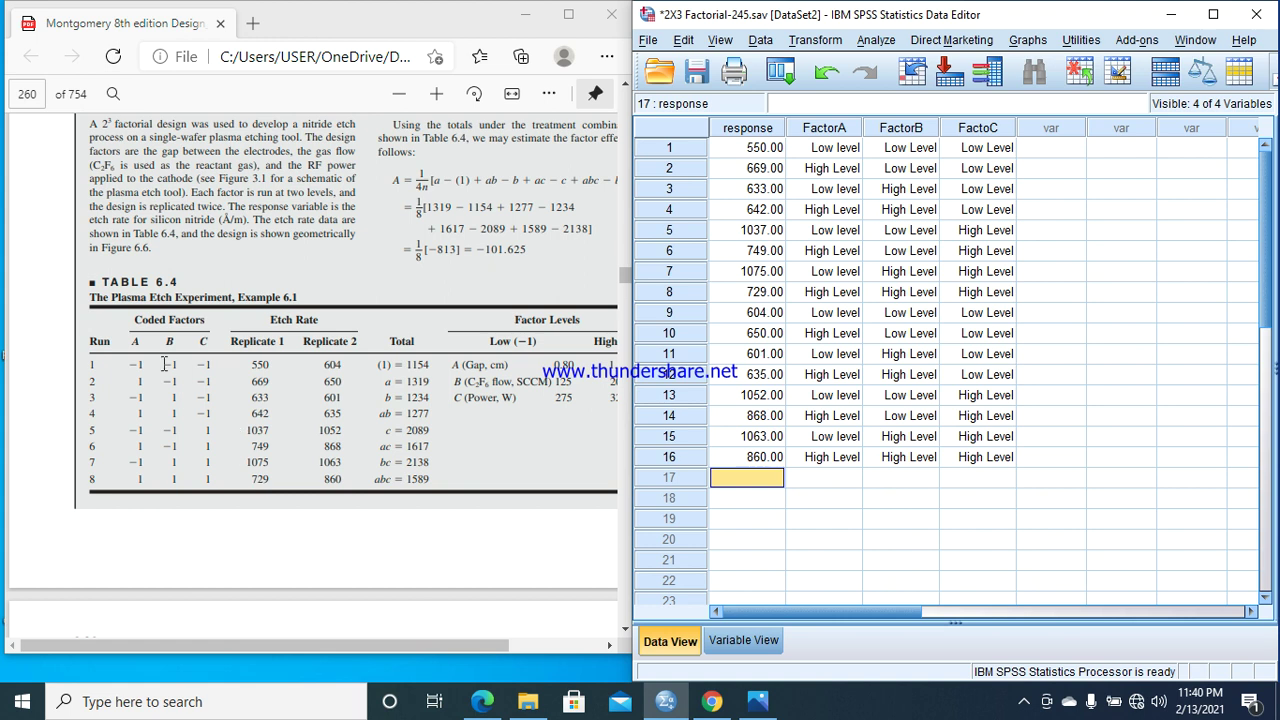
{"action": "mouse_move", "coordinate": [147, 386]}
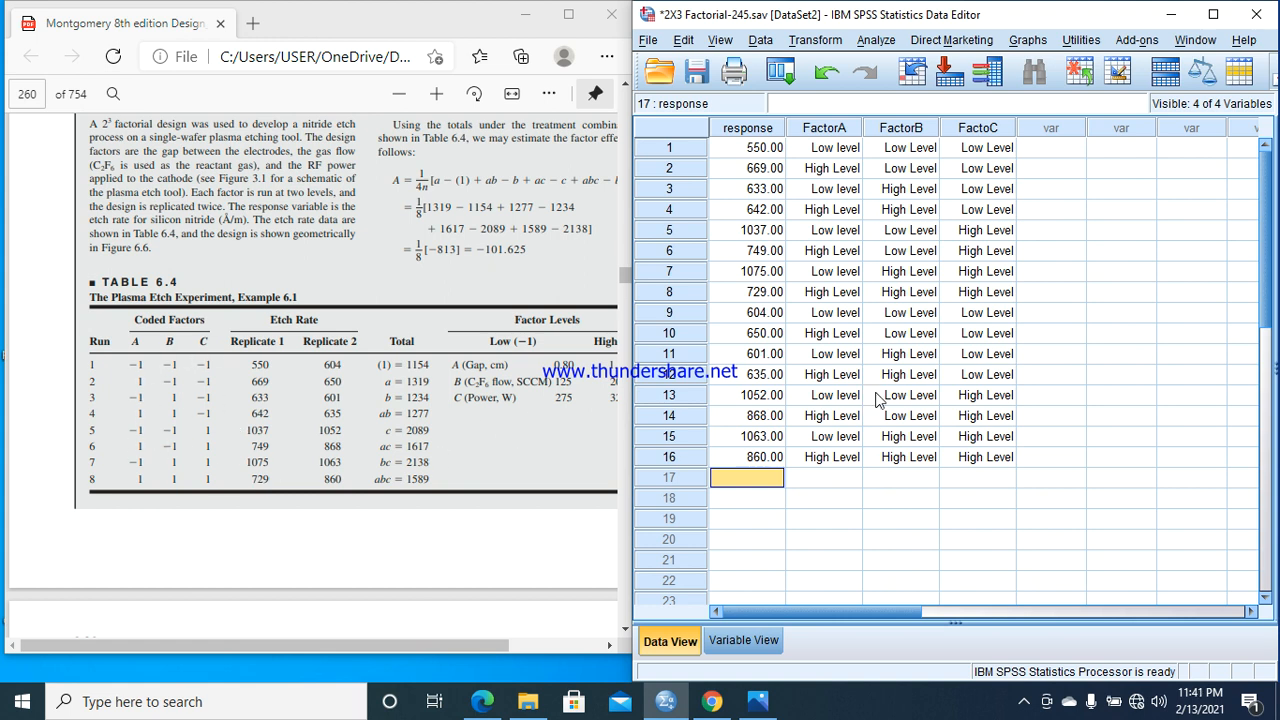
{"action": "mouse_move", "coordinate": [396, 531]}
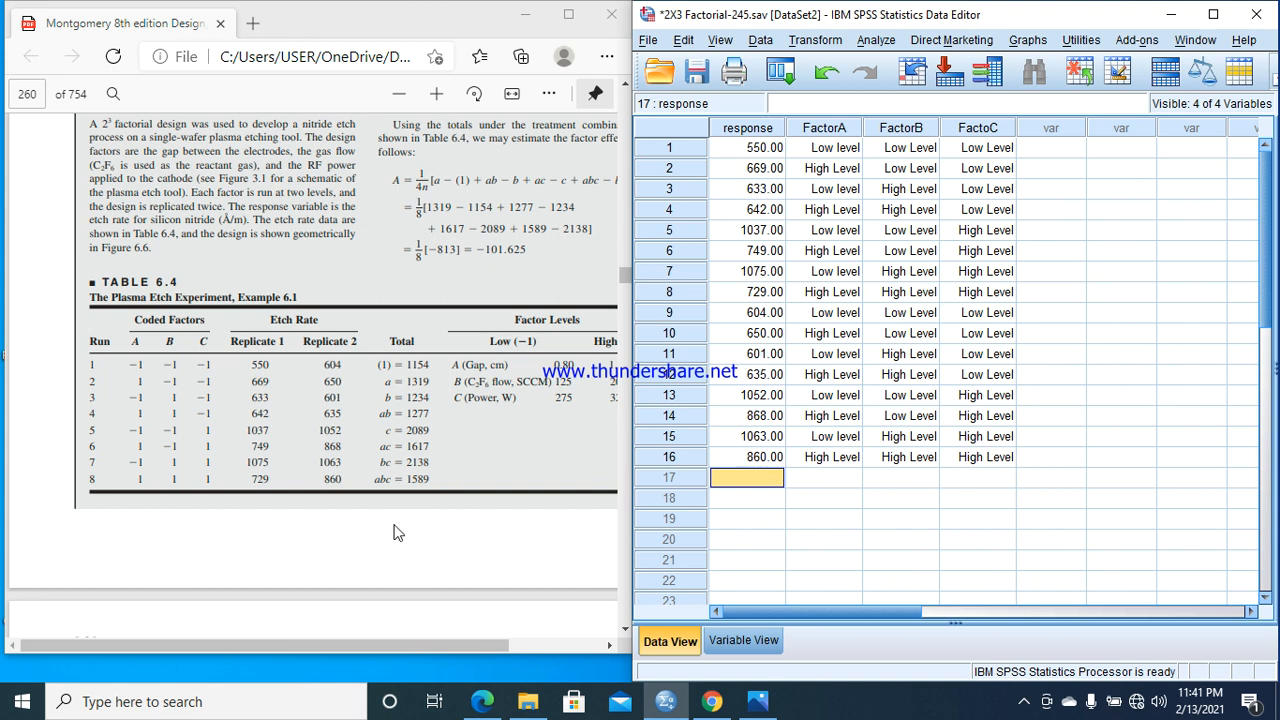
{"action": "mouse_move", "coordinate": [147, 461]}
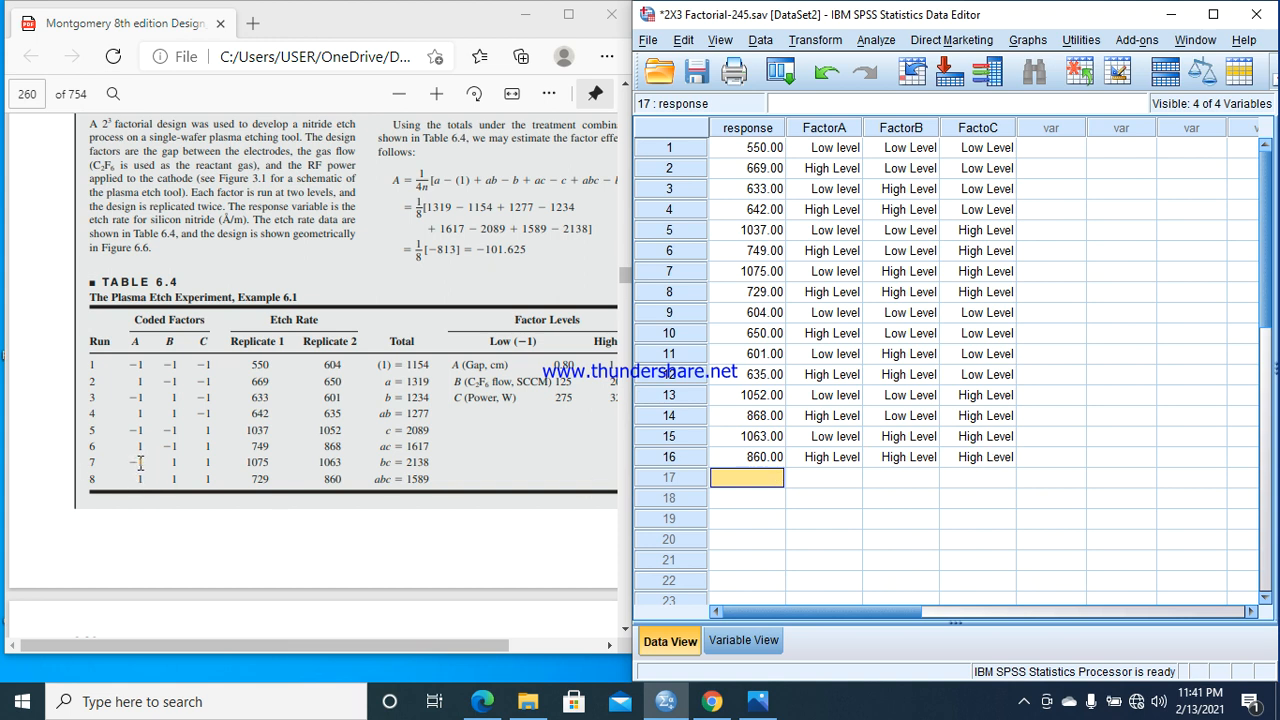
{"action": "mouse_move", "coordinate": [1115, 218]}
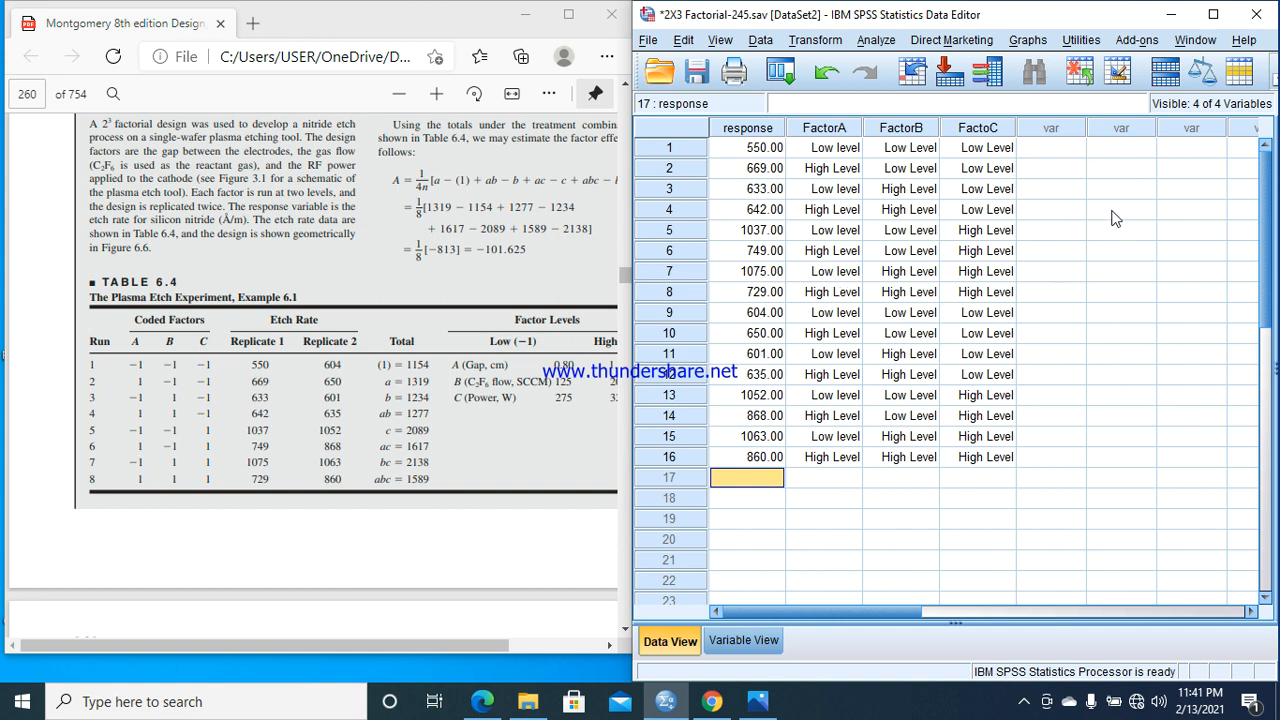
{"action": "mouse_move", "coordinate": [833, 40]}
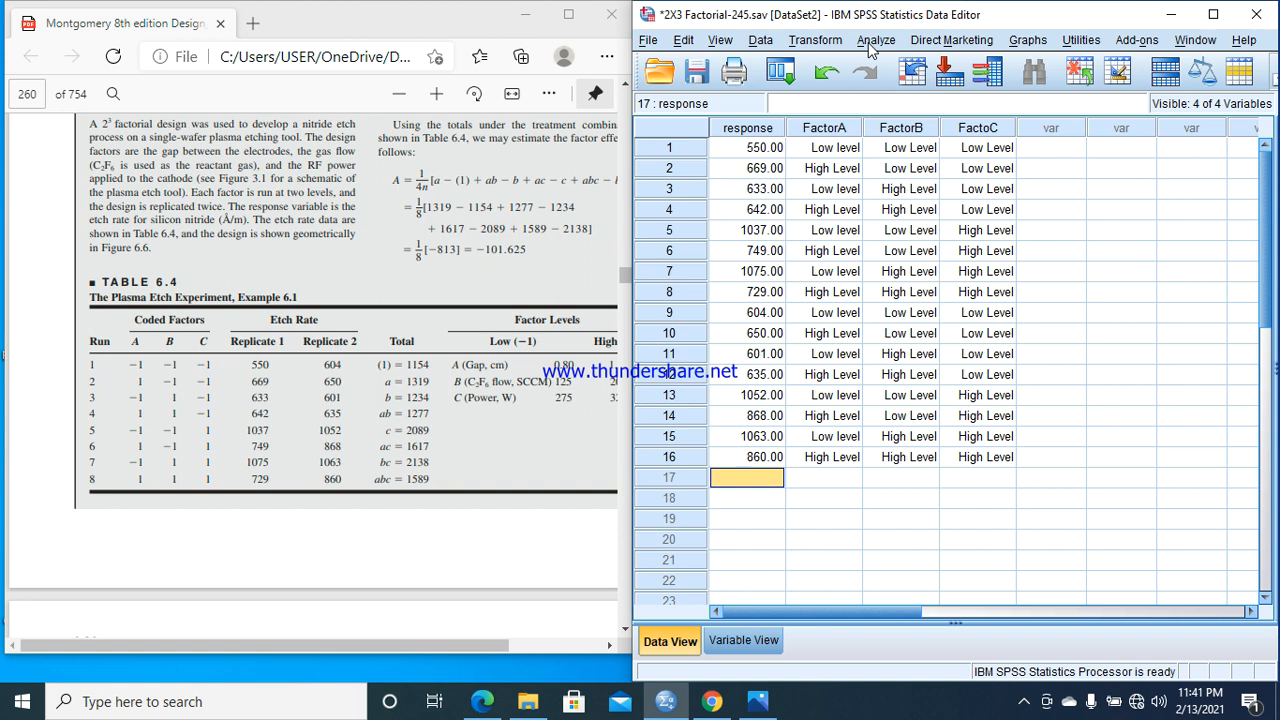
- Open Univariate GLM with response as dependent and FactorA, FactorB, FactoC as fixed factors
{"action": "left_click", "coordinate": [892, 40]}
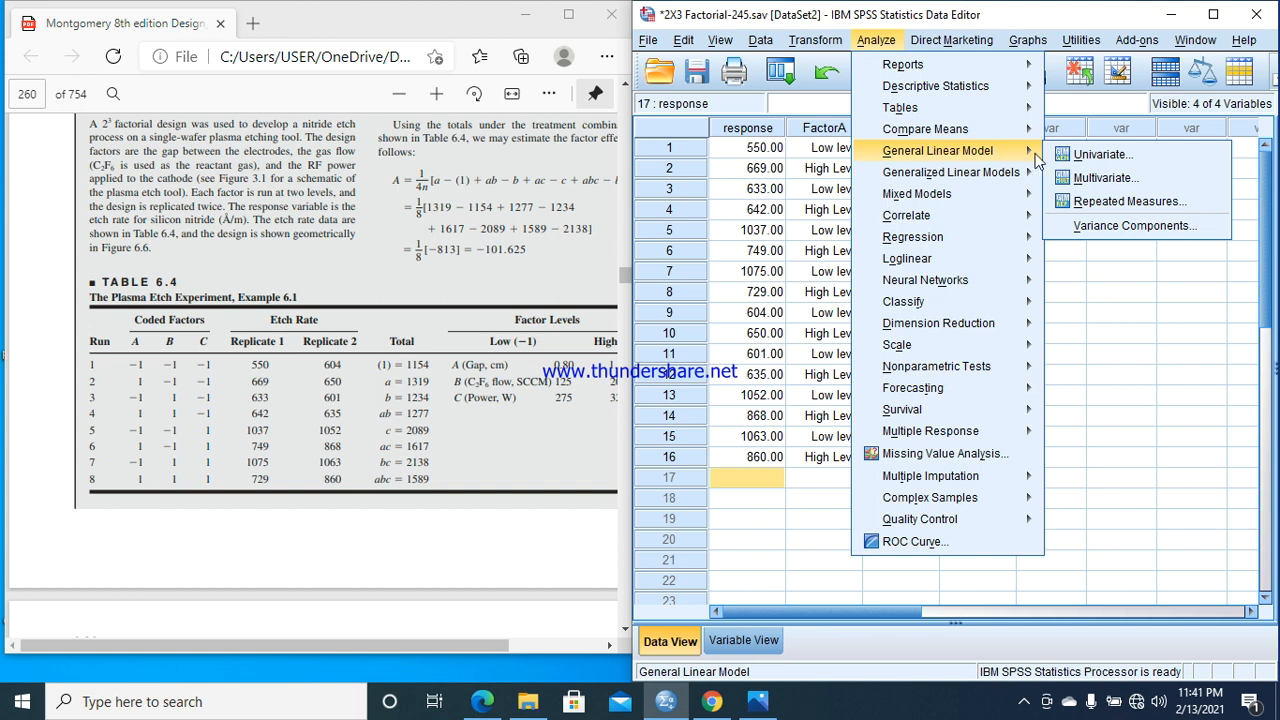
{"action": "left_click", "coordinate": [1101, 153]}
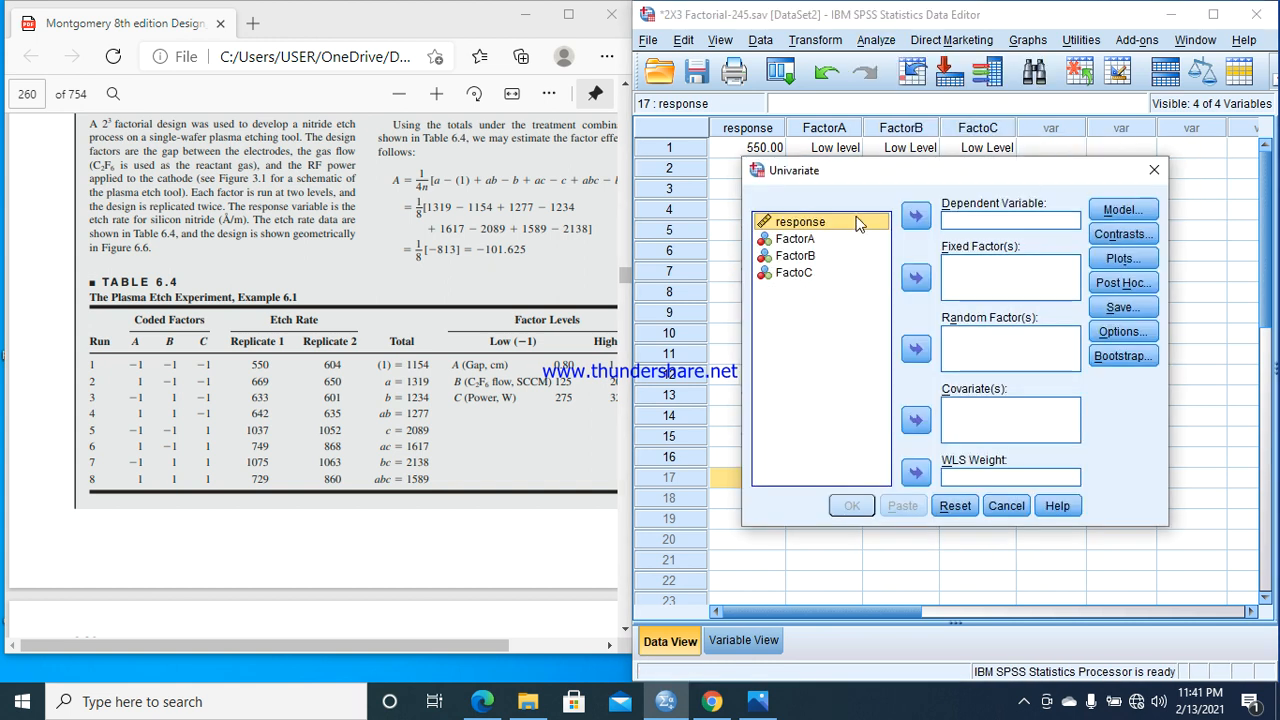
{"action": "left_click", "coordinate": [915, 216]}
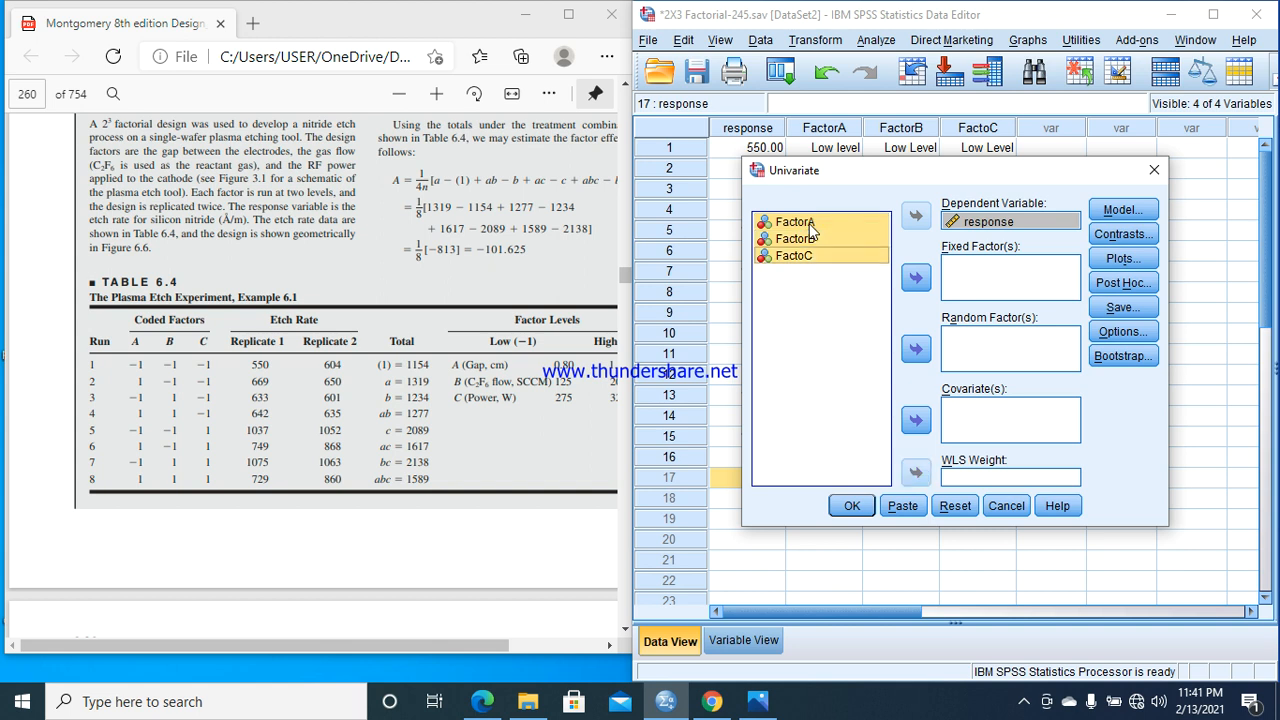
{"action": "left_click", "coordinate": [915, 277]}
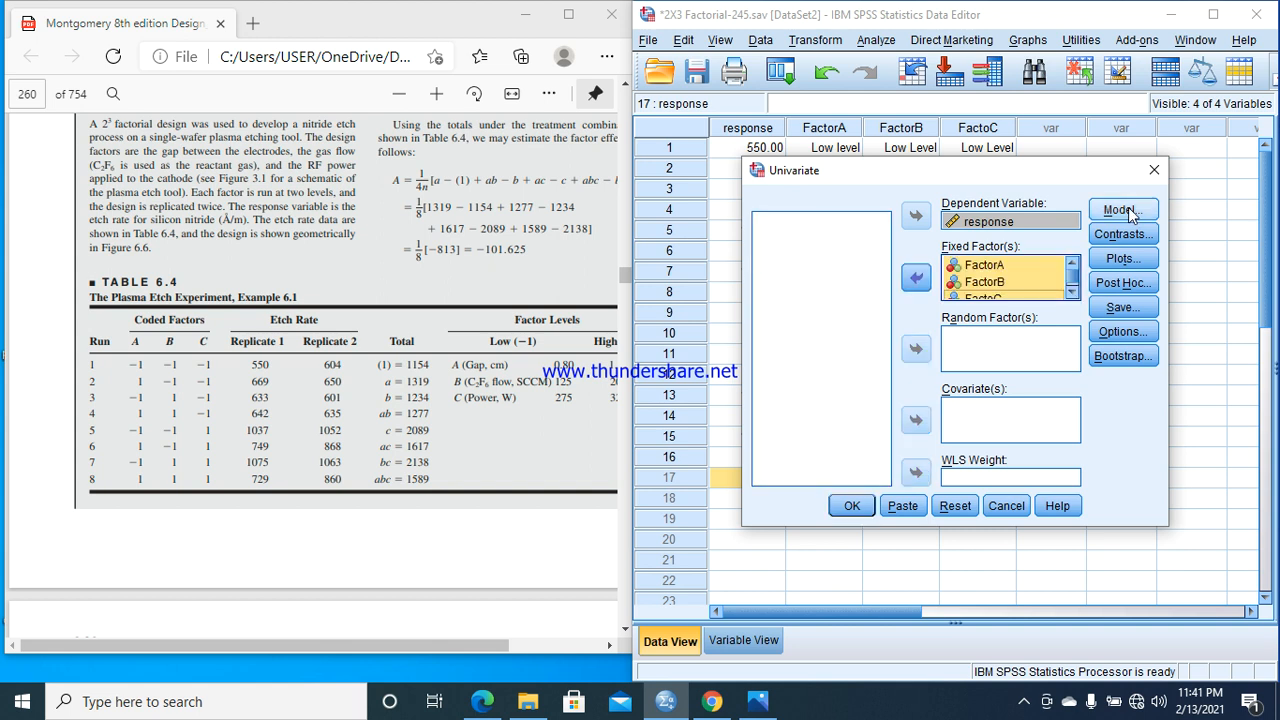
- Switch the model to Custom and add FactorA, FactorB and FactoC as main effects
{"action": "left_click", "coordinate": [1122, 209]}
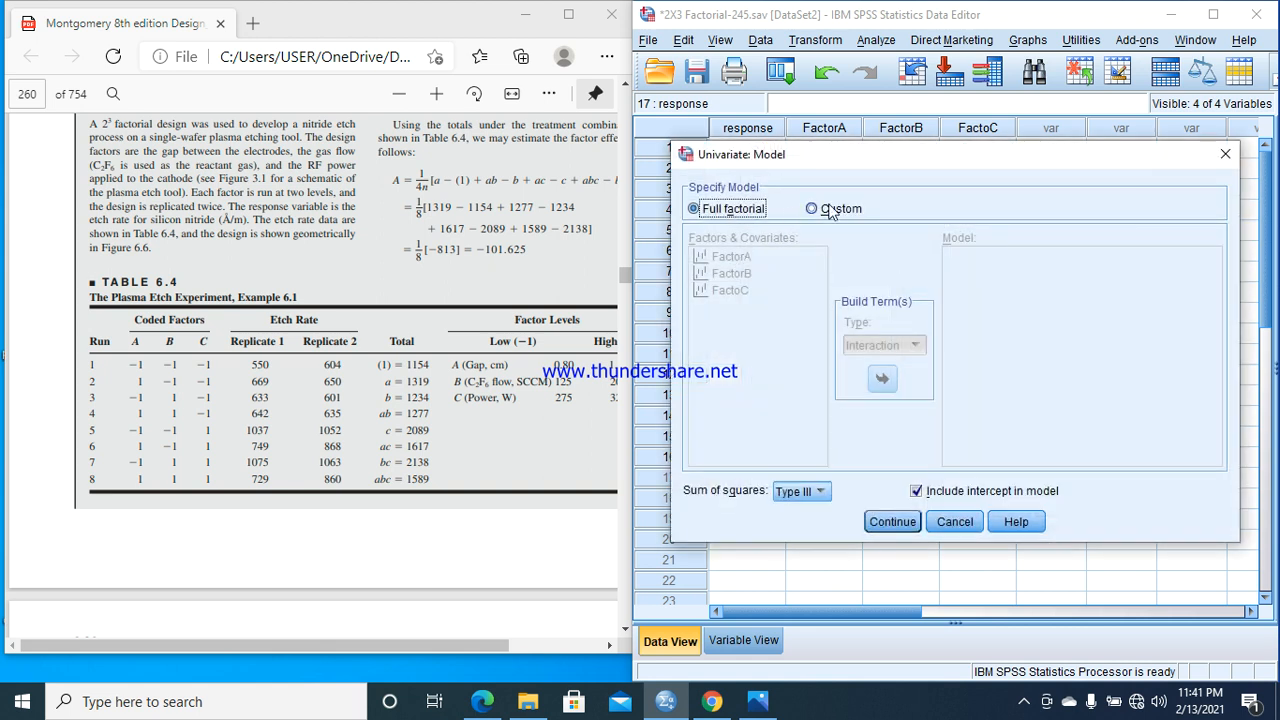
{"action": "left_click", "coordinate": [810, 208]}
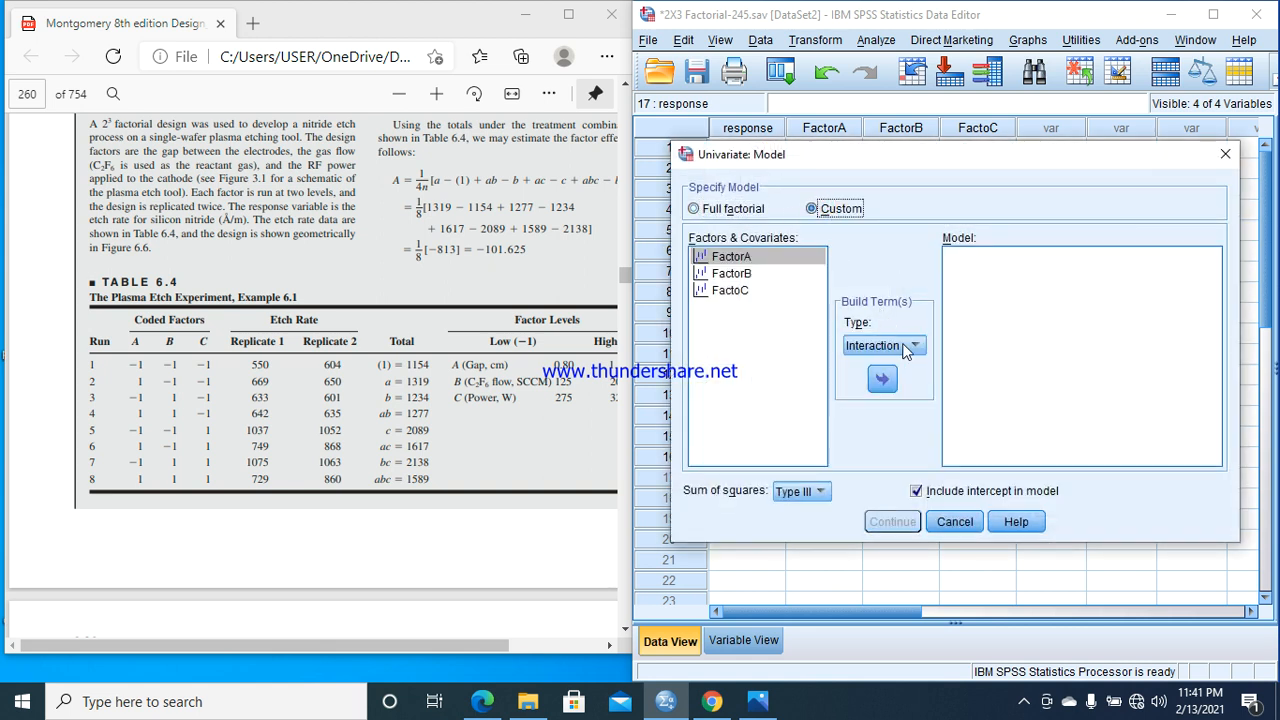
{"action": "left_click", "coordinate": [882, 378]}
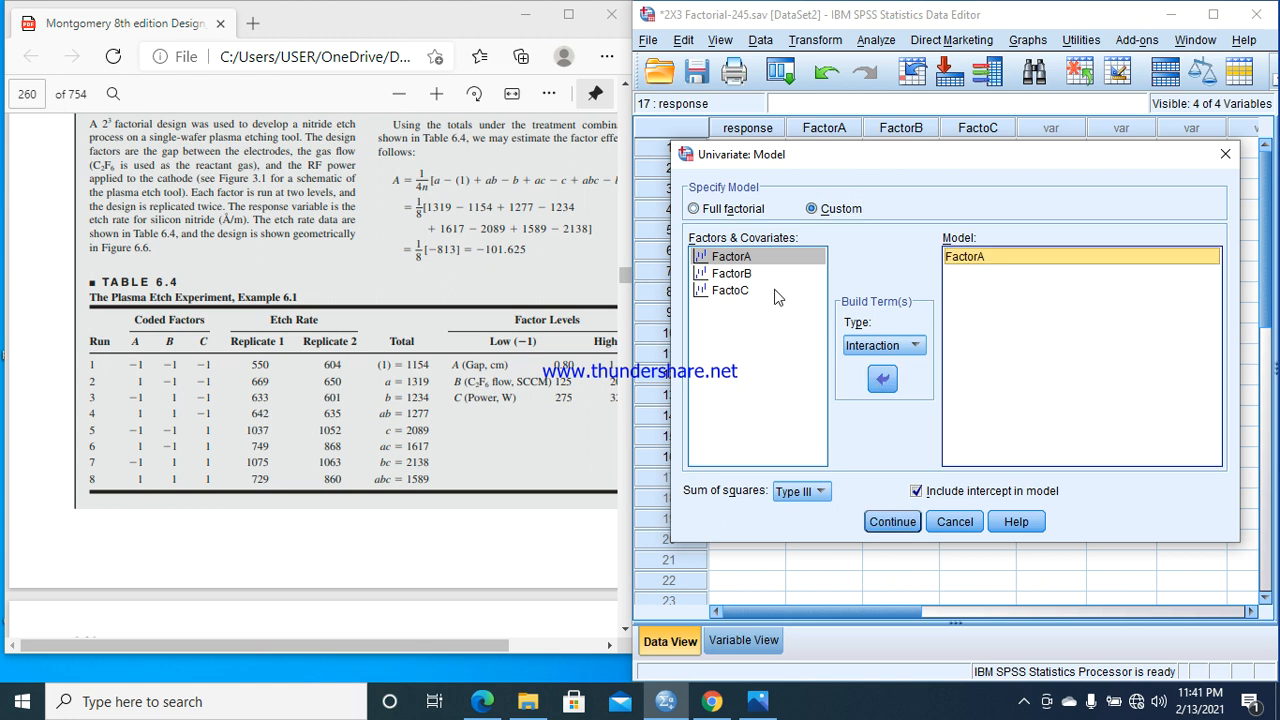
{"action": "left_click", "coordinate": [731, 273]}
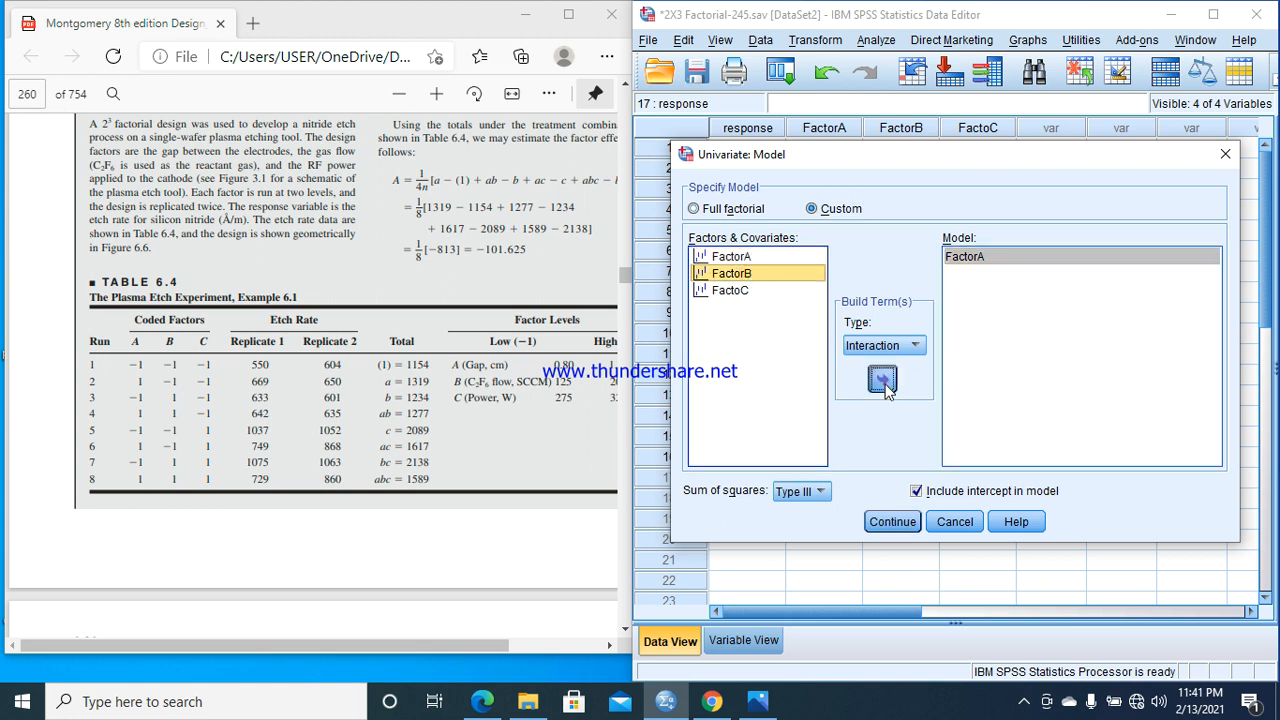
{"action": "left_click", "coordinate": [882, 380]}
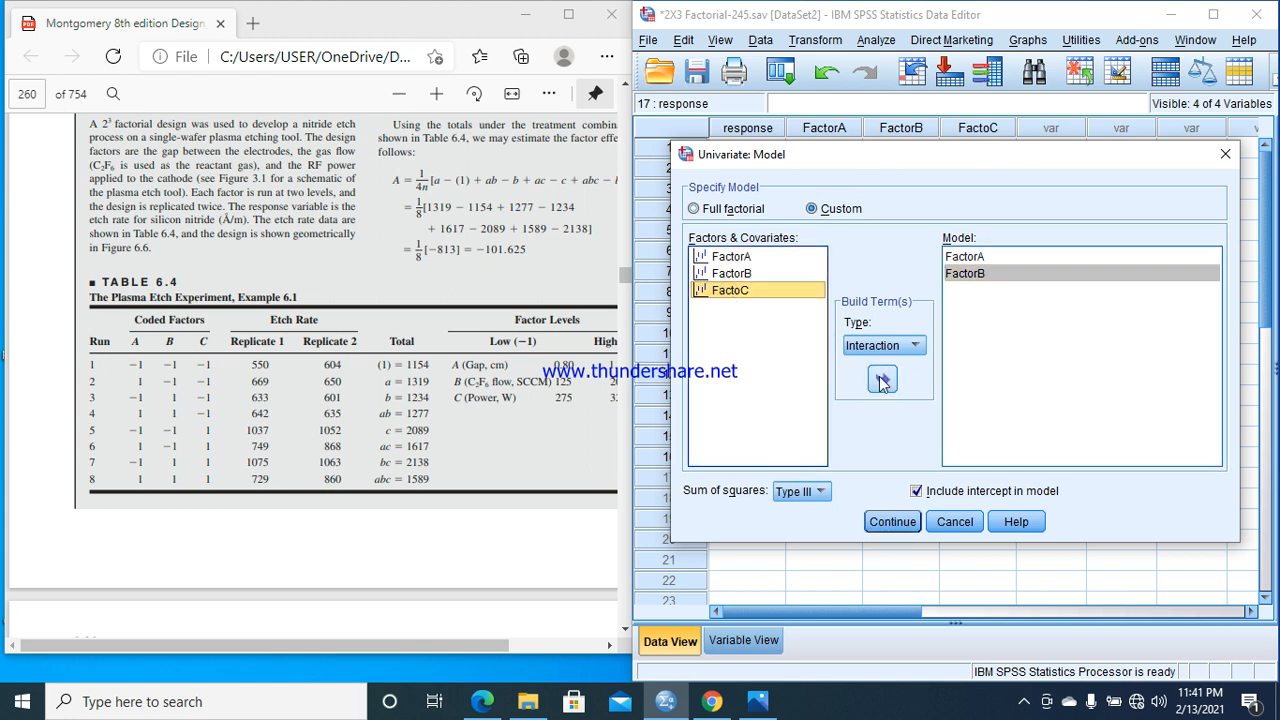
{"action": "left_click", "coordinate": [882, 378]}
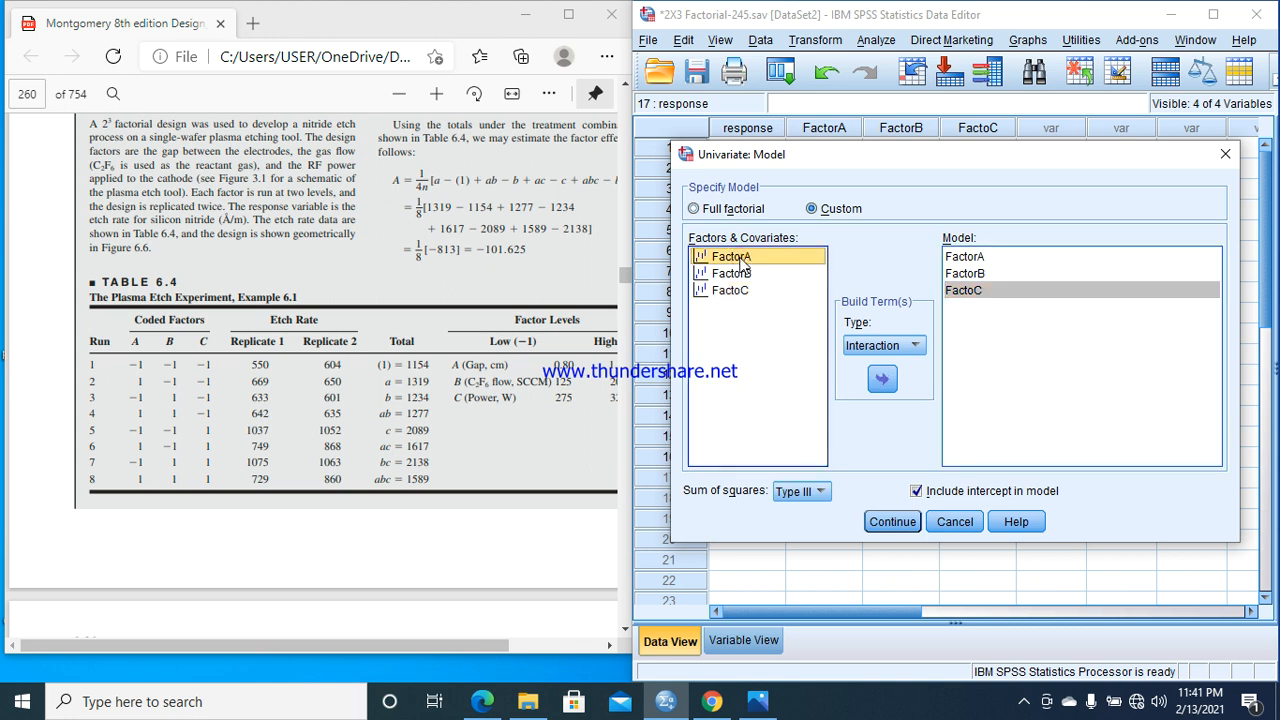
- Add the A*B, C*A and C*B interactions plus the three-way FactoC*FactorA*FactorB term
{"action": "left_click", "coordinate": [731, 273]}
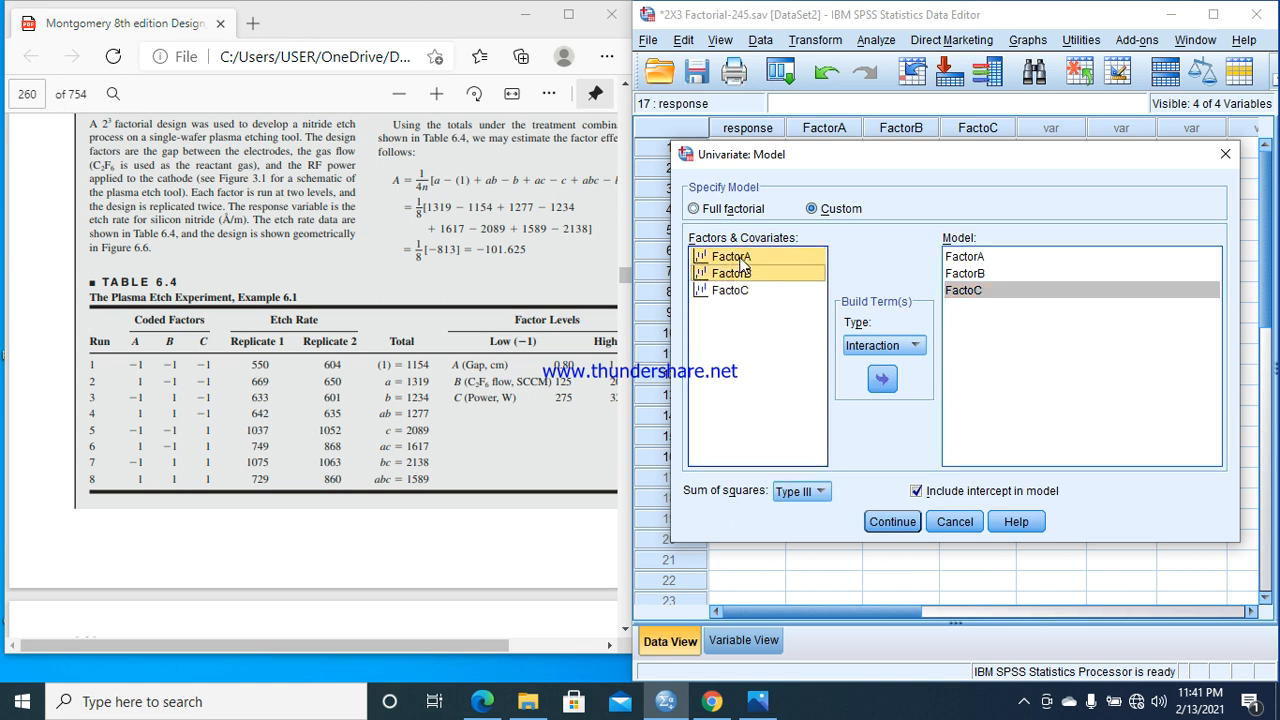
{"action": "left_click", "coordinate": [882, 378]}
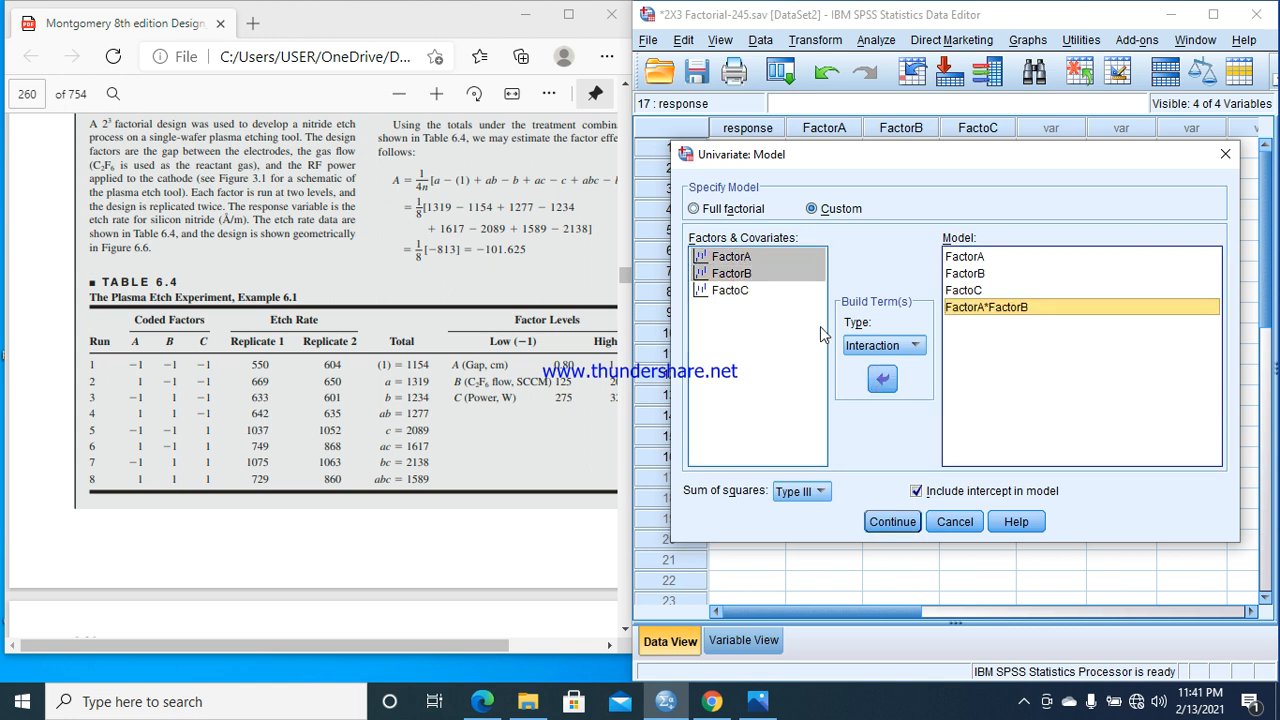
{"action": "left_click", "coordinate": [965, 290]}
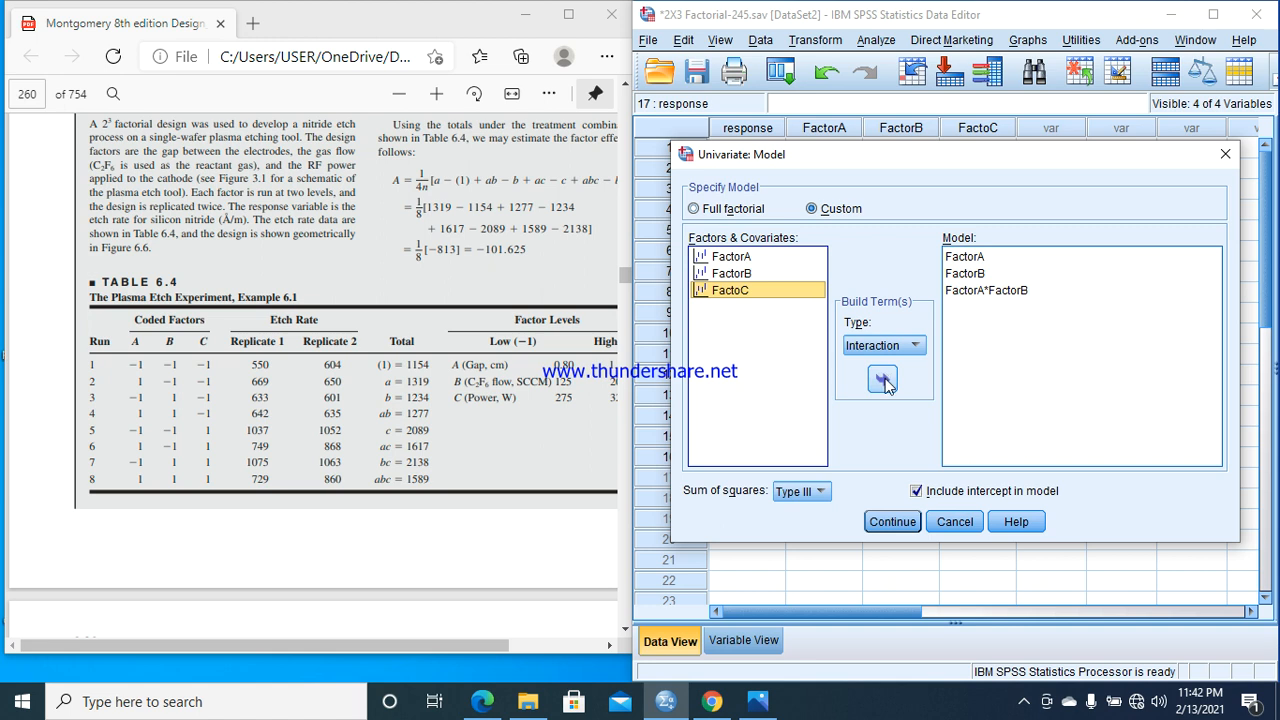
{"action": "left_click", "coordinate": [881, 378]}
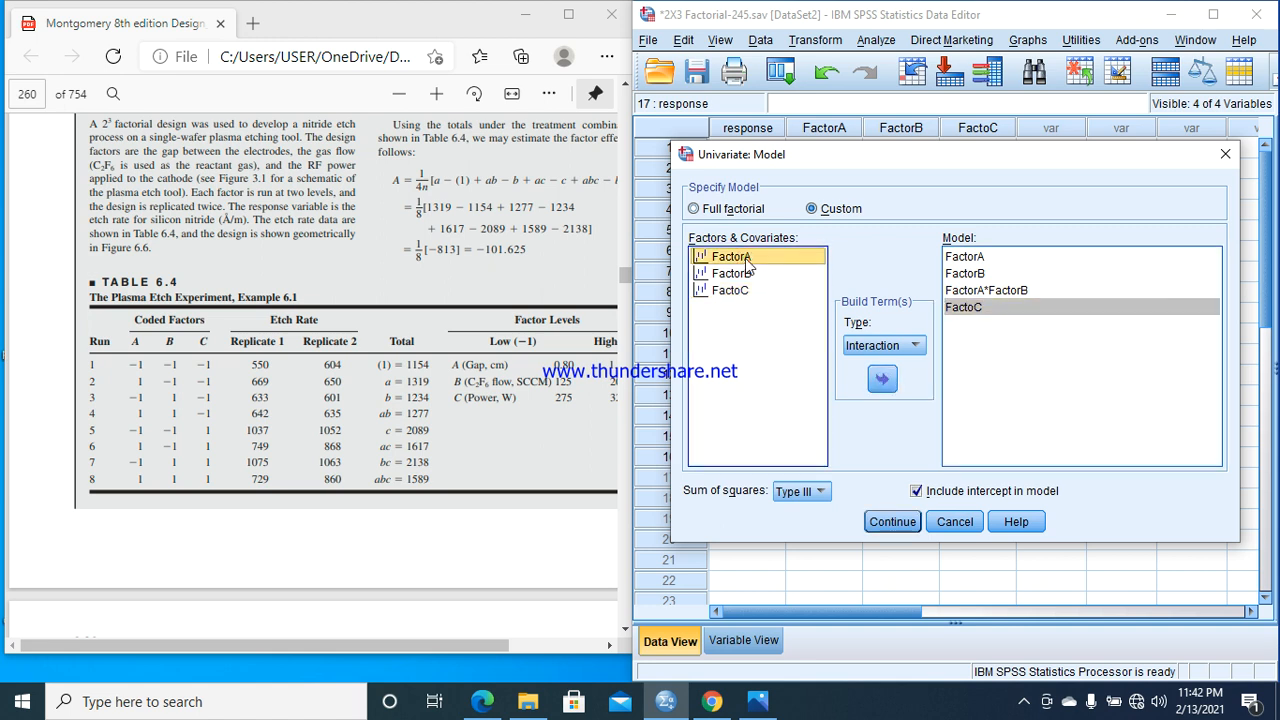
{"action": "left_click", "coordinate": [730, 290]}
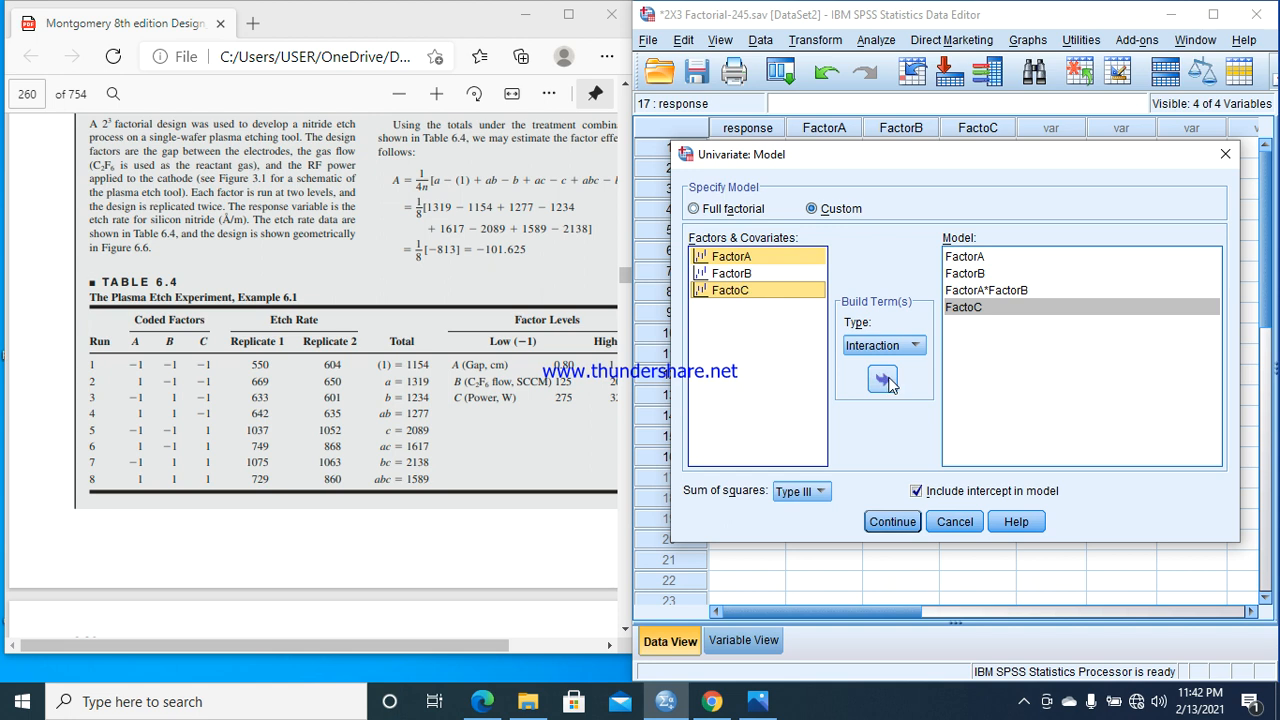
{"action": "left_click", "coordinate": [882, 378]}
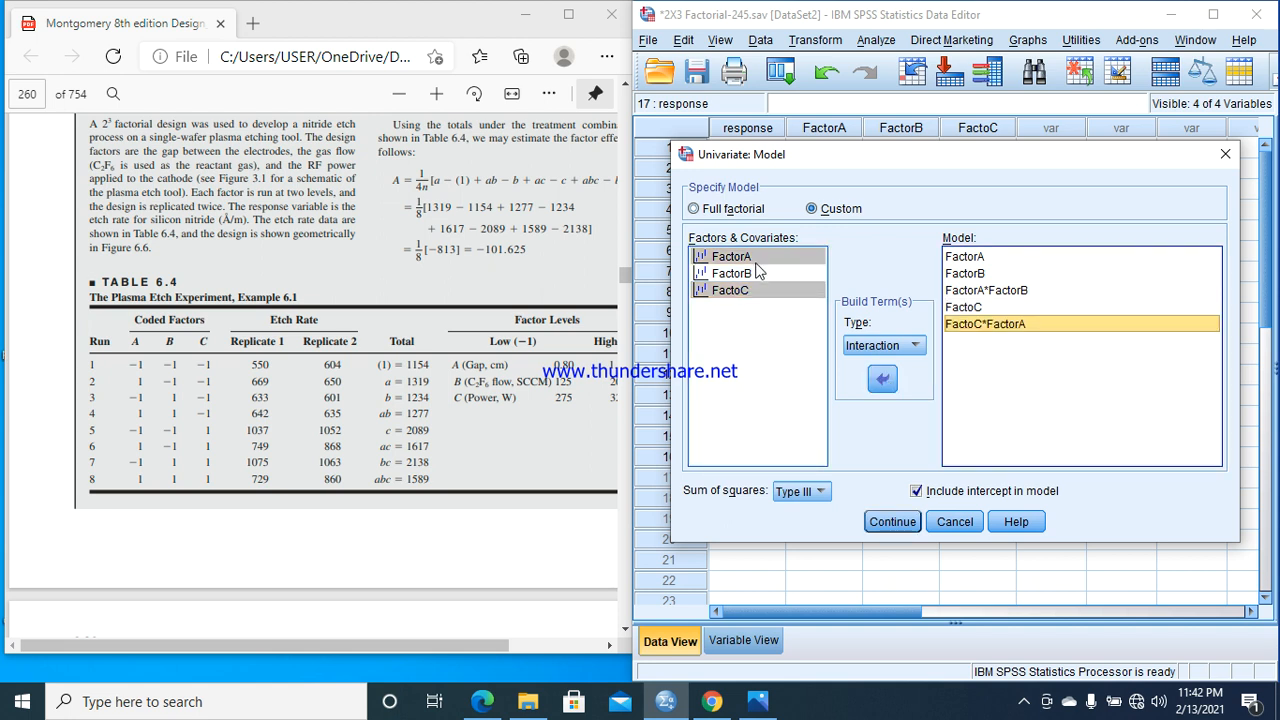
{"action": "left_click", "coordinate": [731, 256]}
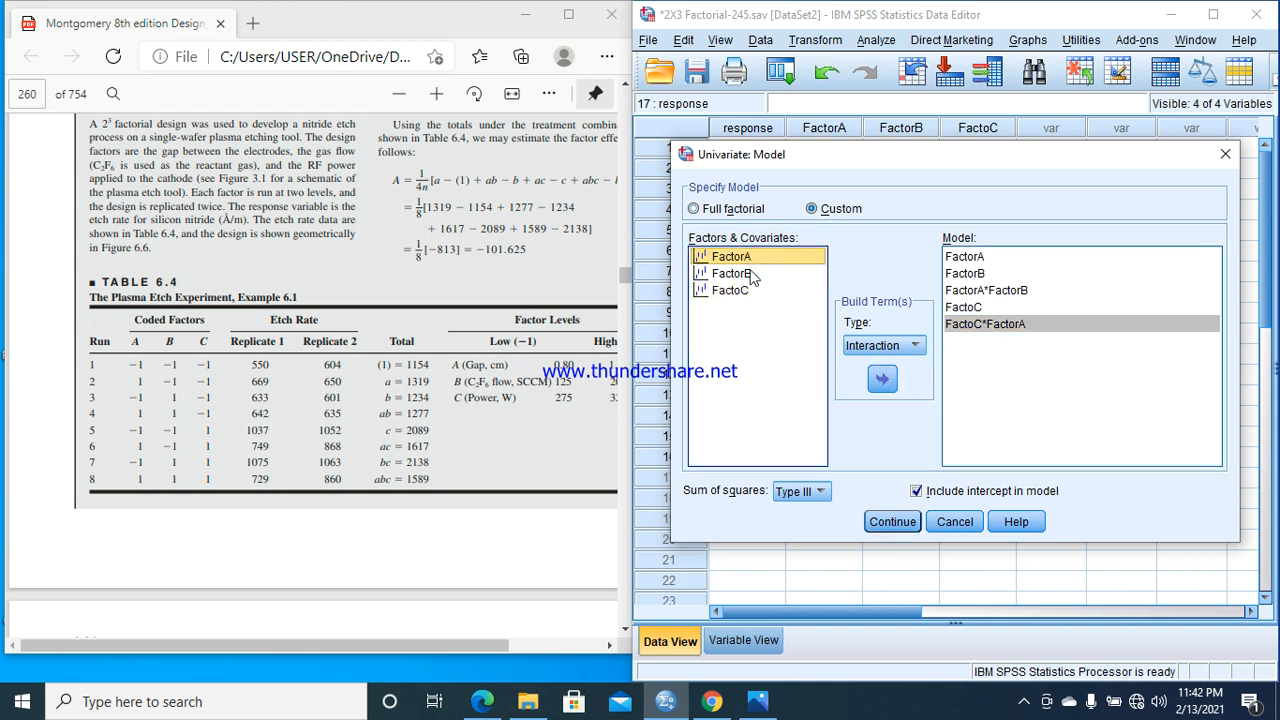
{"action": "left_click", "coordinate": [742, 273]}
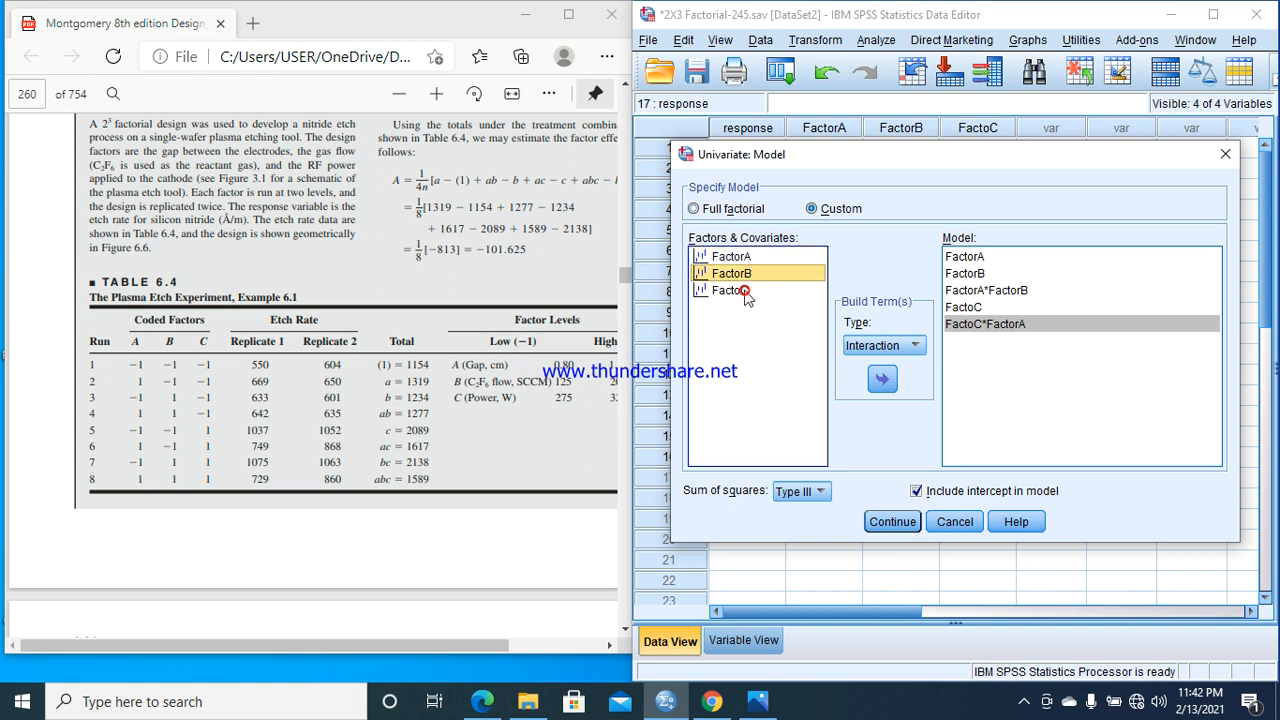
{"action": "left_click", "coordinate": [882, 378]}
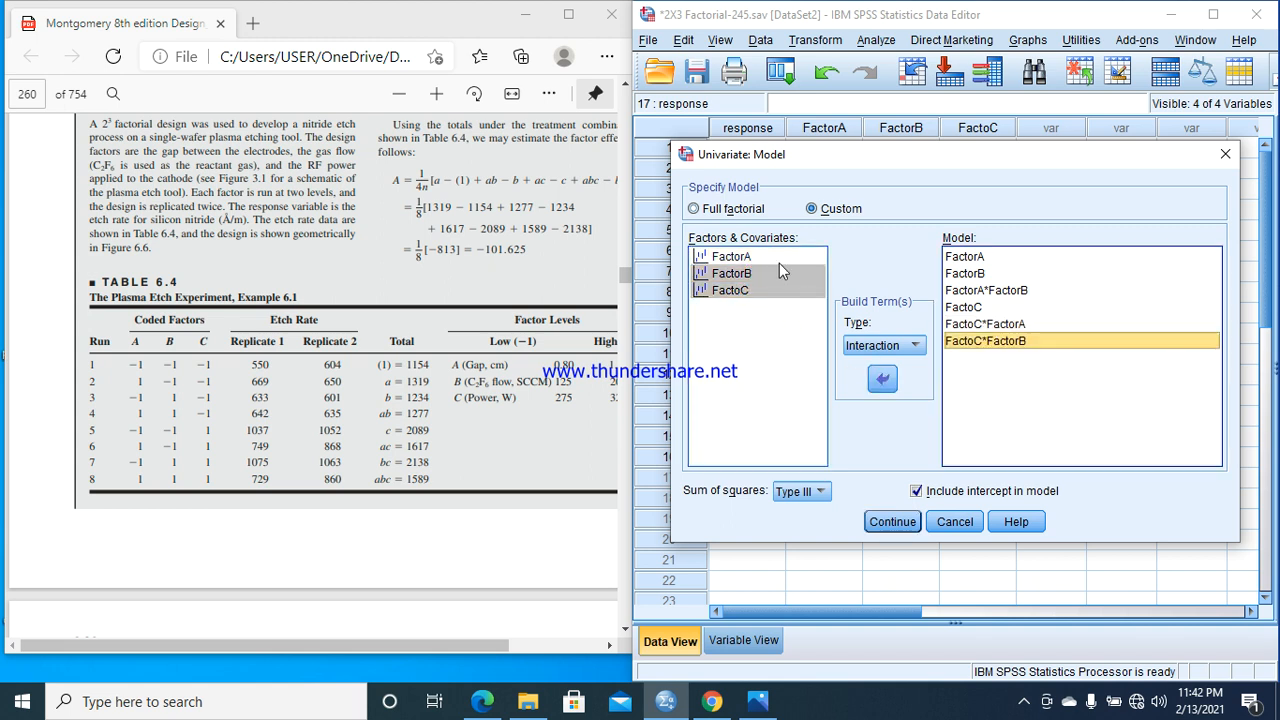
{"action": "left_click", "coordinate": [732, 256]}
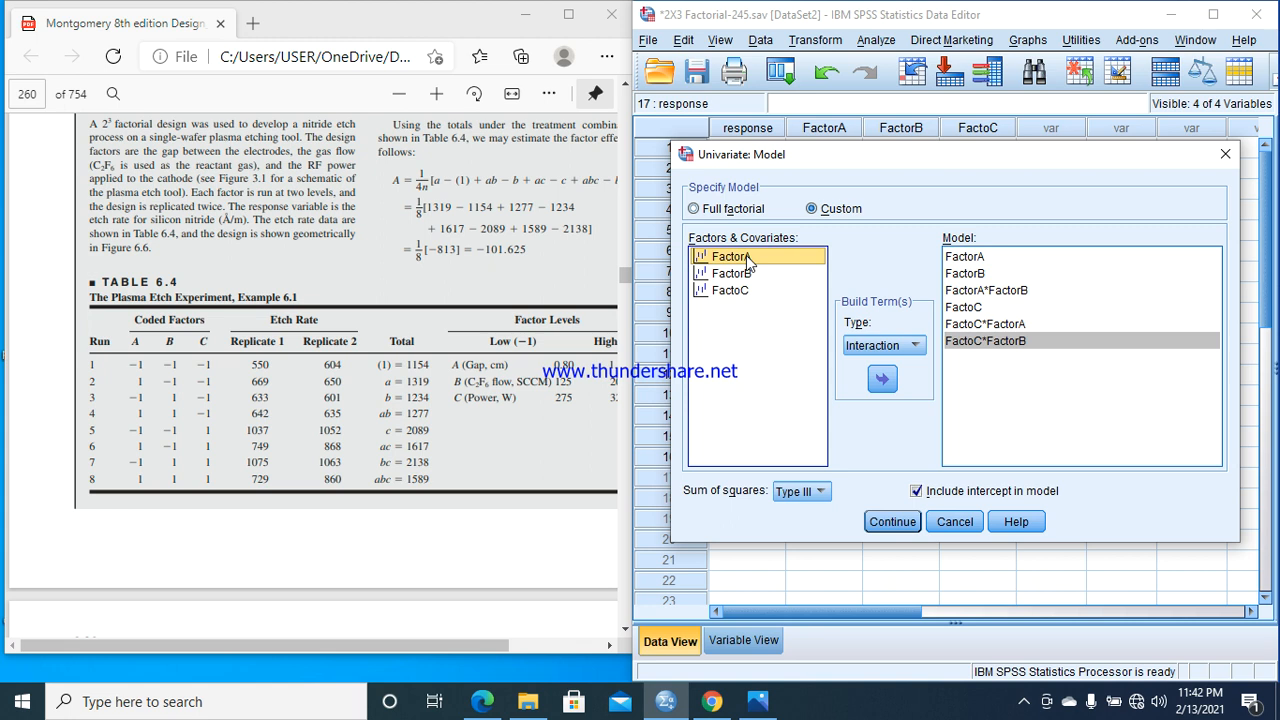
{"action": "left_click", "coordinate": [728, 290]}
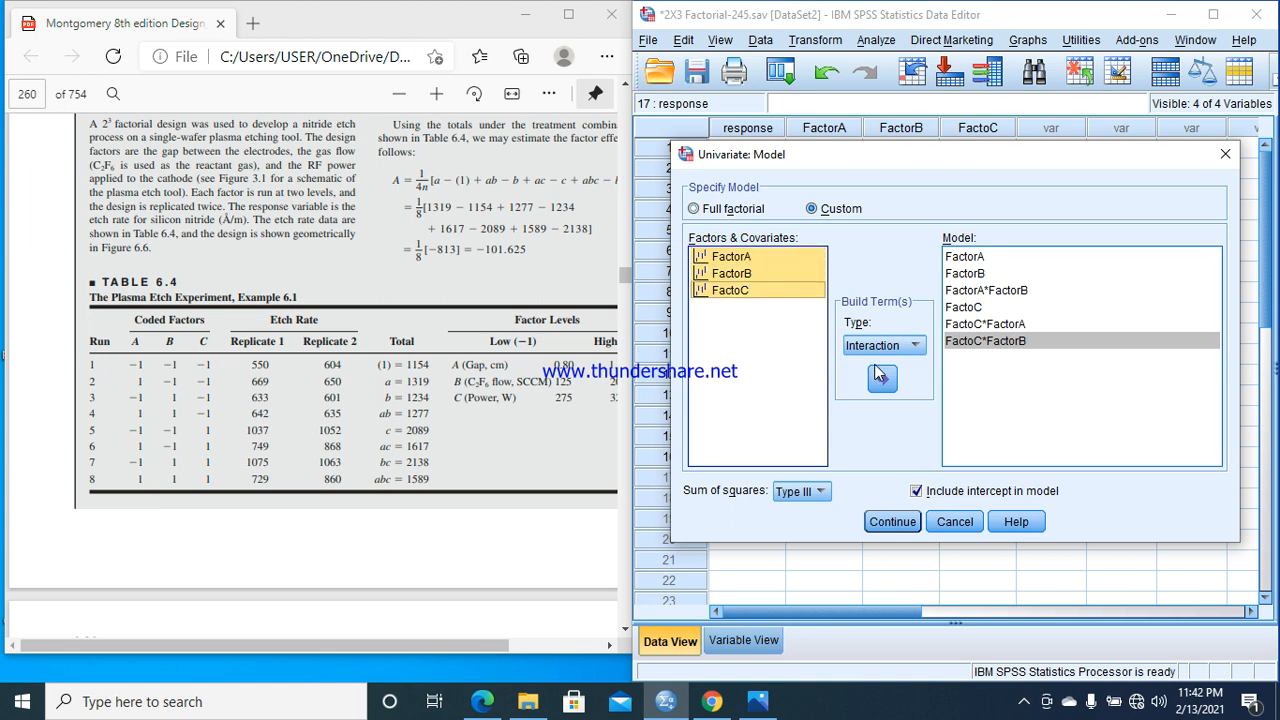
{"action": "left_click", "coordinate": [882, 377]}
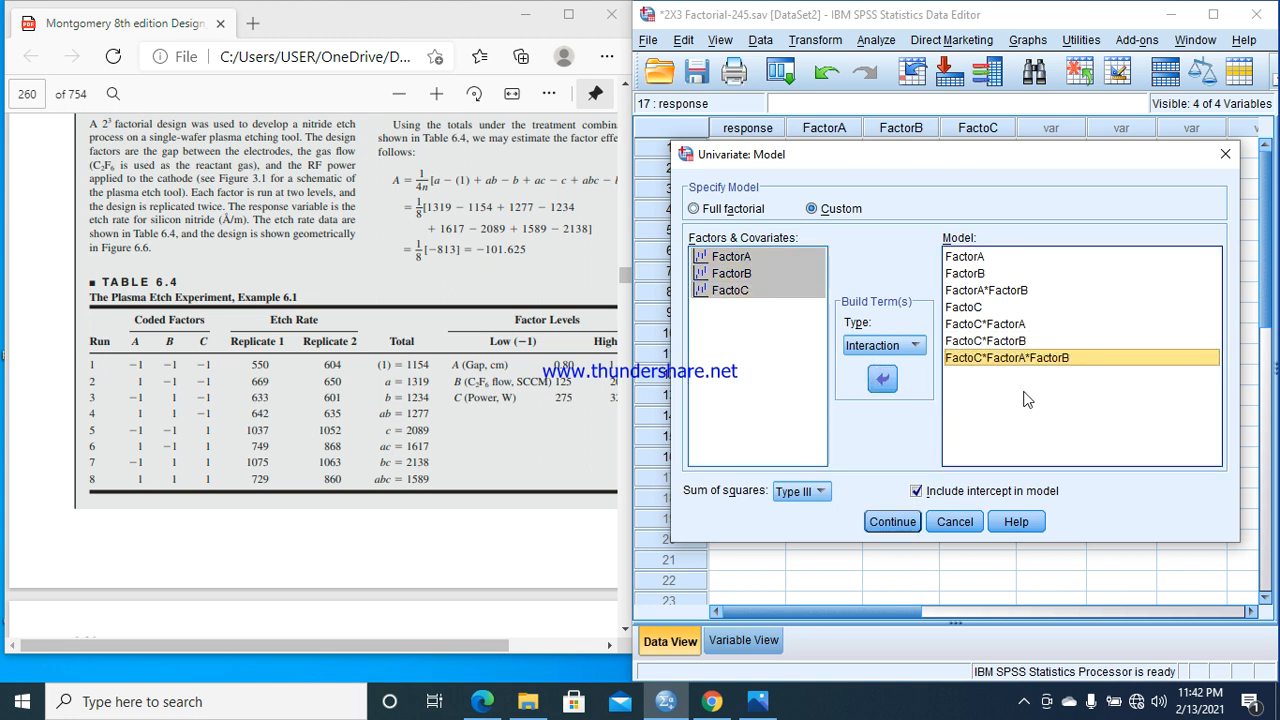
{"action": "mouse_move", "coordinate": [972, 307]}
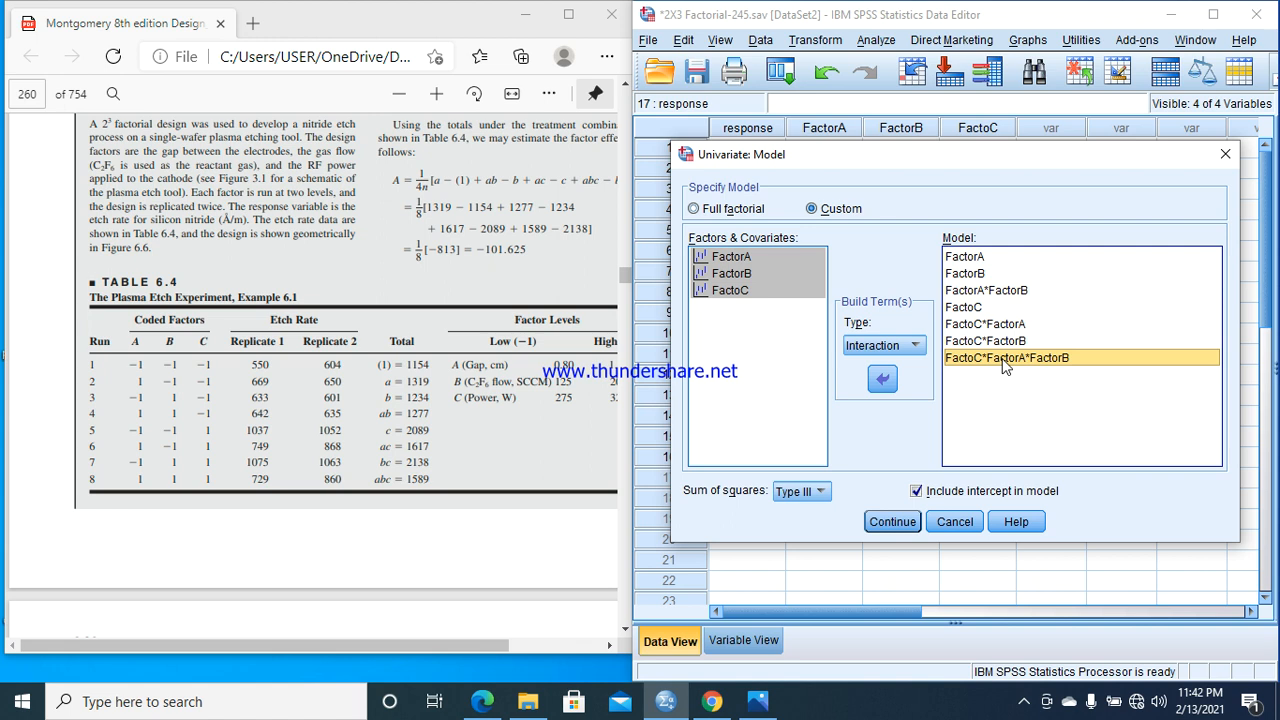
{"action": "mouse_move", "coordinate": [986, 378]}
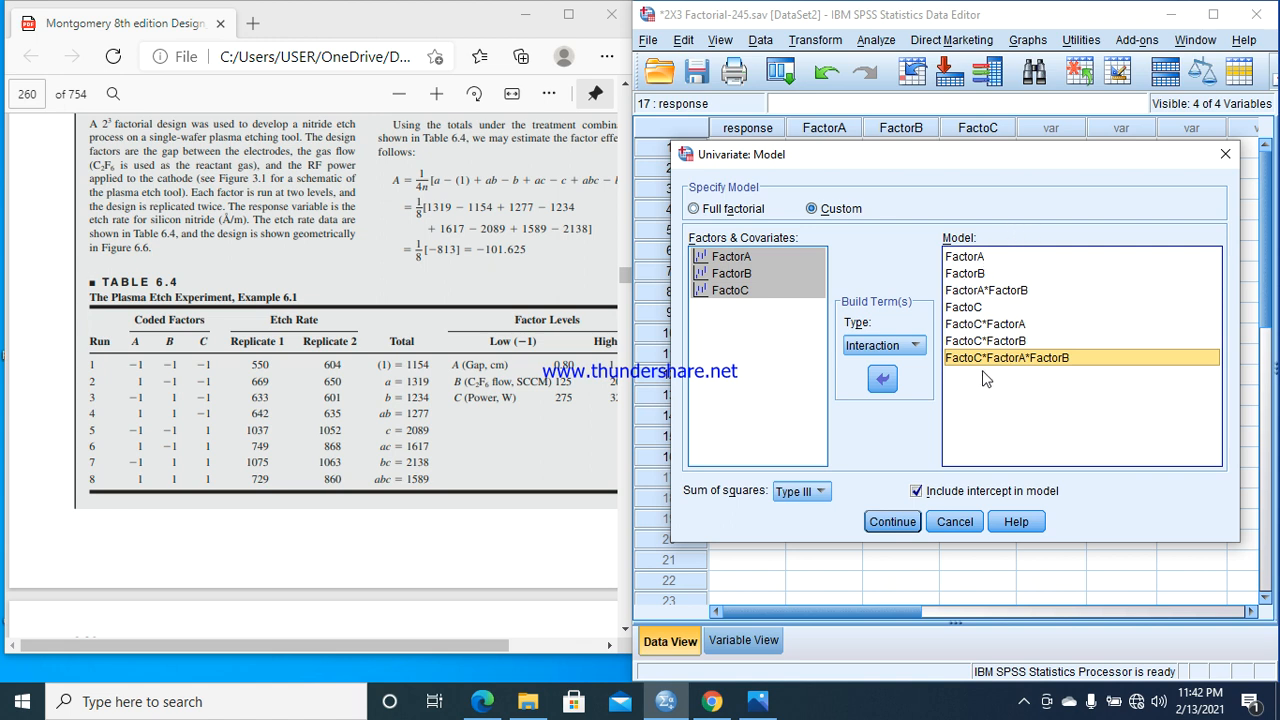
- Request marginal means for all terms and descriptive statistics, then run the Univariate analysis
{"action": "left_click", "coordinate": [915, 490]}
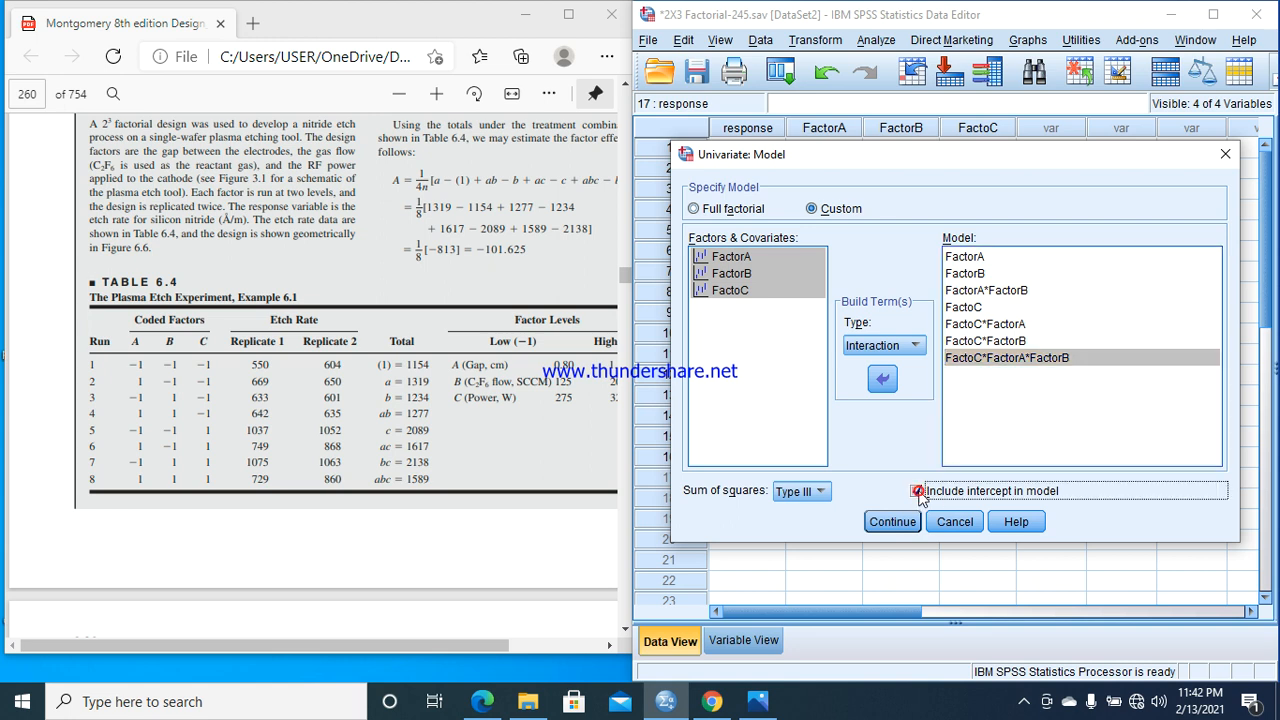
{"action": "left_click", "coordinate": [892, 521]}
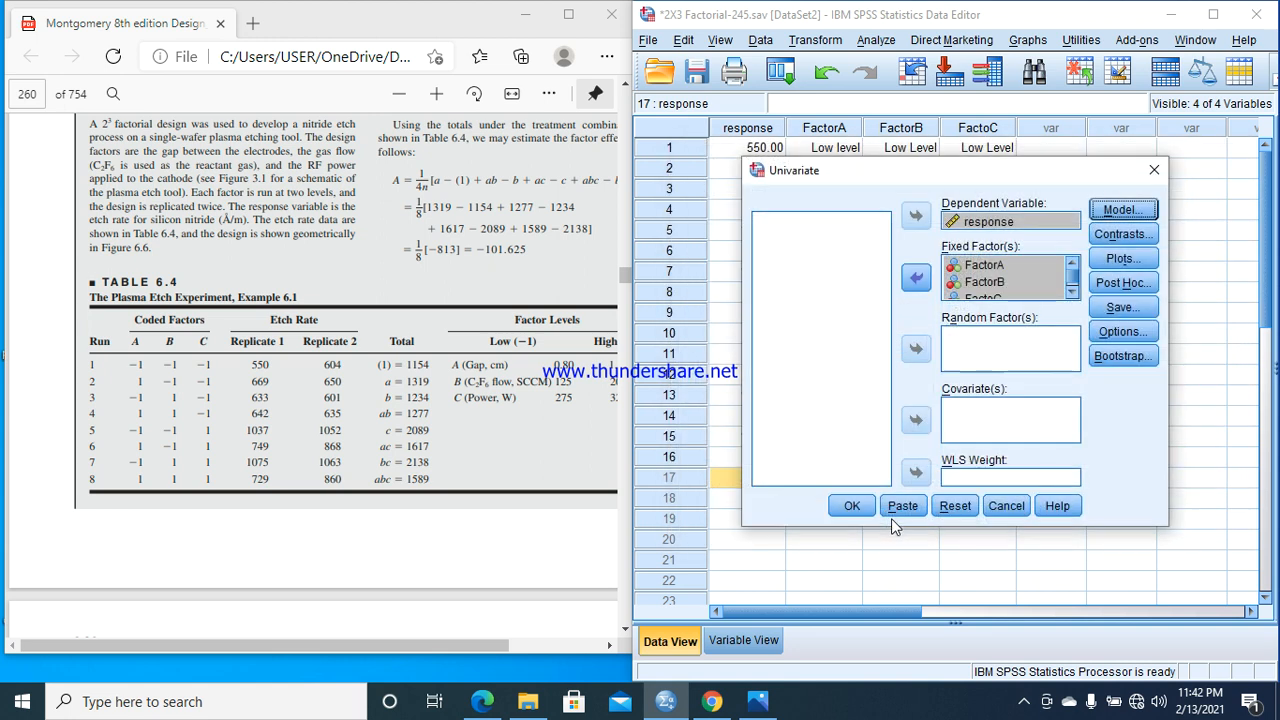
{"action": "left_click", "coordinate": [1122, 331]}
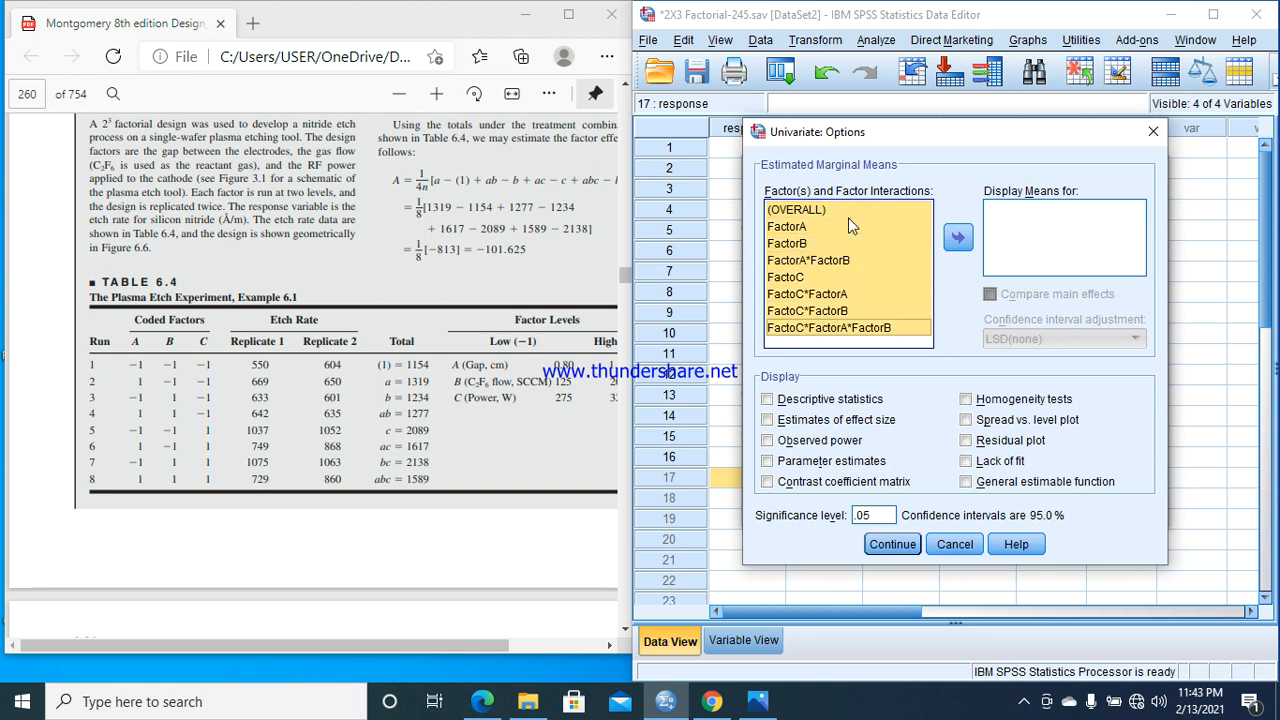
{"action": "left_click", "coordinate": [957, 238]}
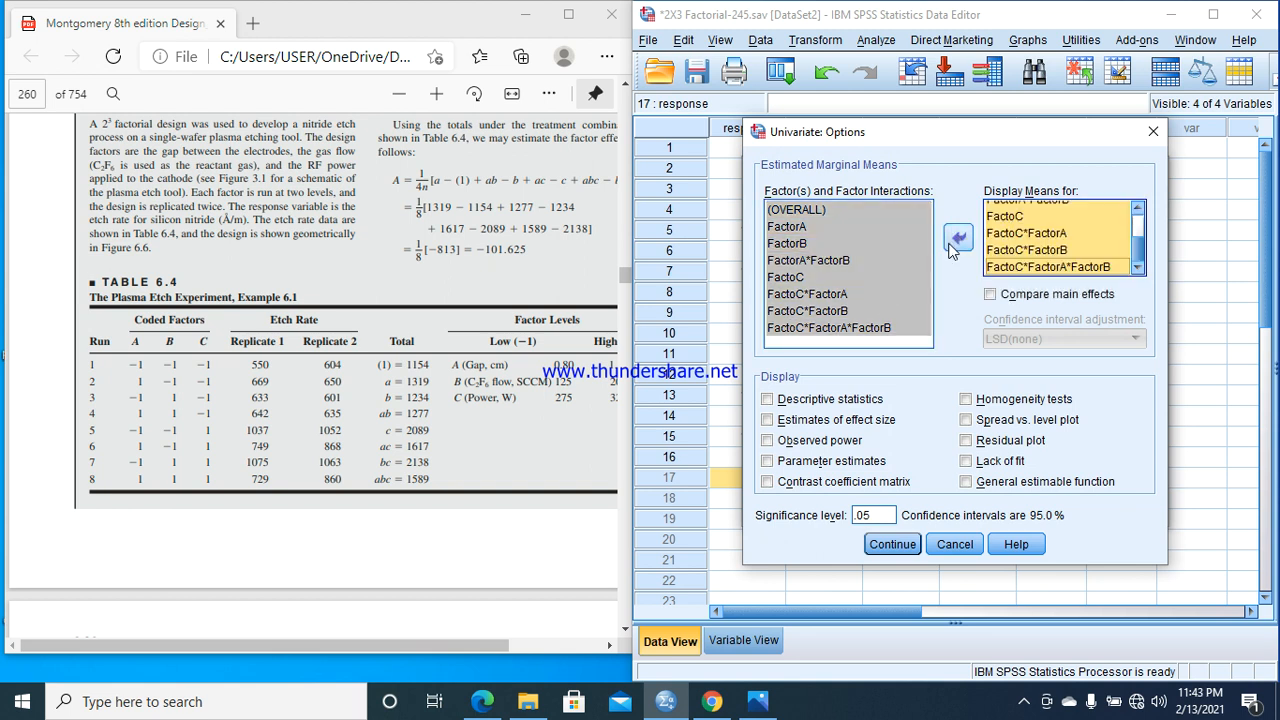
{"action": "left_click", "coordinate": [767, 399]}
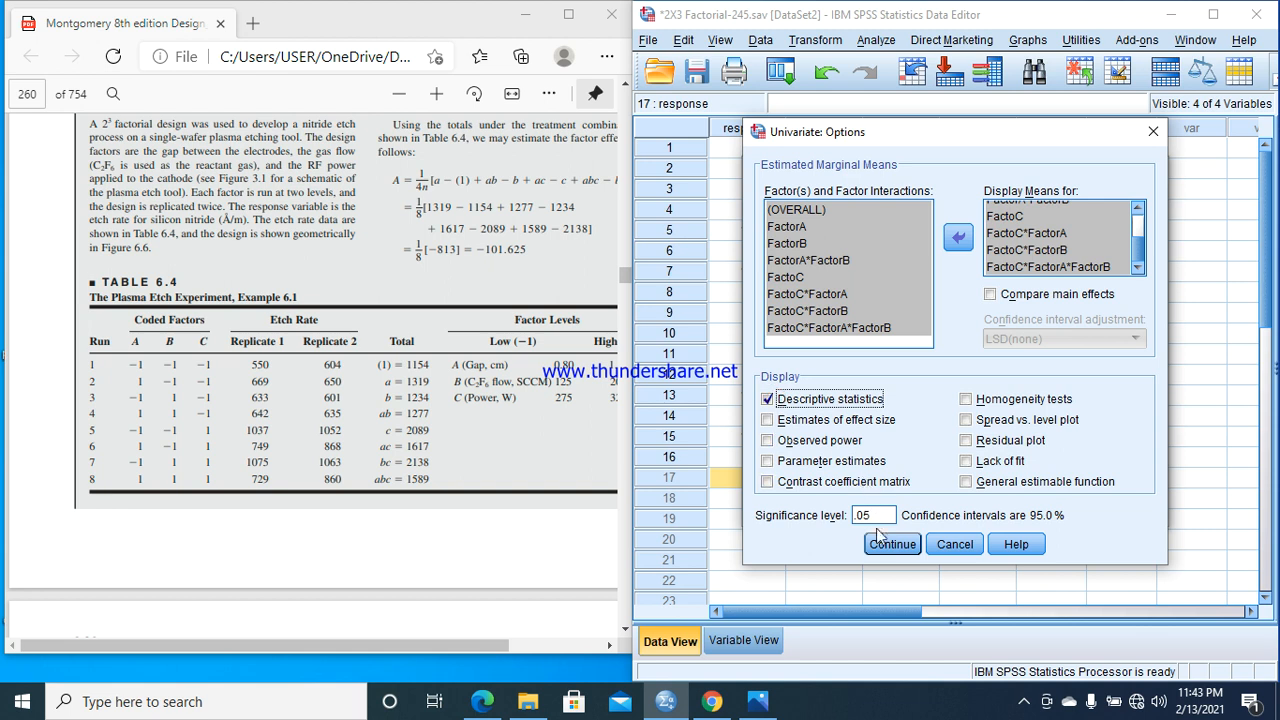
{"action": "left_click", "coordinate": [892, 543]}
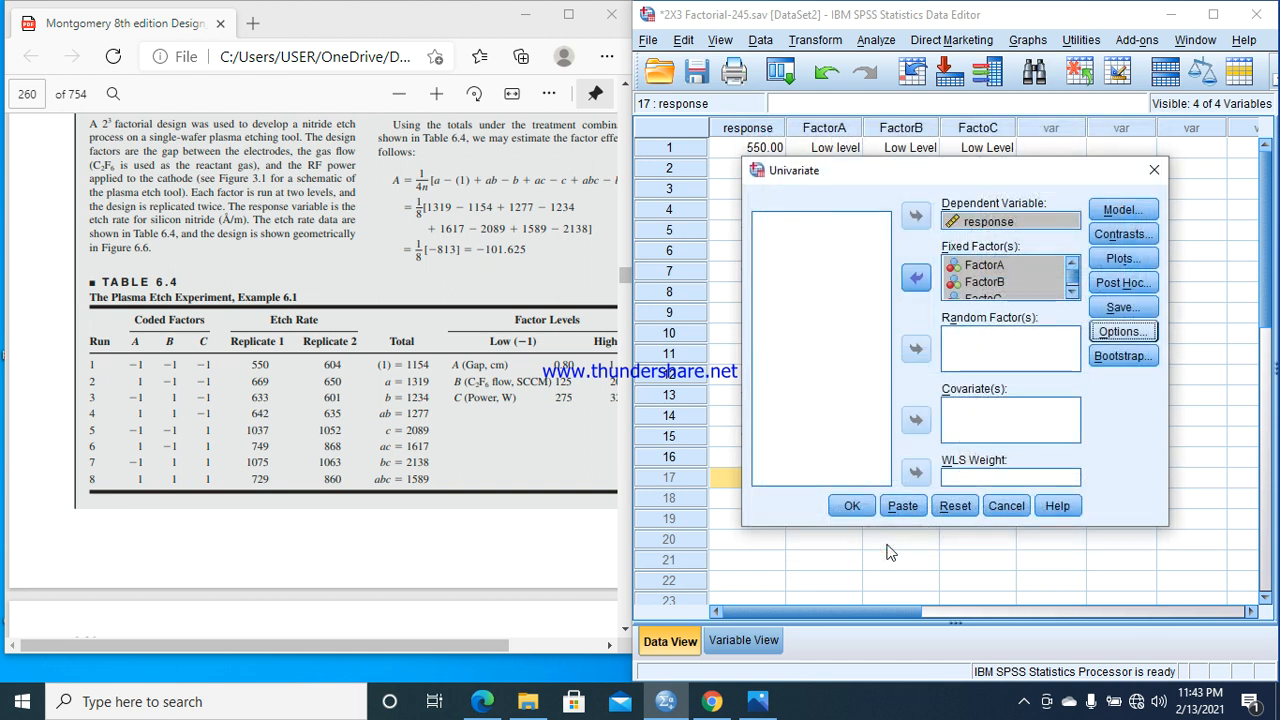
{"action": "left_click", "coordinate": [851, 505]}
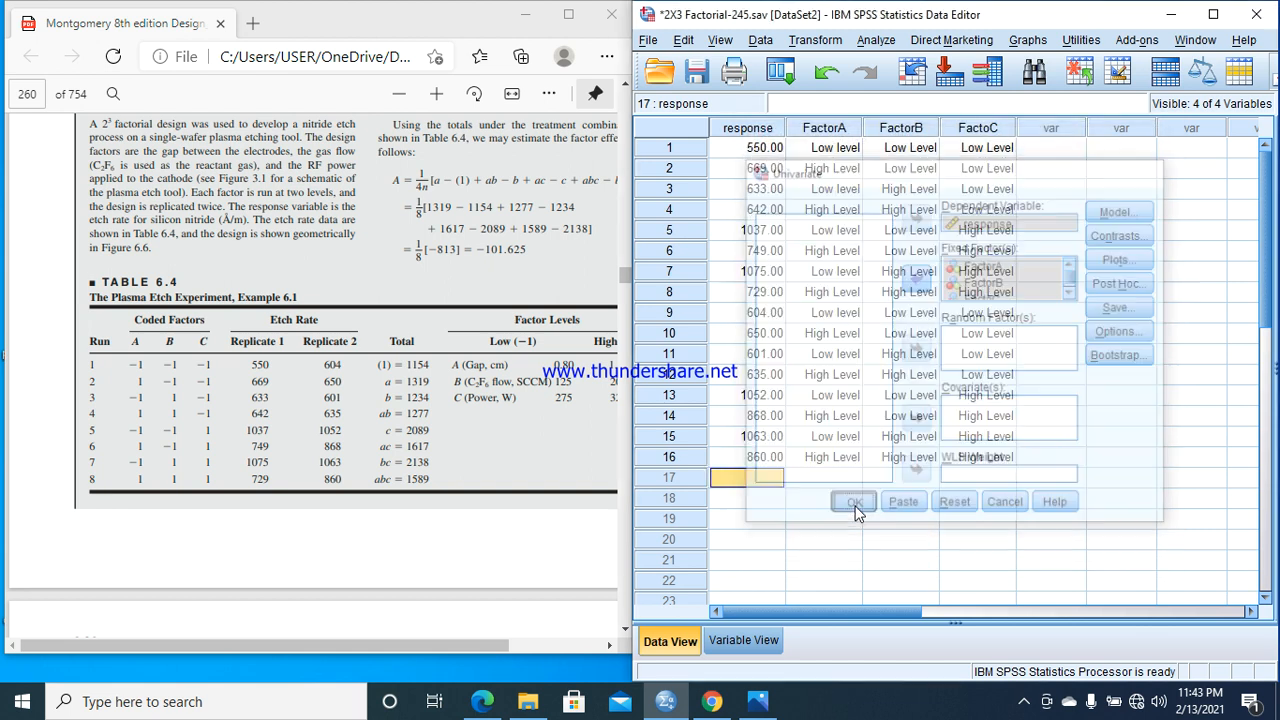
- Scroll the Output Viewer down to the Tests of Between-Subjects Effects table
{"action": "left_click", "coordinate": [853, 501]}
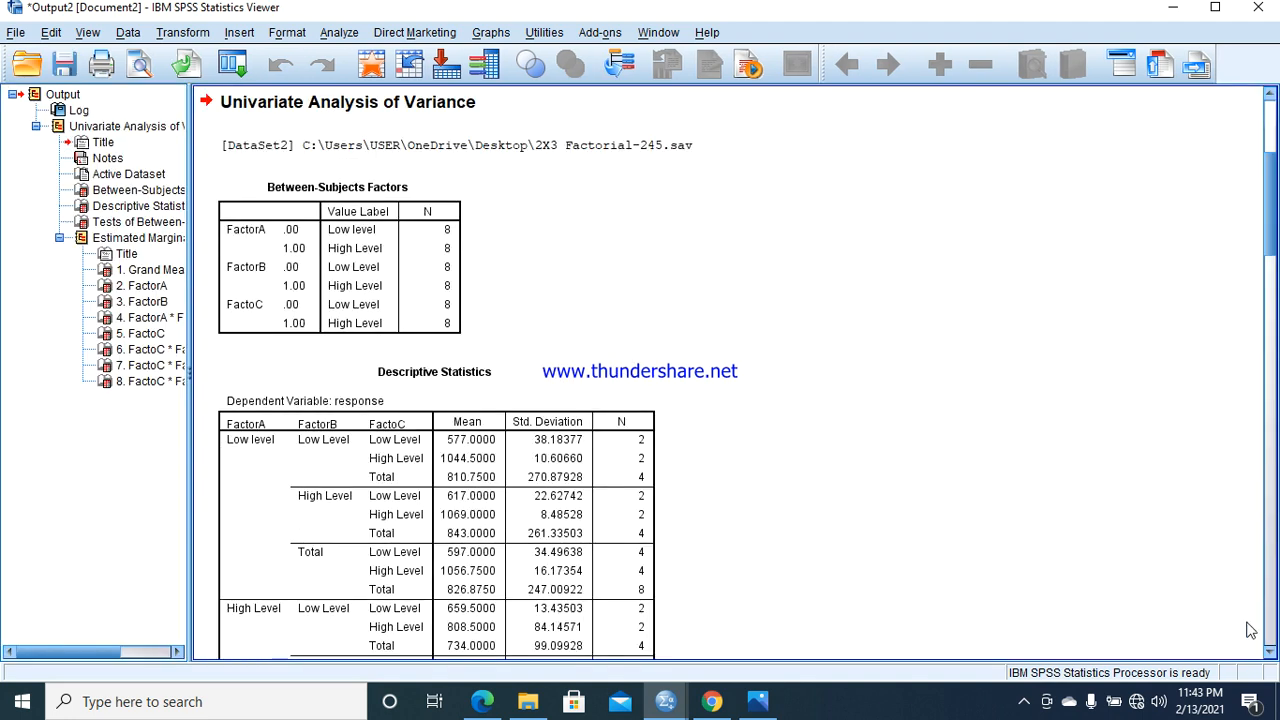
{"action": "scroll", "scroll_direction": "down", "scroll_amount": 3}
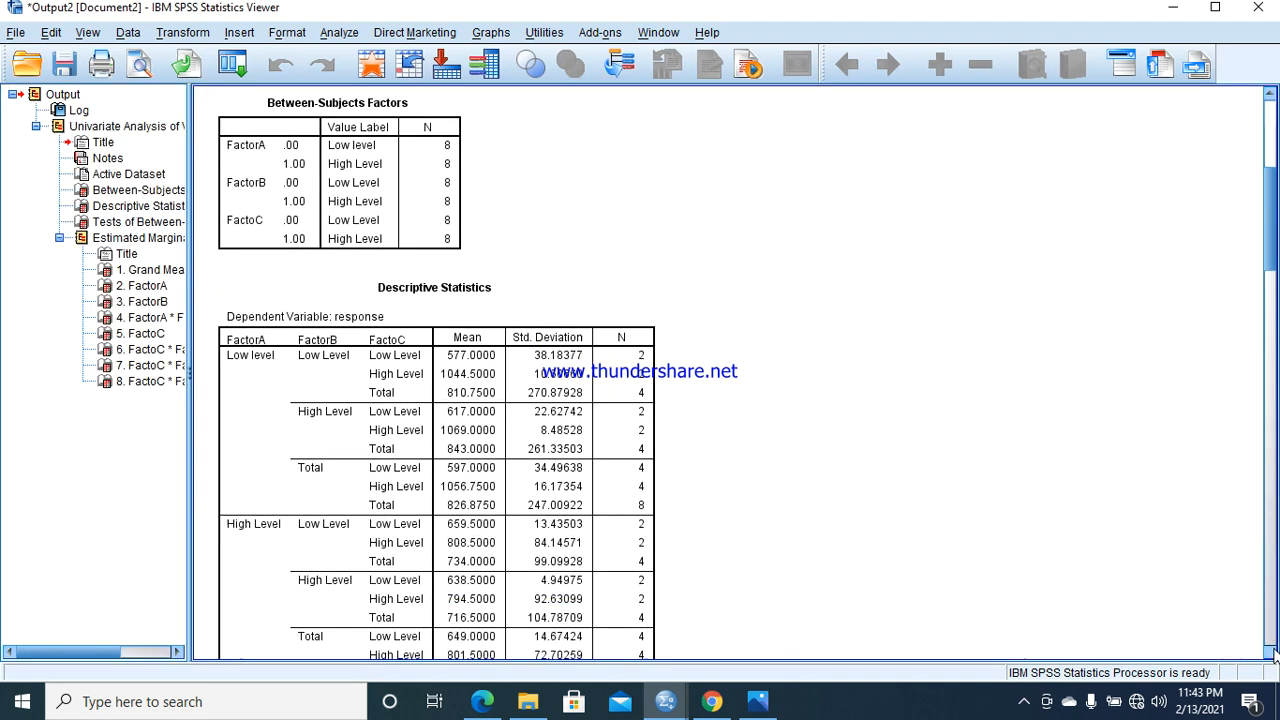
{"action": "scroll", "scroll_direction": "down", "scroll_amount": 3}
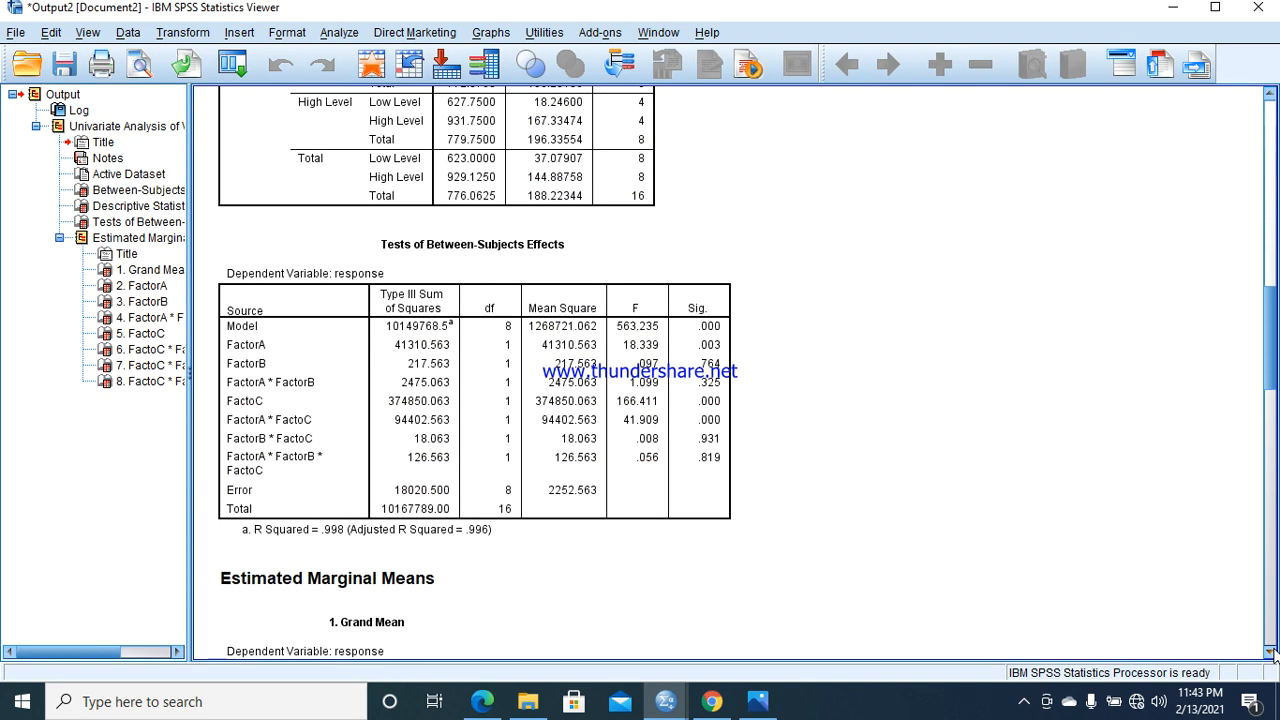
{"action": "left_click", "coordinate": [392, 622]}
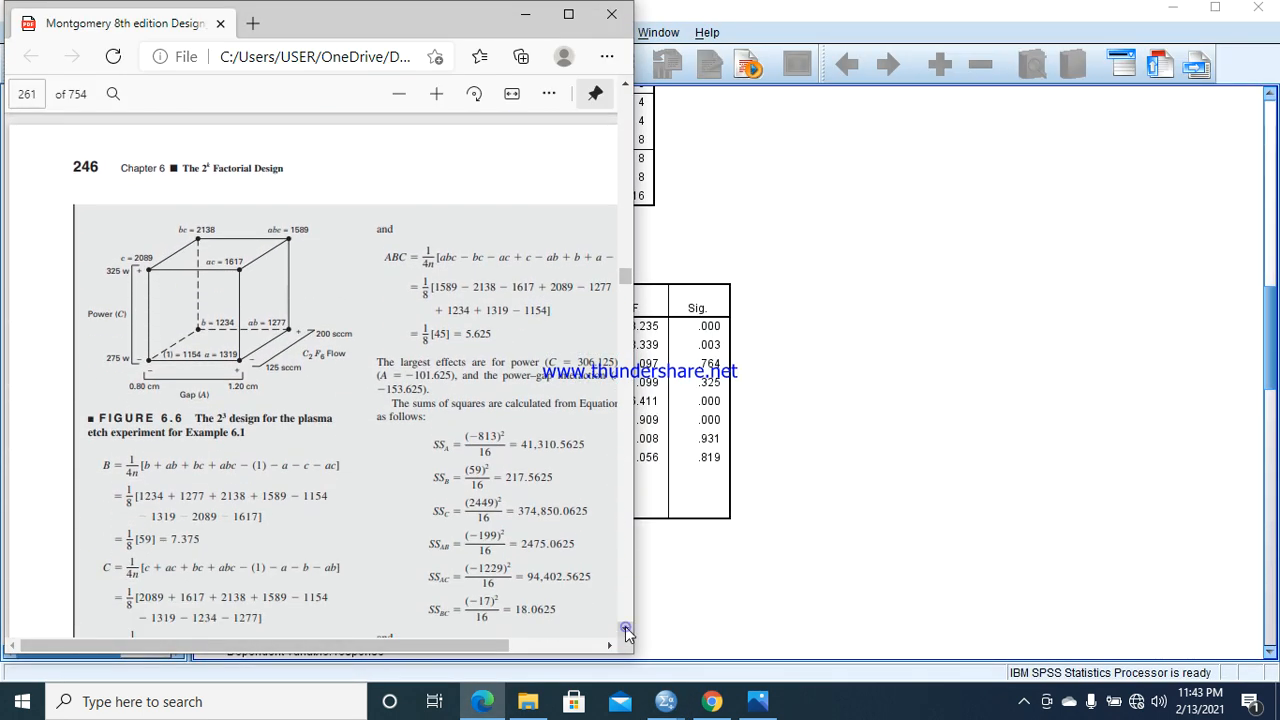
- Scroll the Edge PDF to Table 6.6, the plasma etching analysis of variance
{"action": "scroll", "scroll_direction": "down", "scroll_amount": 3}
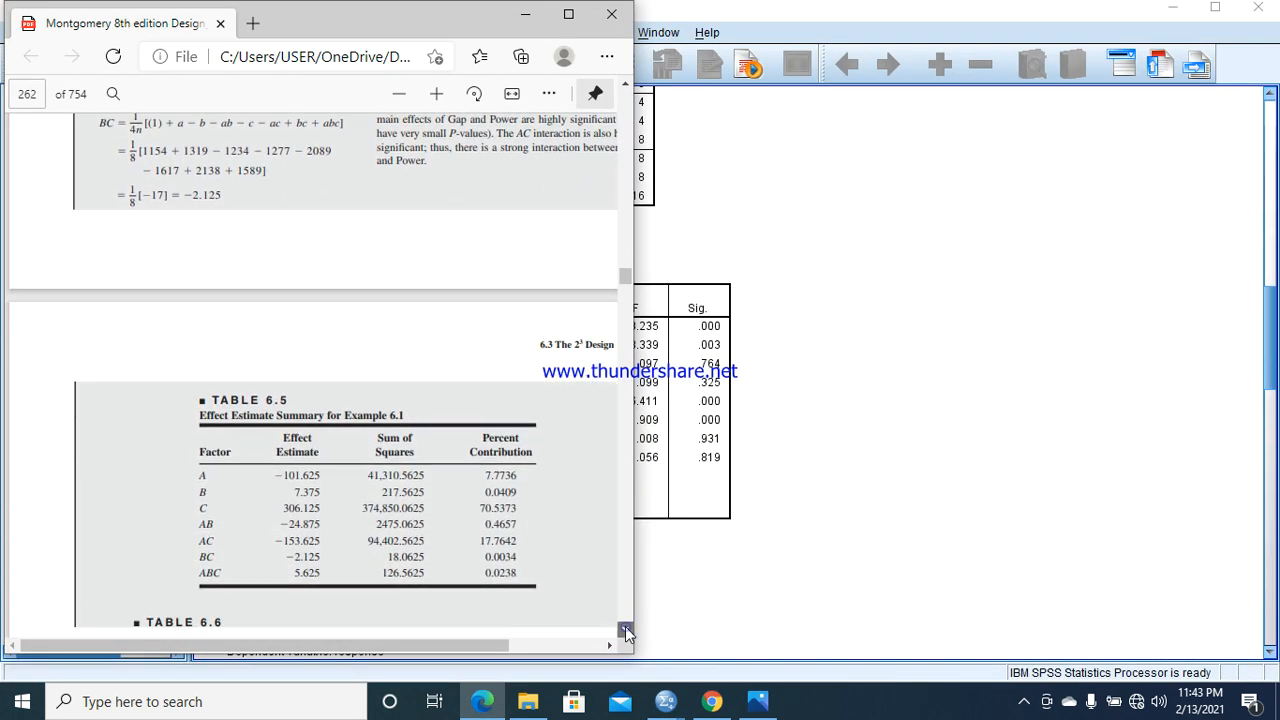
{"action": "scroll", "scroll_direction": "down", "scroll_amount": 3}
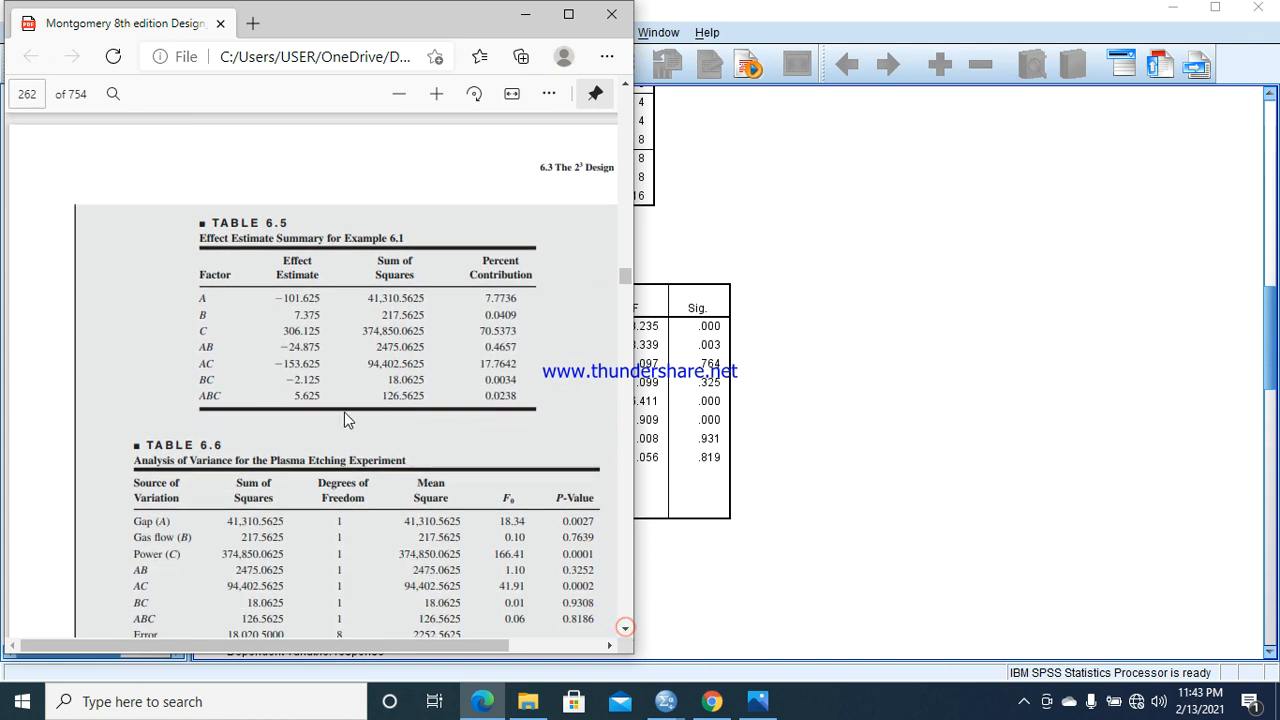
{"action": "mouse_move", "coordinate": [630, 118]}
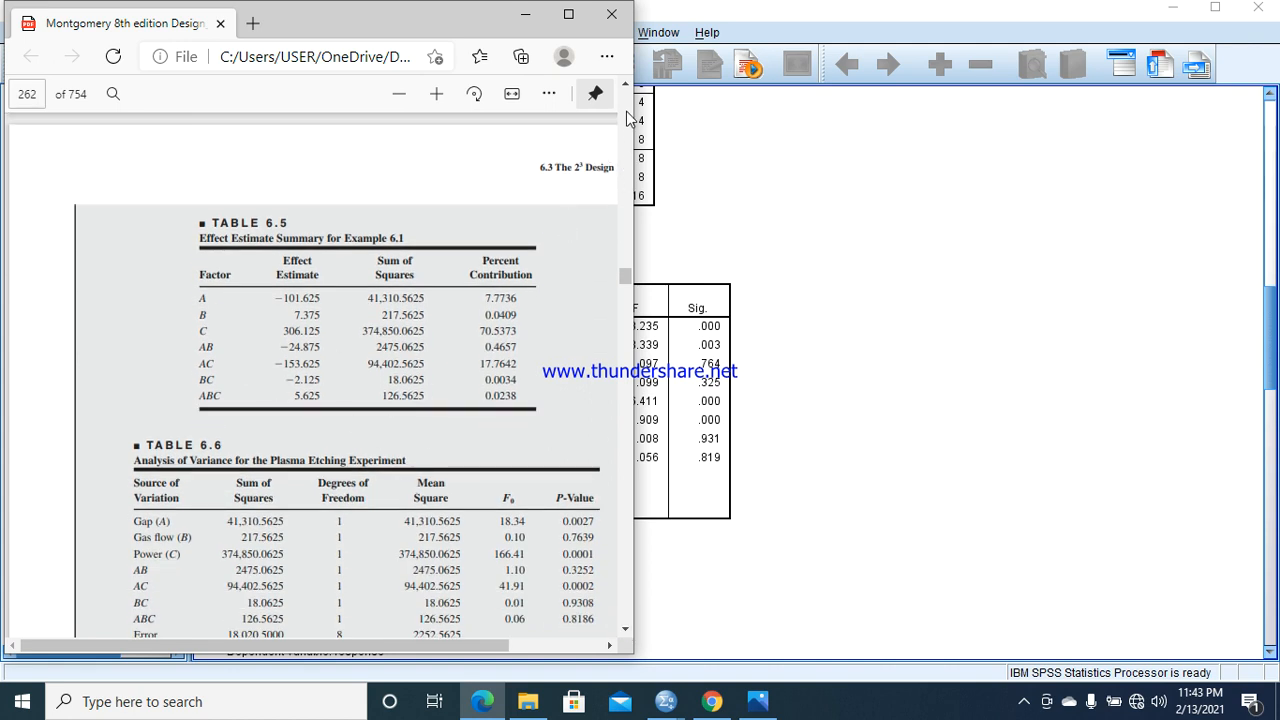
{"action": "mouse_move", "coordinate": [449, 348]}
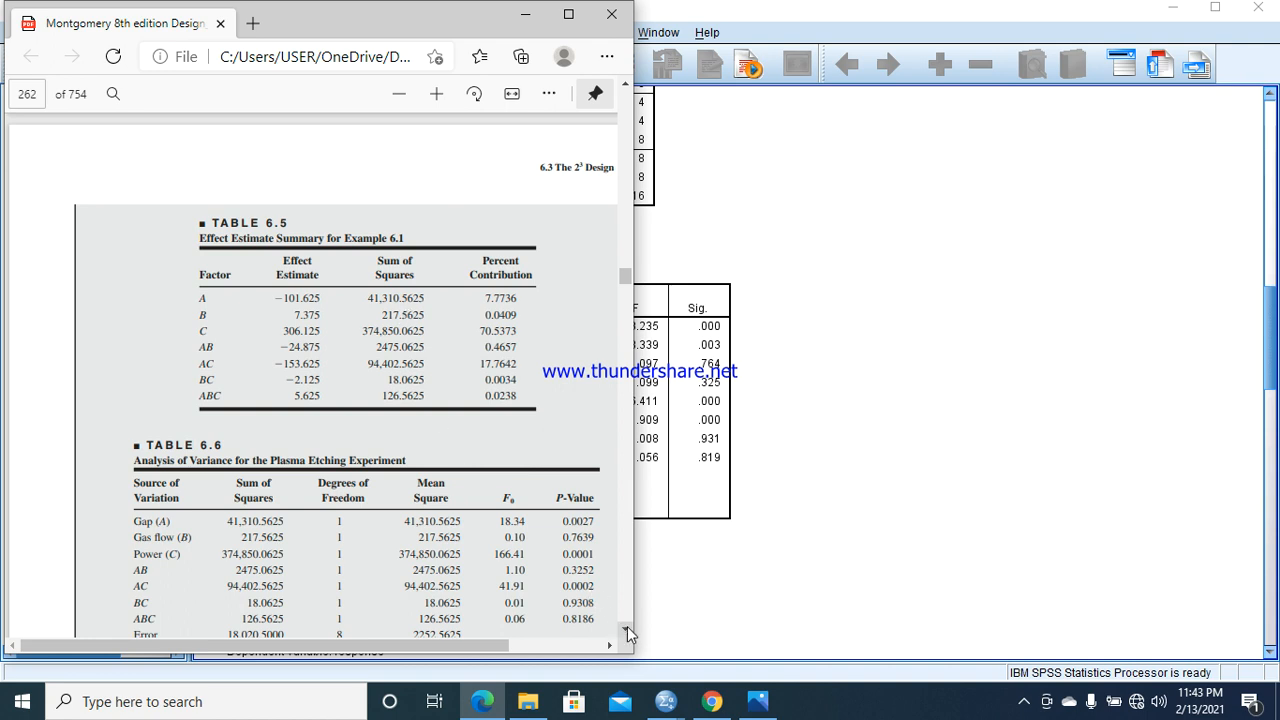
{"action": "scroll", "scroll_direction": "down", "scroll_amount": 3}
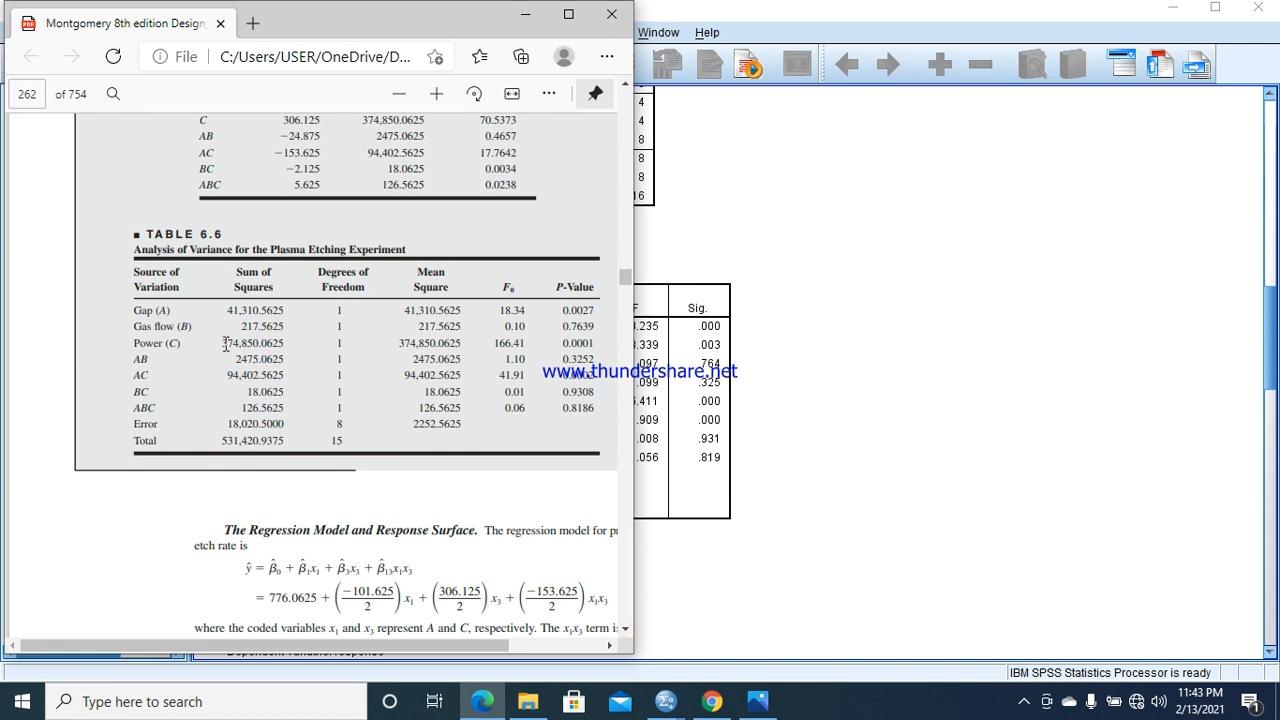
{"action": "mouse_move", "coordinate": [500, 385]}
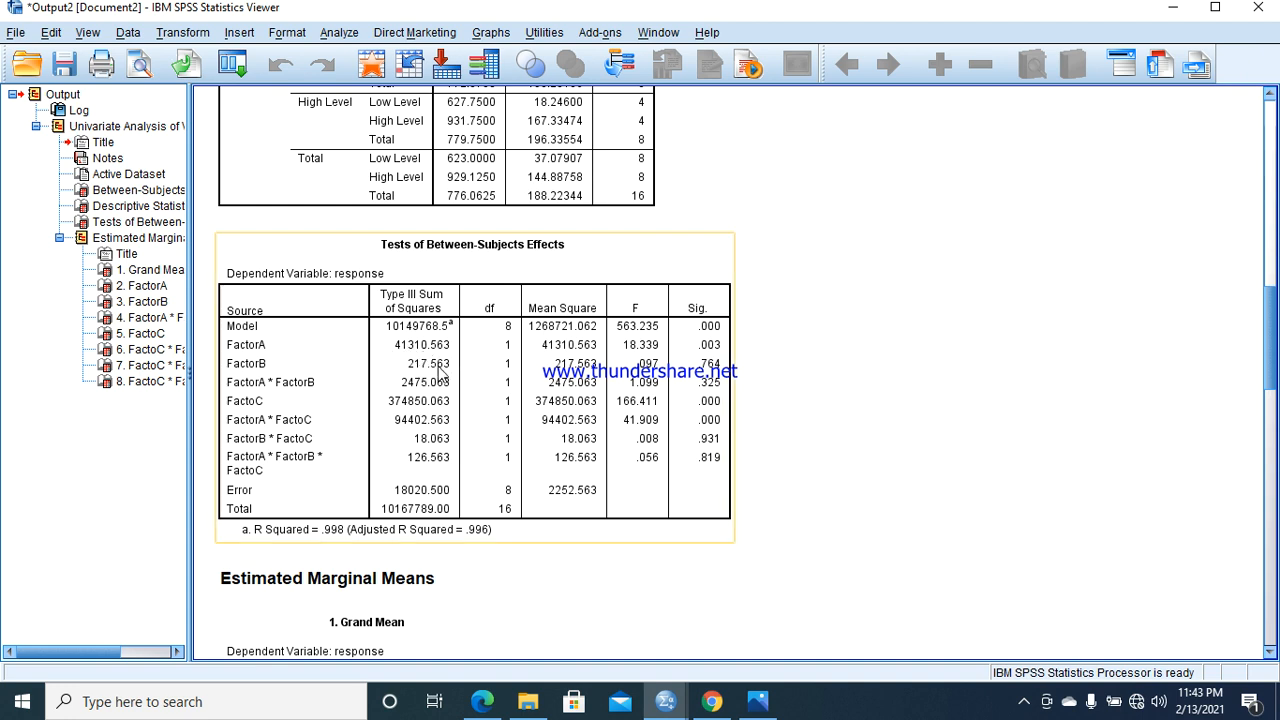
{"action": "mouse_move", "coordinate": [392, 419]}
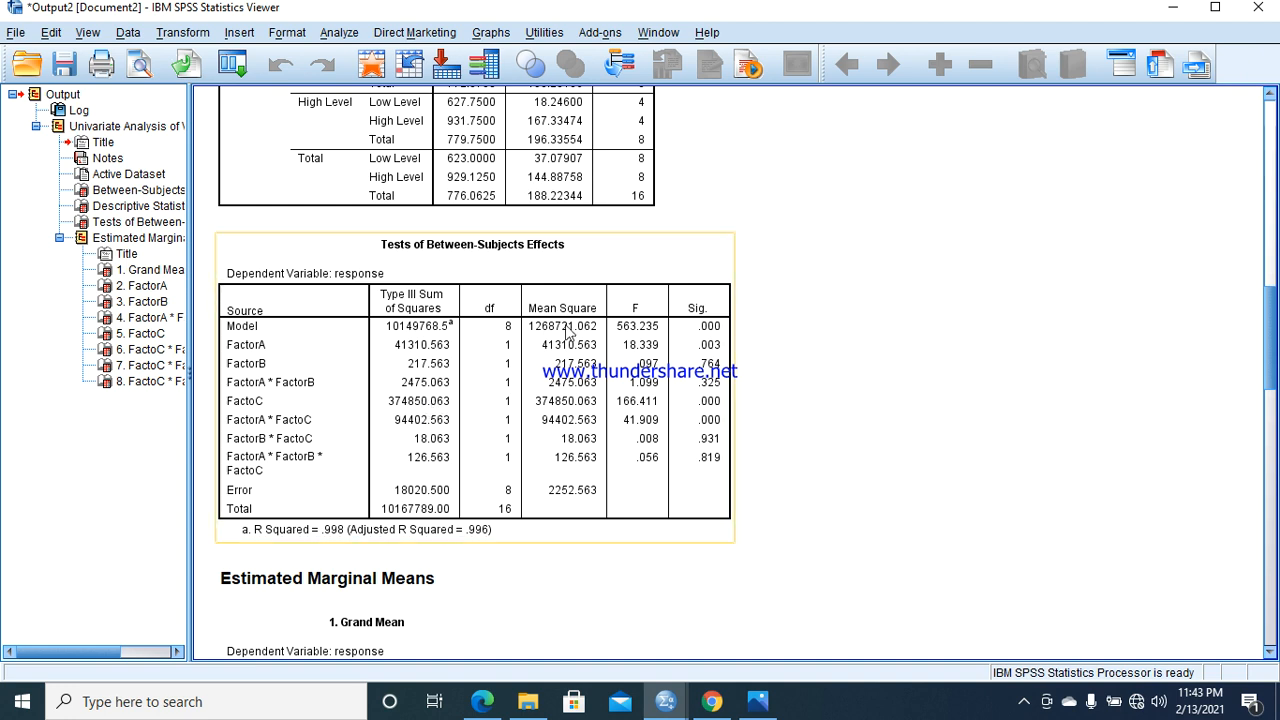
{"action": "mouse_move", "coordinate": [539, 346]}
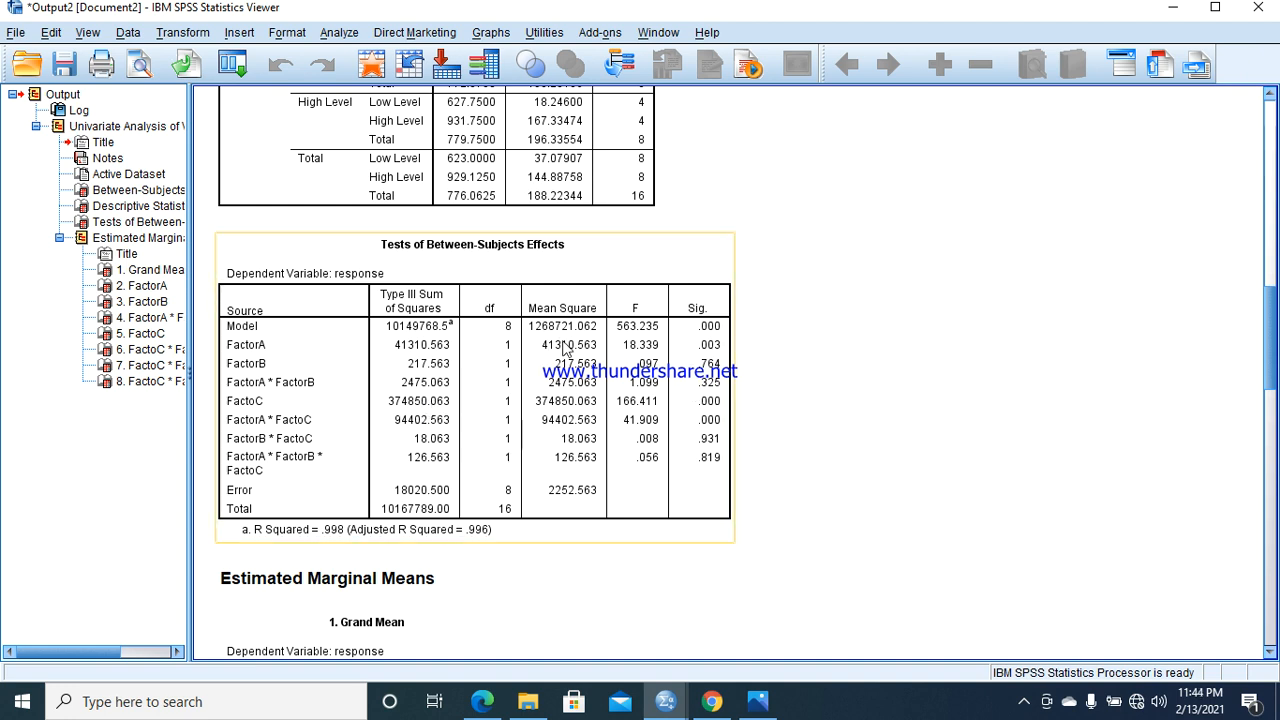
{"action": "mouse_move", "coordinate": [717, 358]}
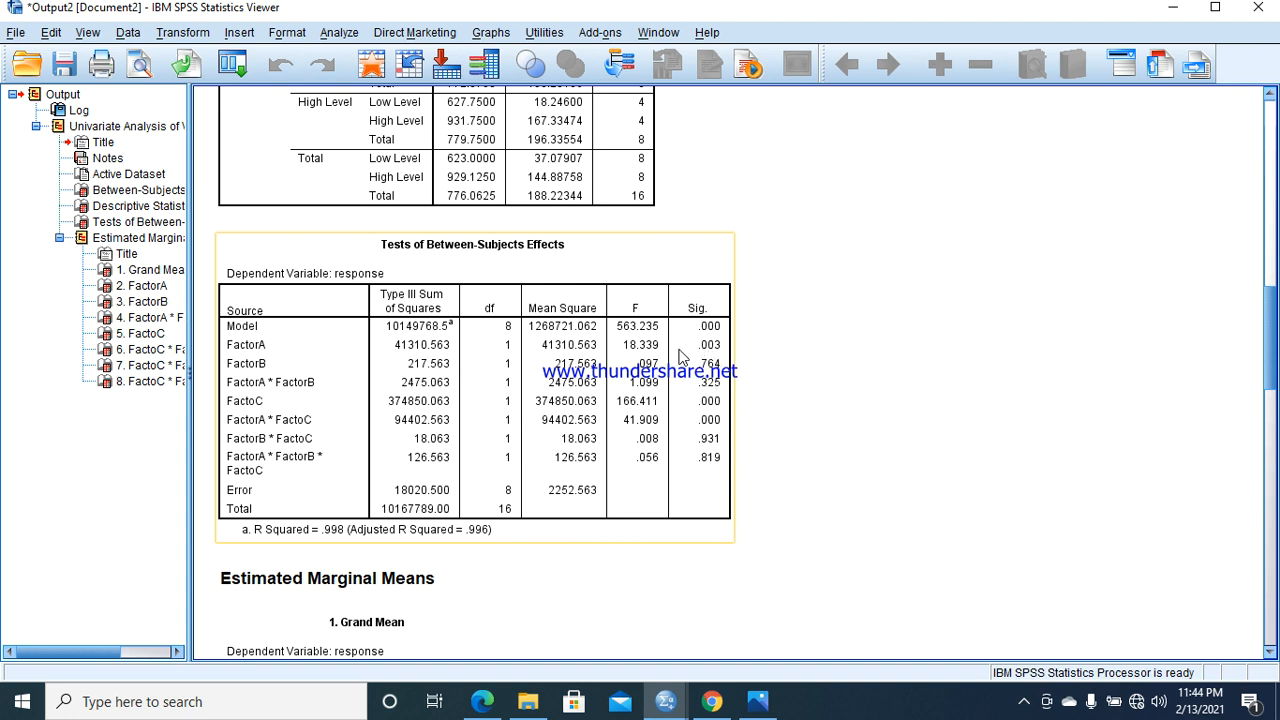
{"action": "mouse_move", "coordinate": [738, 361]}
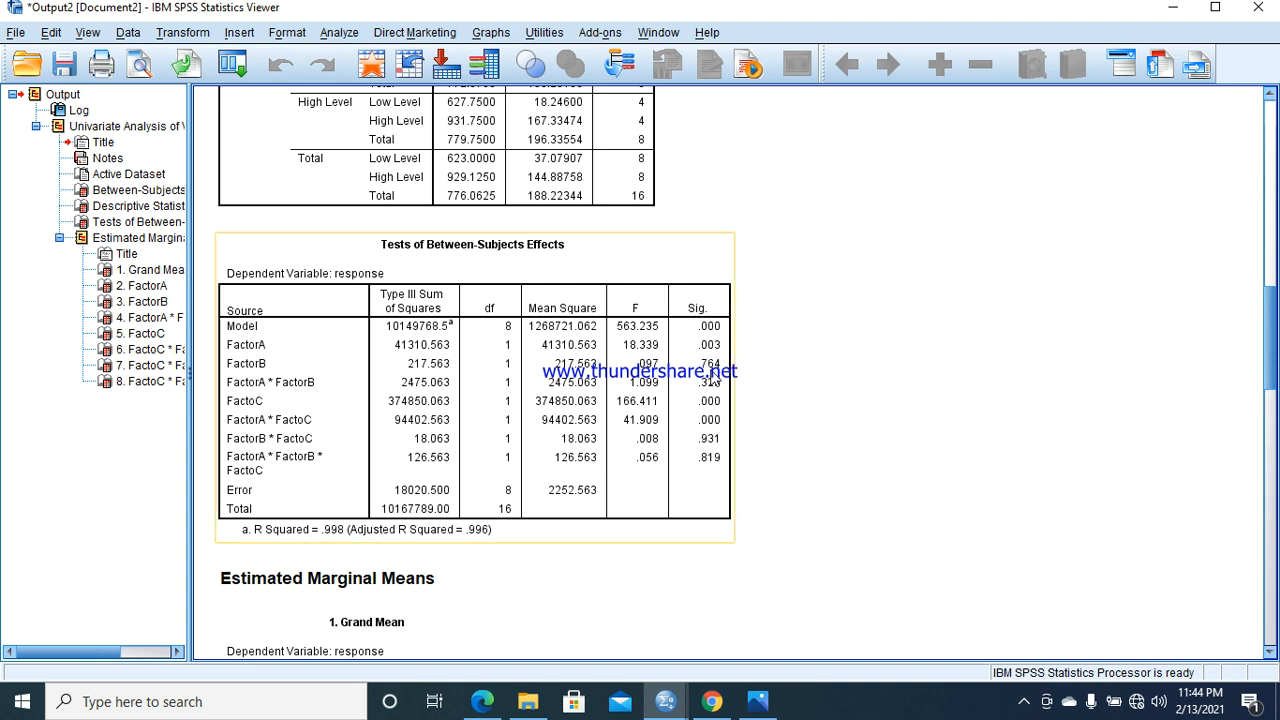
{"action": "mouse_move", "coordinate": [700, 385]}
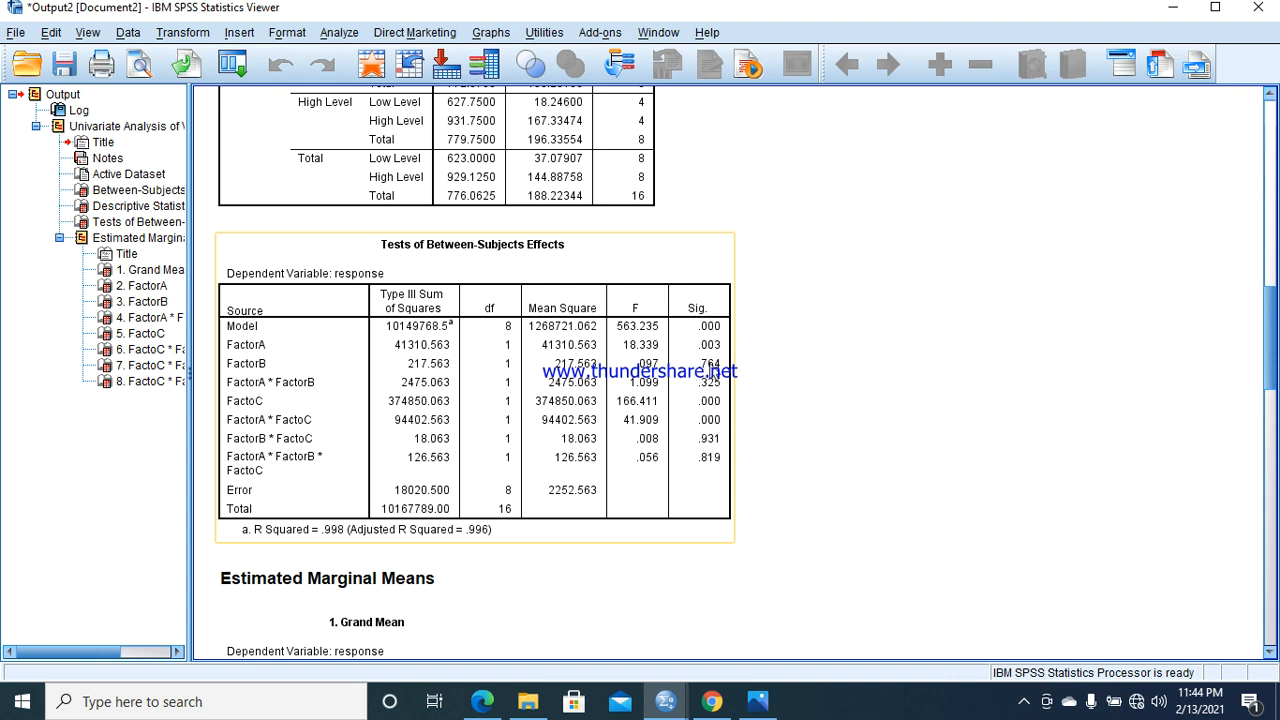
{"action": "mouse_move", "coordinate": [702, 366]}
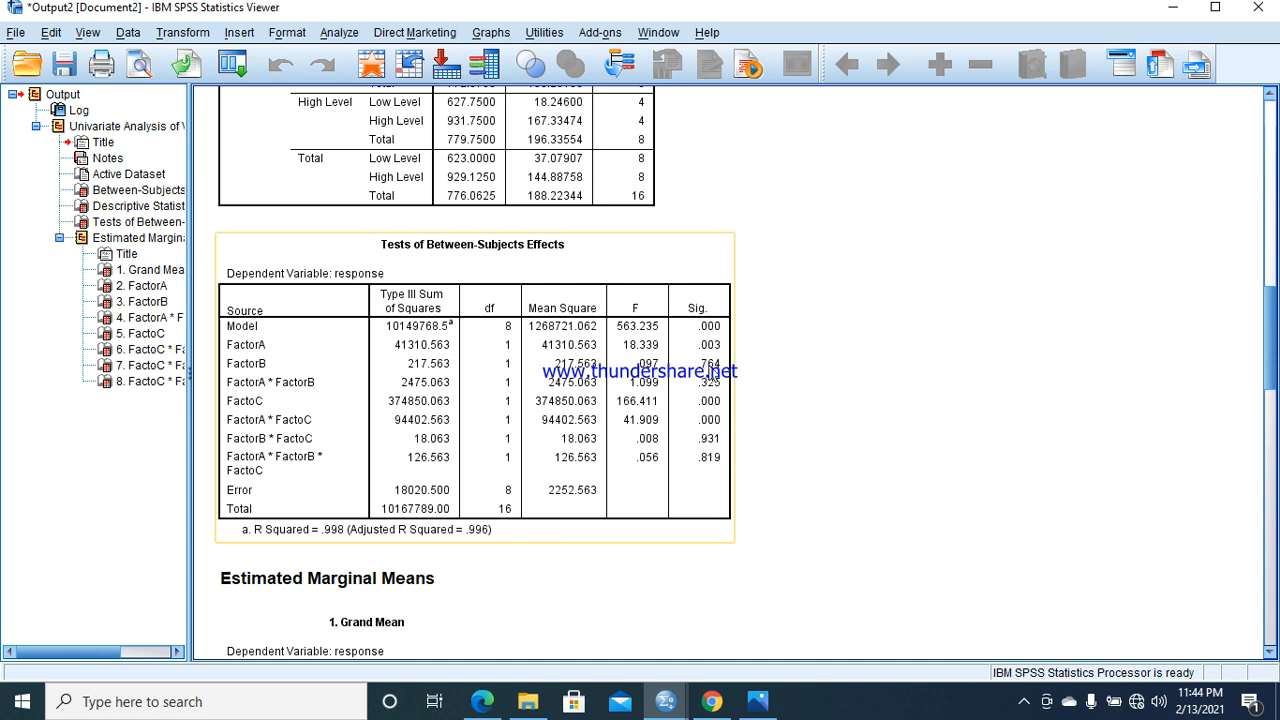
{"action": "mouse_move", "coordinate": [705, 390]}
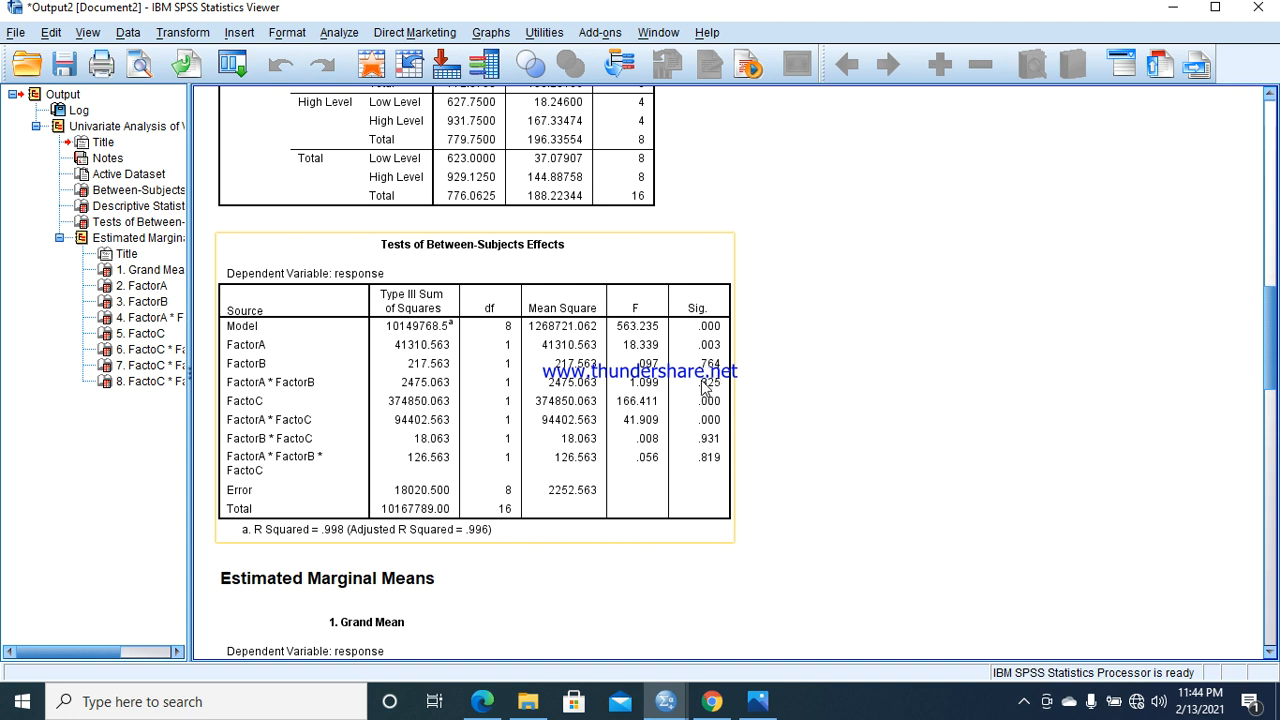
{"action": "mouse_move", "coordinate": [705, 395]}
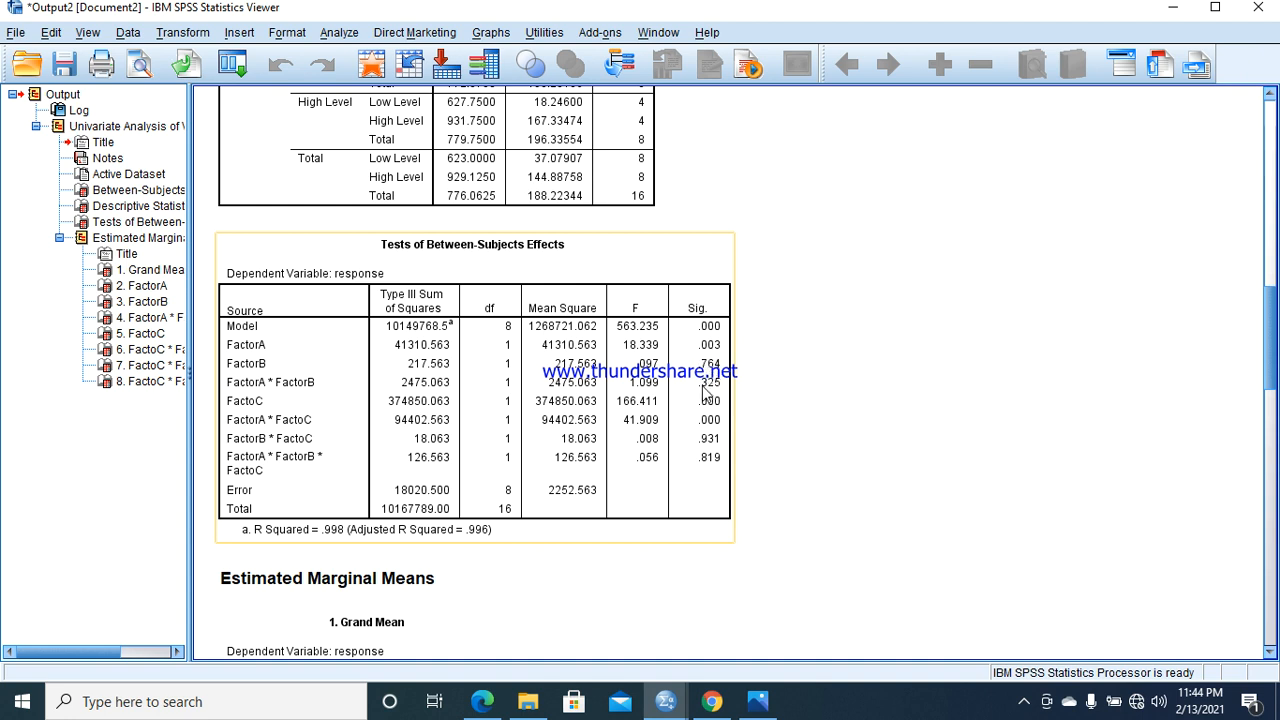
{"action": "mouse_move", "coordinate": [700, 410]}
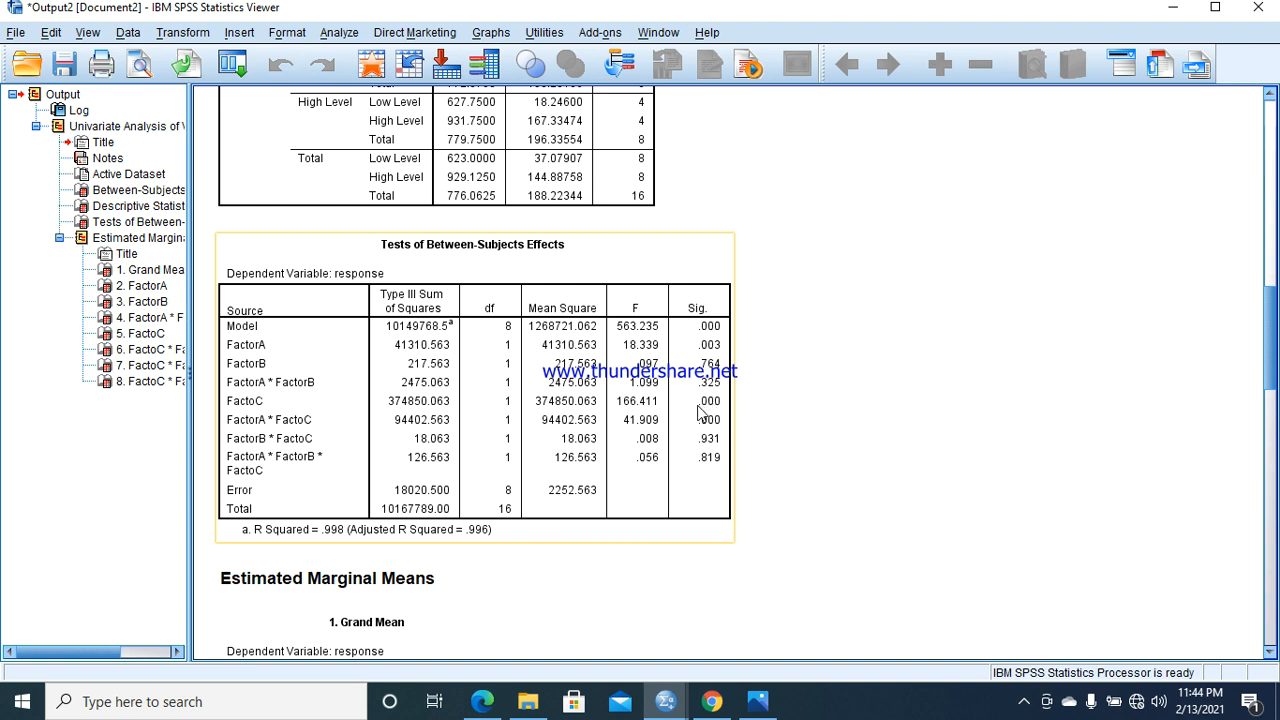
{"action": "mouse_move", "coordinate": [710, 424]}
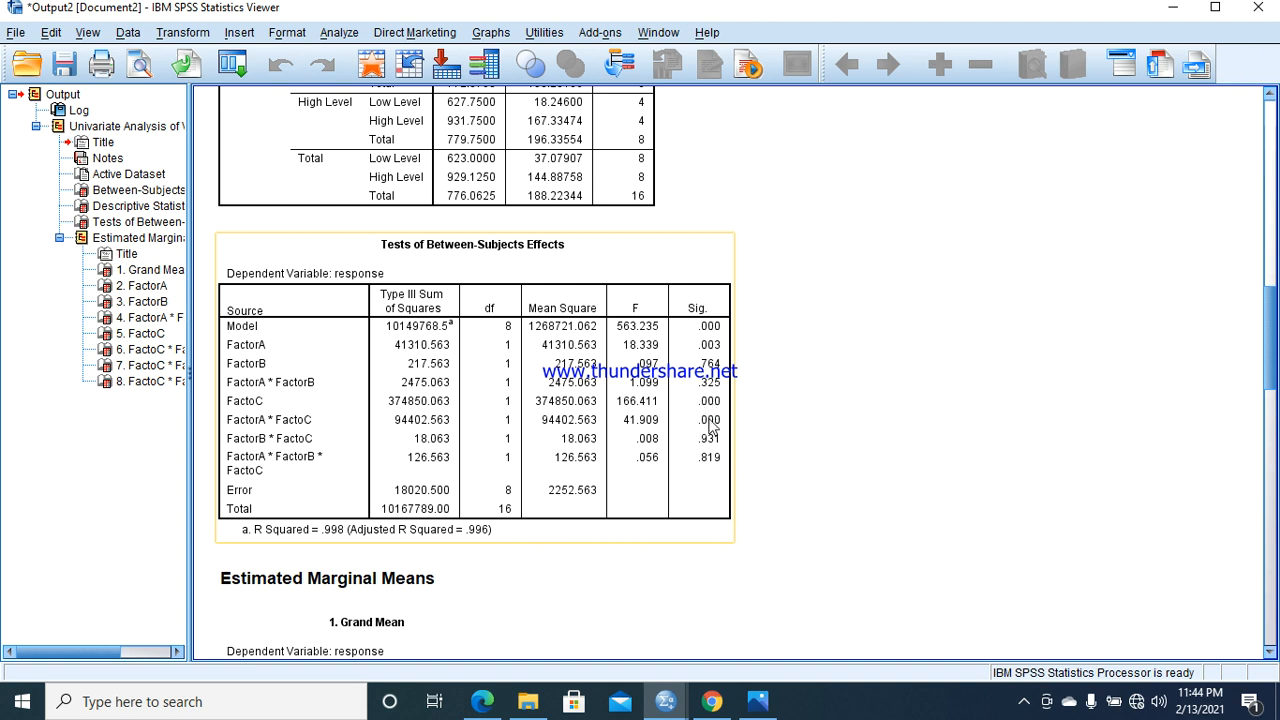
{"action": "mouse_move", "coordinate": [707, 447]}
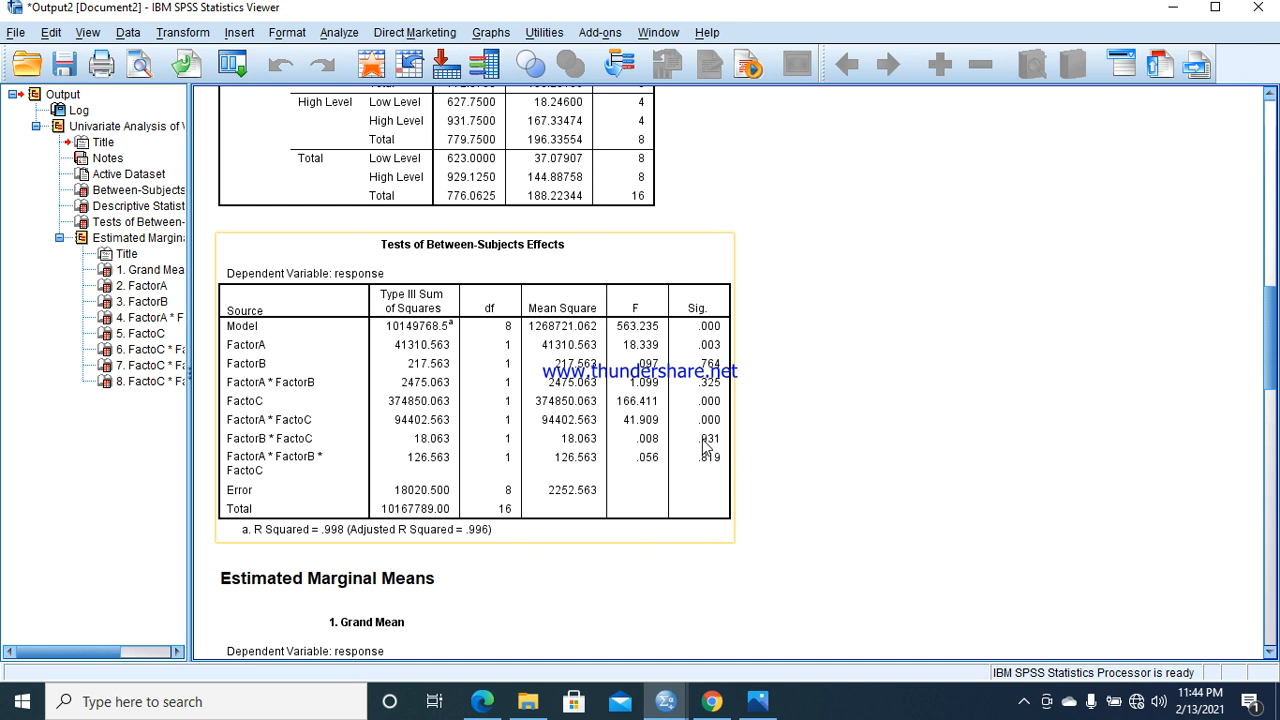
{"action": "mouse_move", "coordinate": [720, 460]}
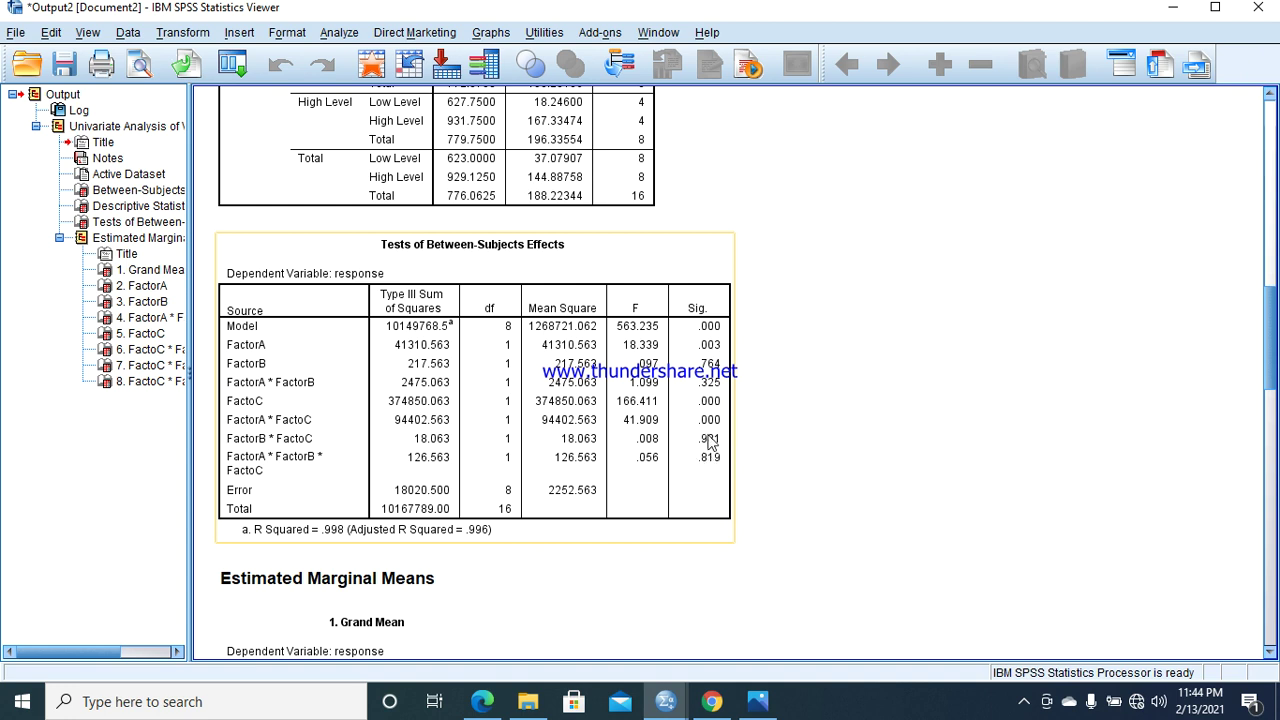
{"action": "mouse_move", "coordinate": [724, 474]}
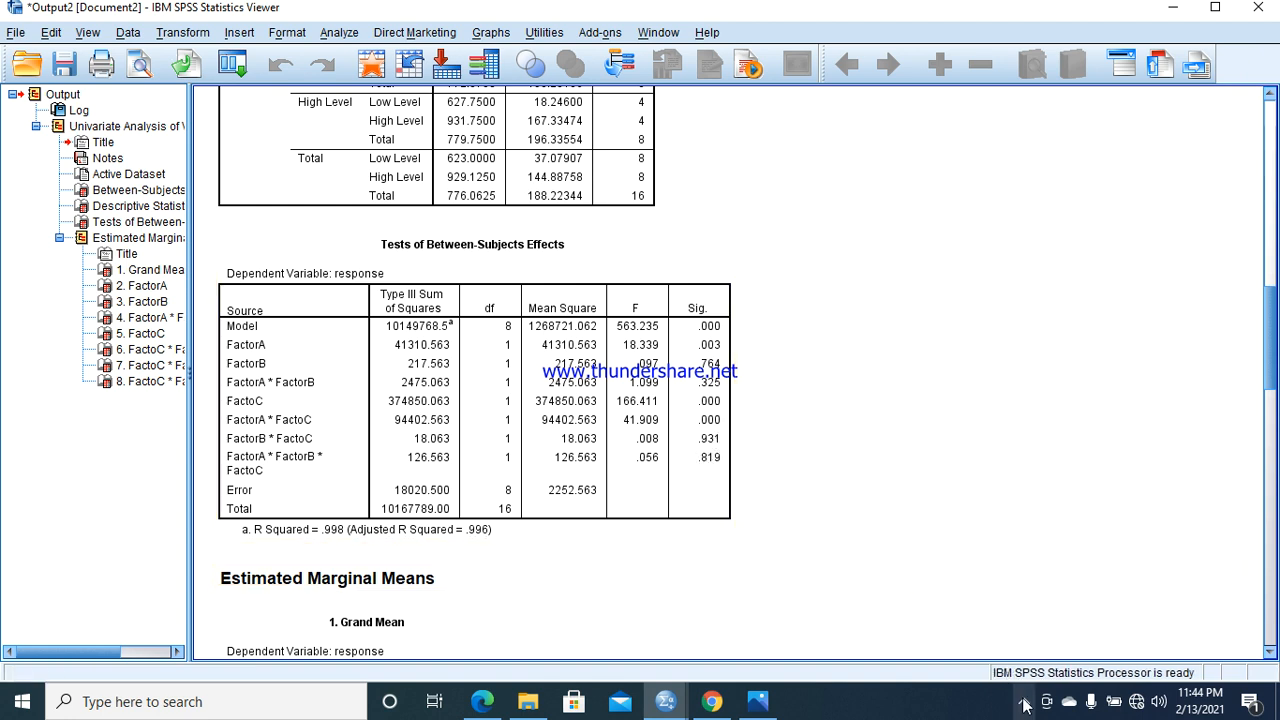
- Open the screen recorder's context menu from the taskbar's hidden notification icons
{"action": "left_click", "coordinate": [1027, 702]}
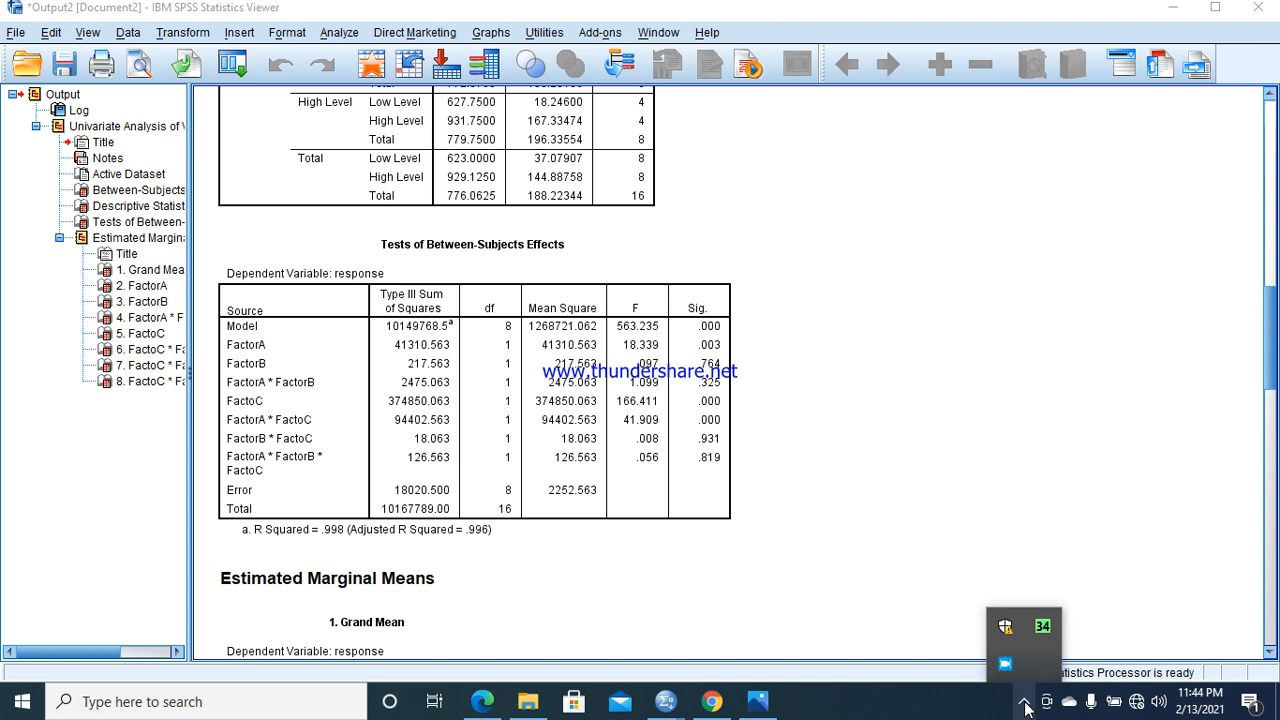
{"action": "right_click", "coordinate": [1006, 659]}
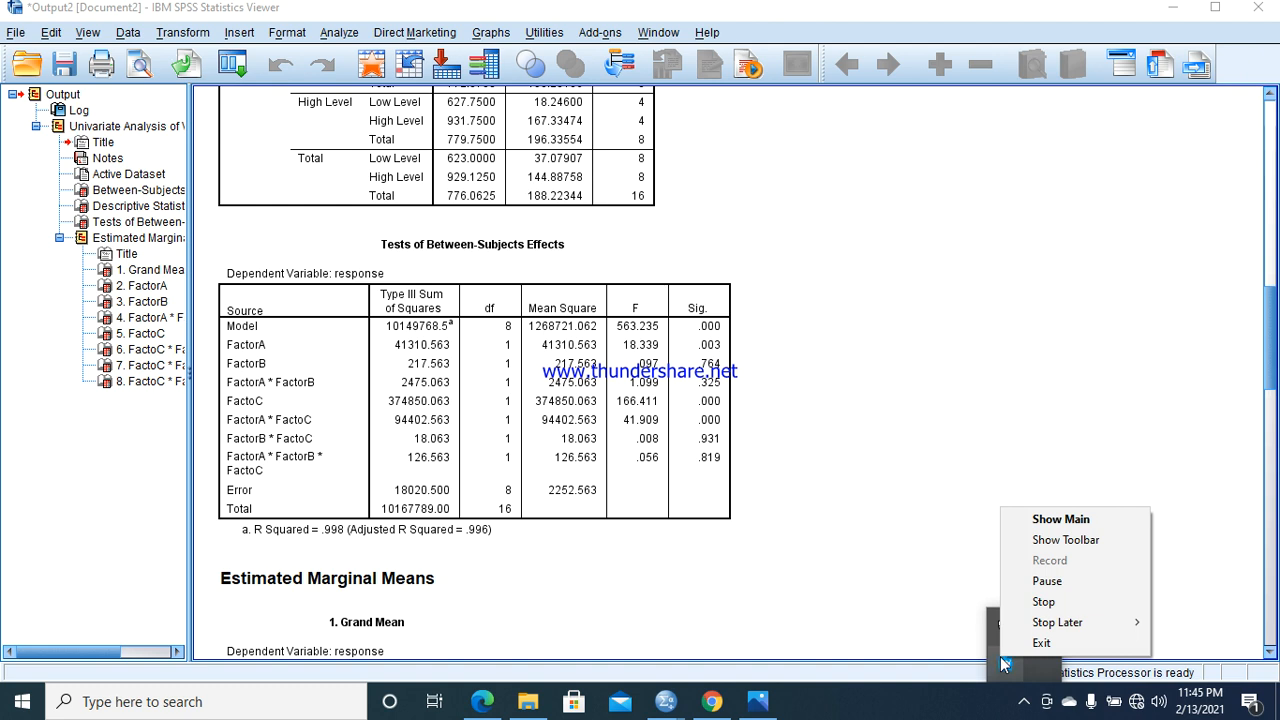
{"action": "mouse_move", "coordinate": [1044, 602]}
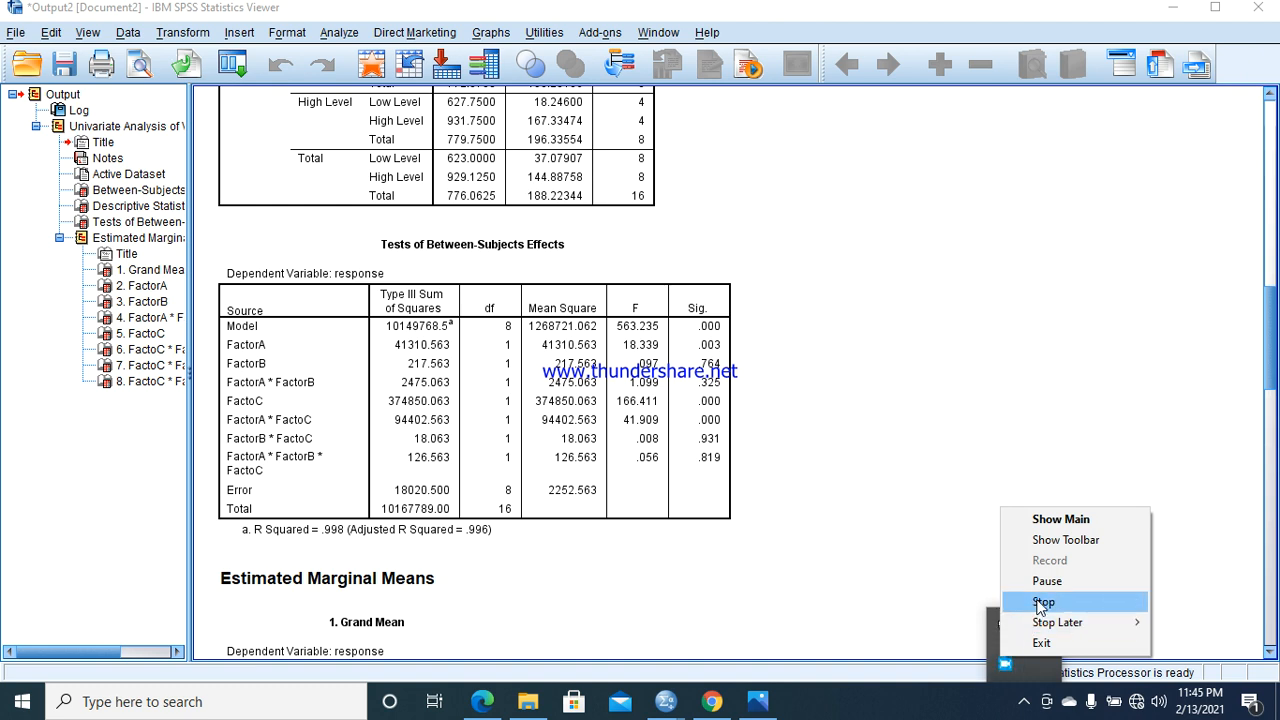